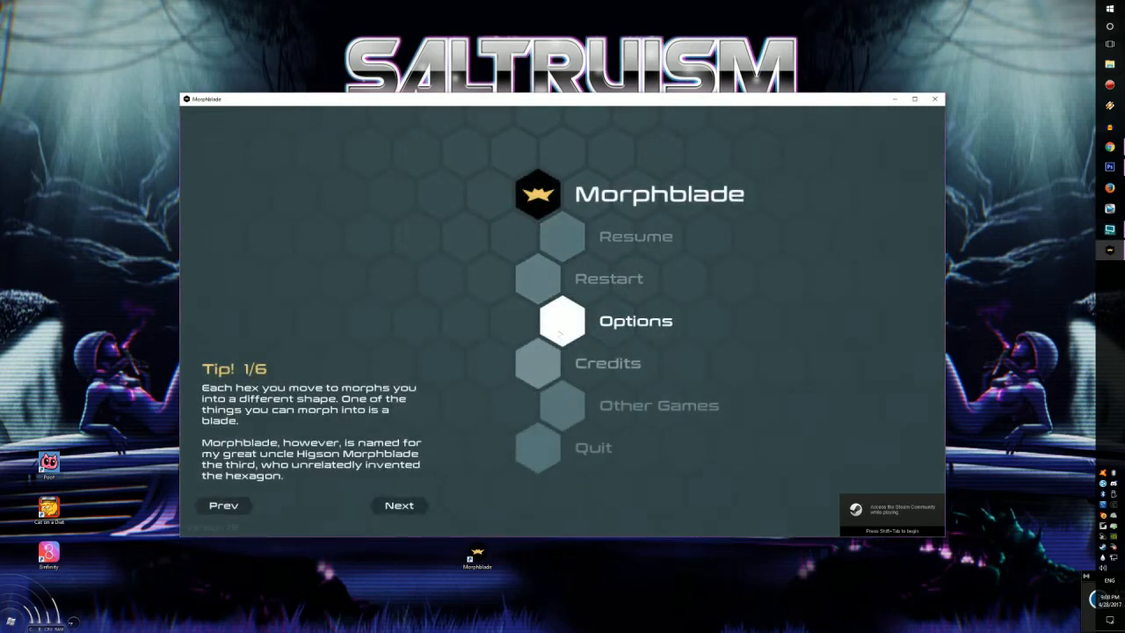
- Make Morphblade fullscreen by turning off 'Play in a window' in Options, then return to the menu
click(562, 320)
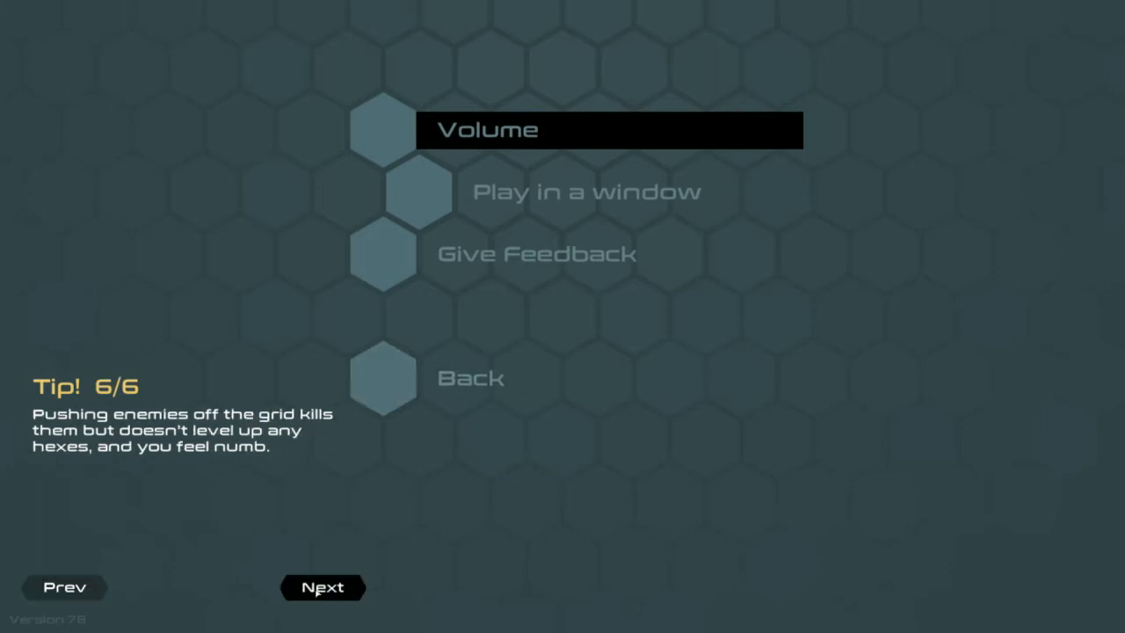
click(63, 587)
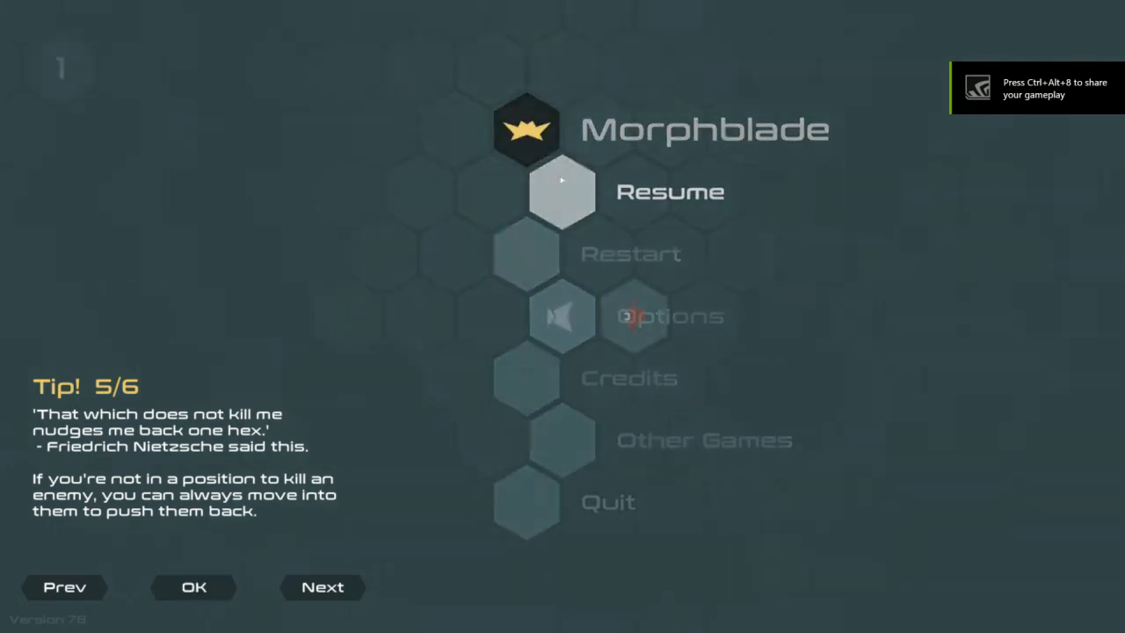
- Resume the run, cross the Acid and Arrow hexes, and attack the red enemy on top
click(561, 192)
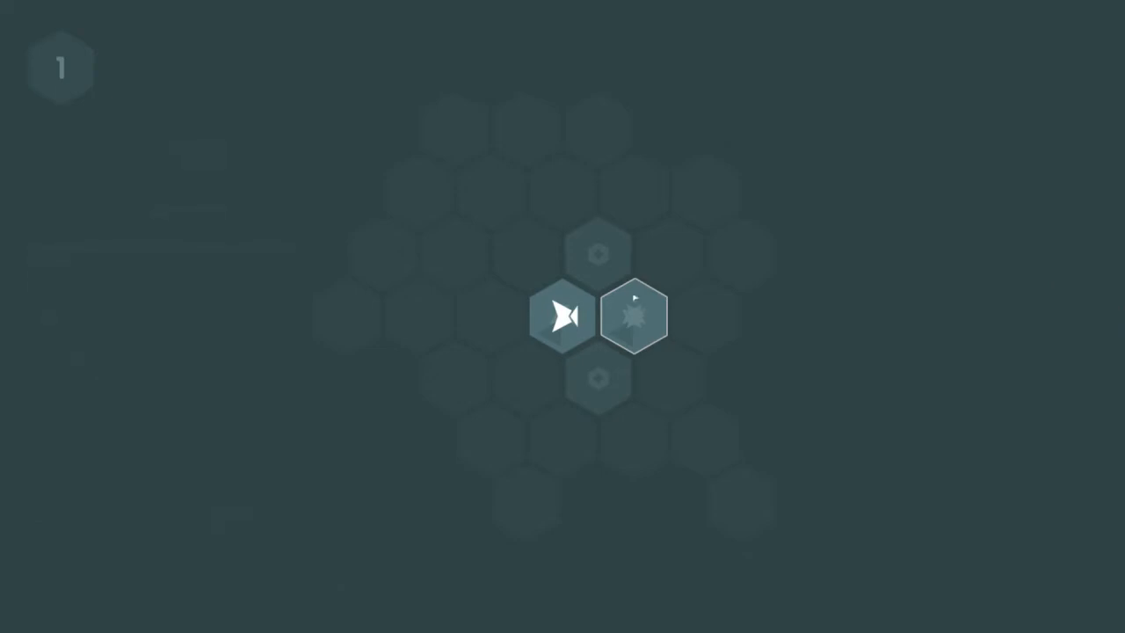
mouse_move(598, 253)
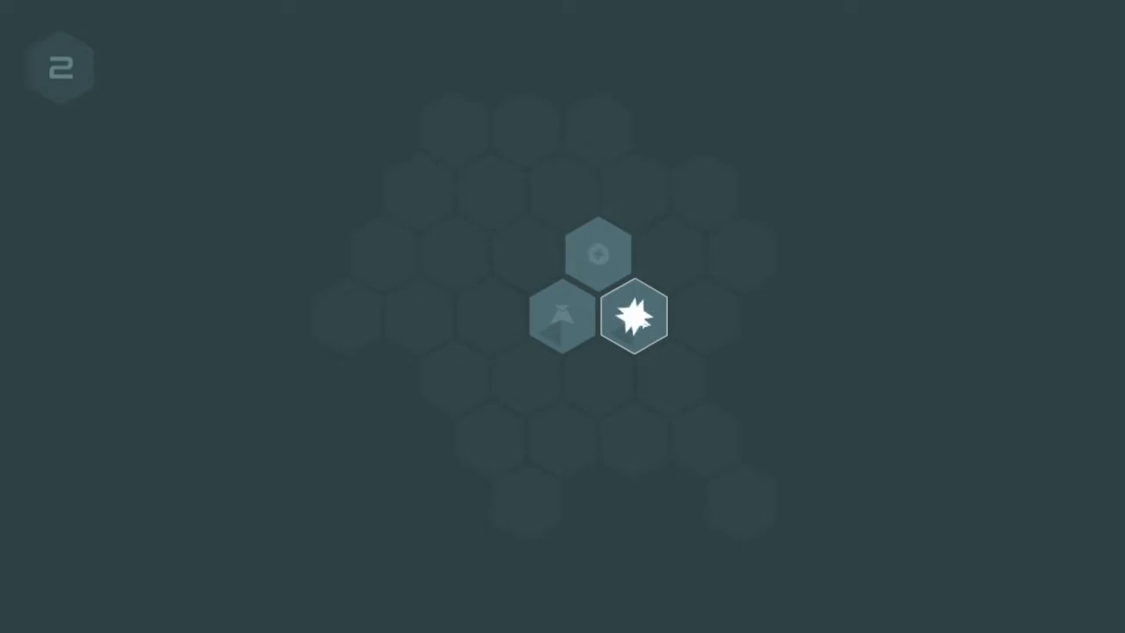
click(633, 316)
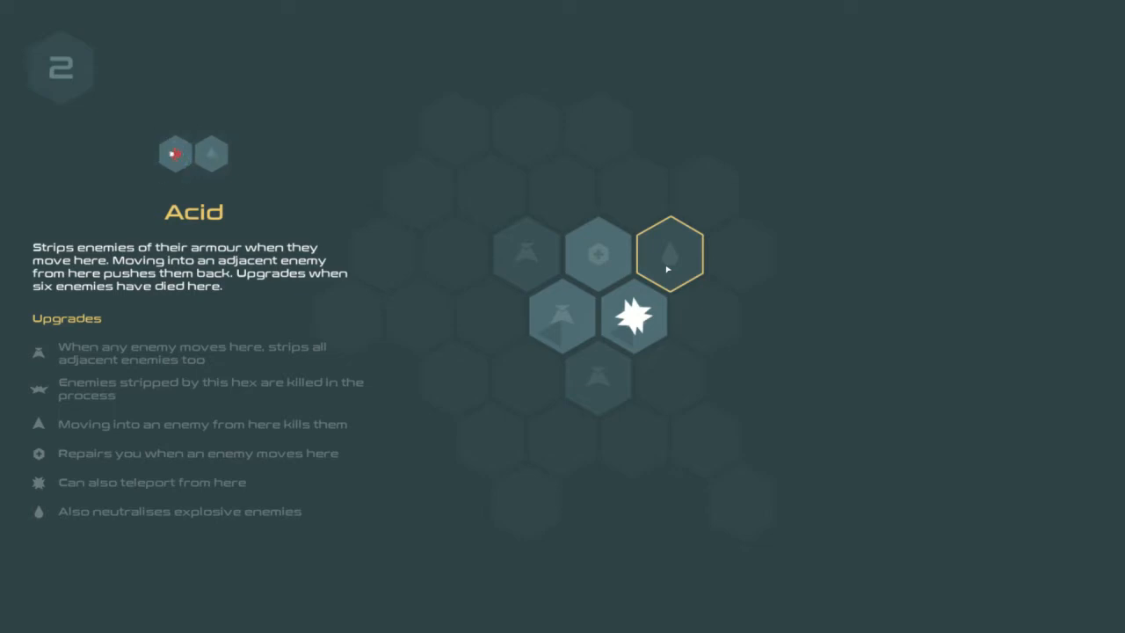
click(211, 153)
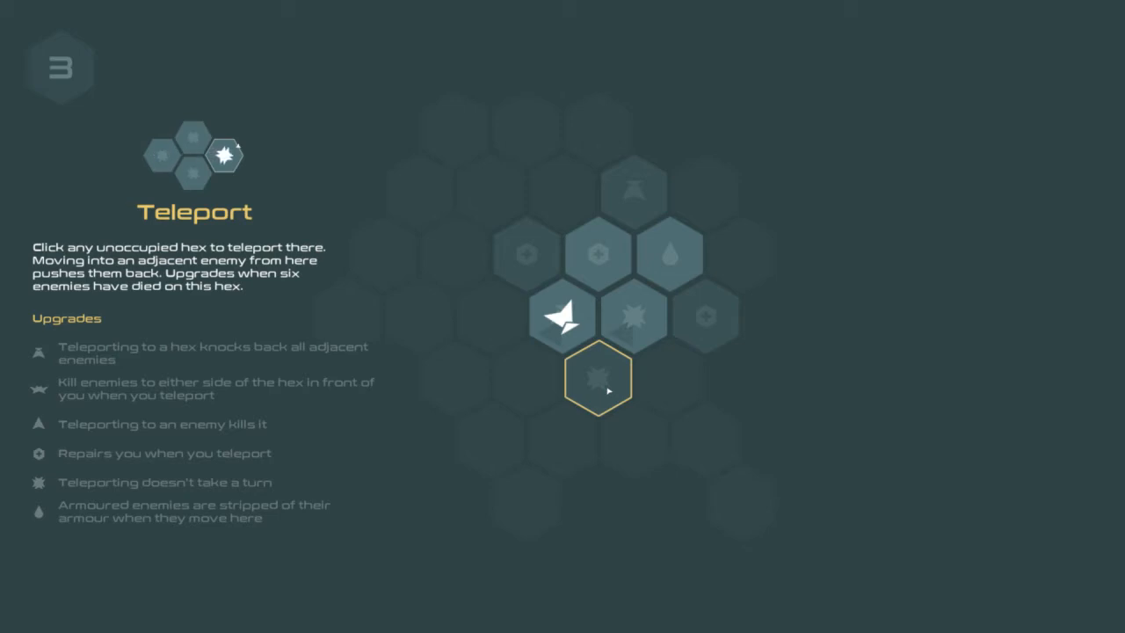
click(598, 380)
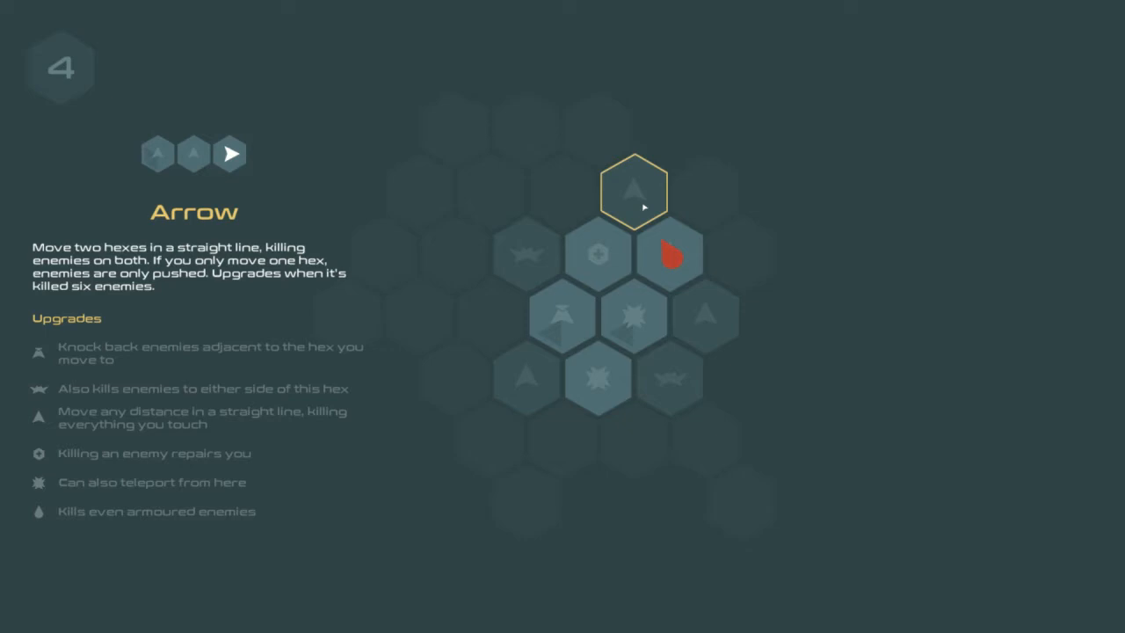
click(633, 189)
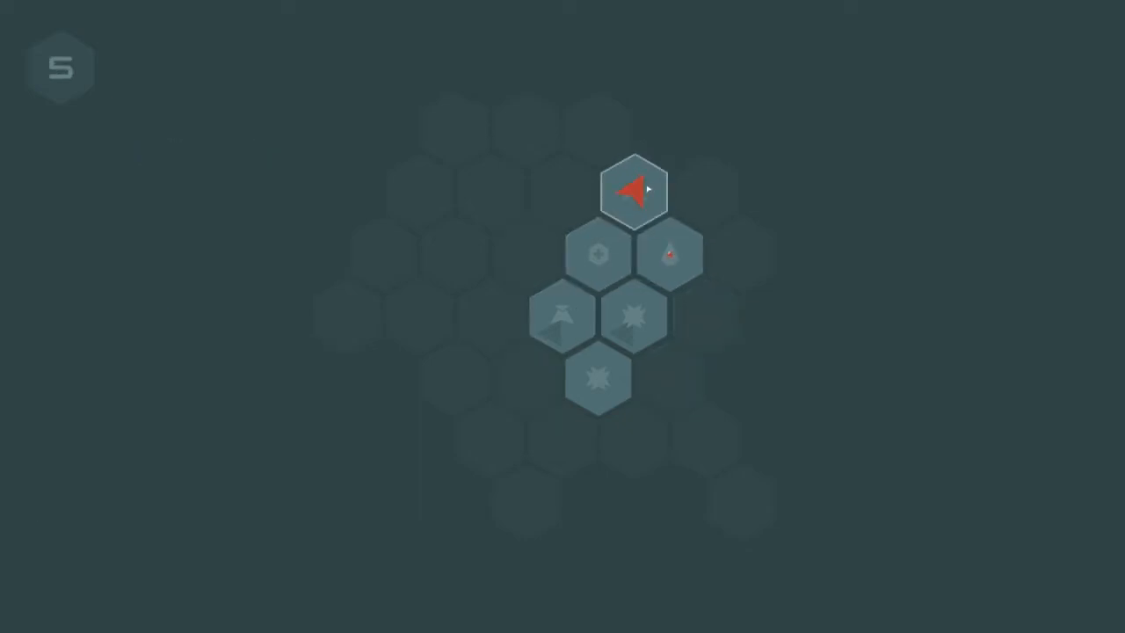
click(635, 190)
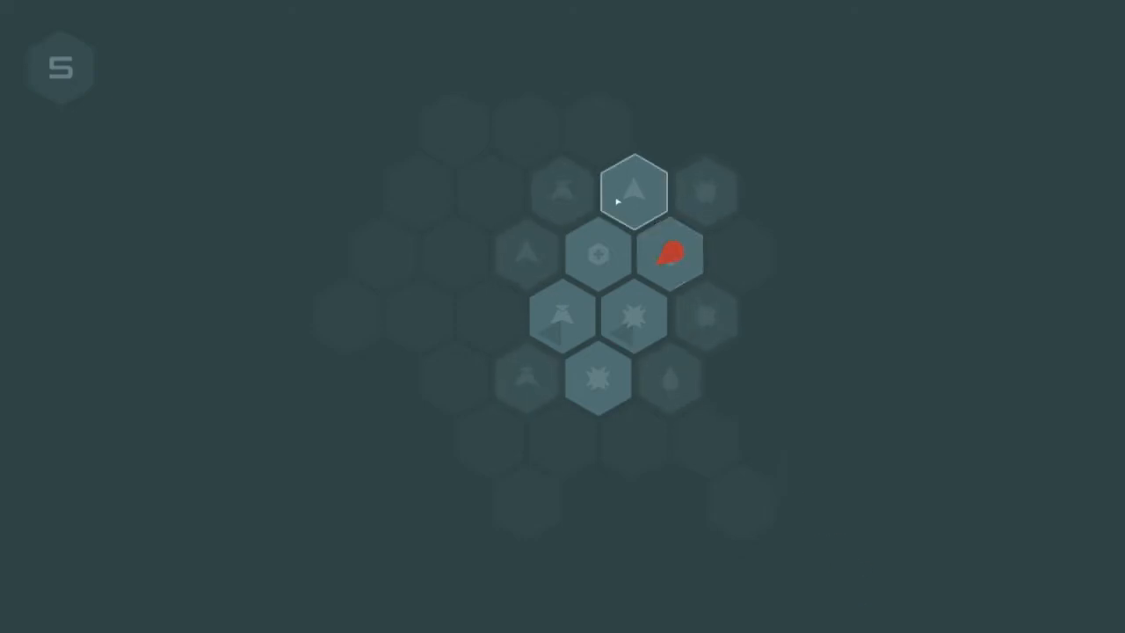
- Dismiss the stray Cortana search panel and return to the Morphblade game
click(633, 191)
text(I'm out I guess it's hammer time)
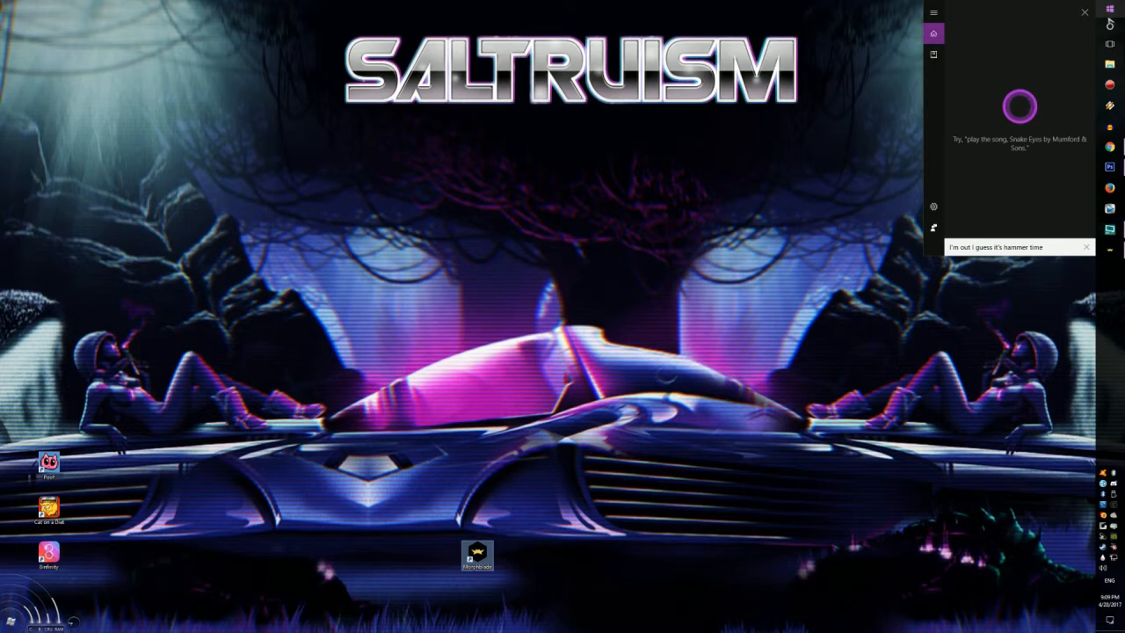
click(1084, 11)
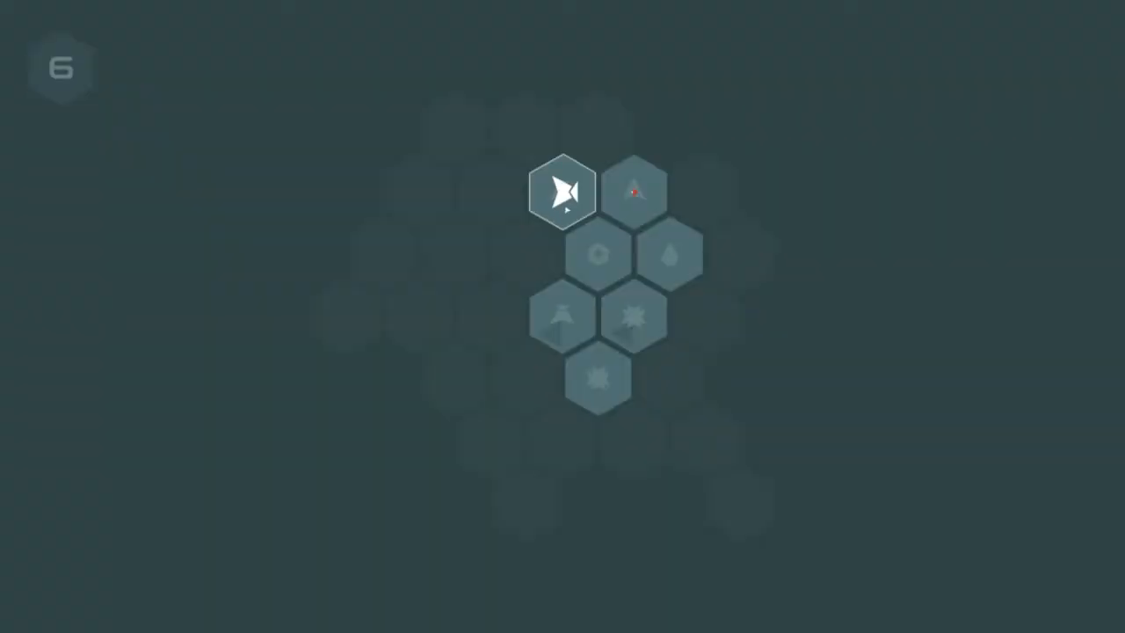
- Attack the neighbouring enemy in wave 6, then step onto the hex to the right
click(635, 189)
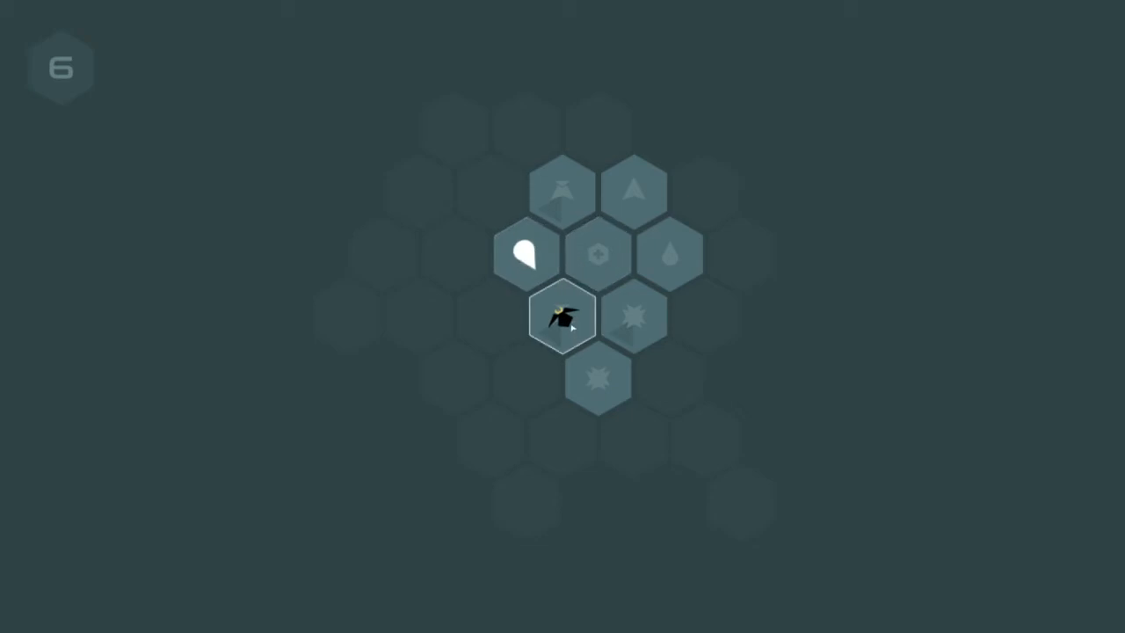
click(596, 380)
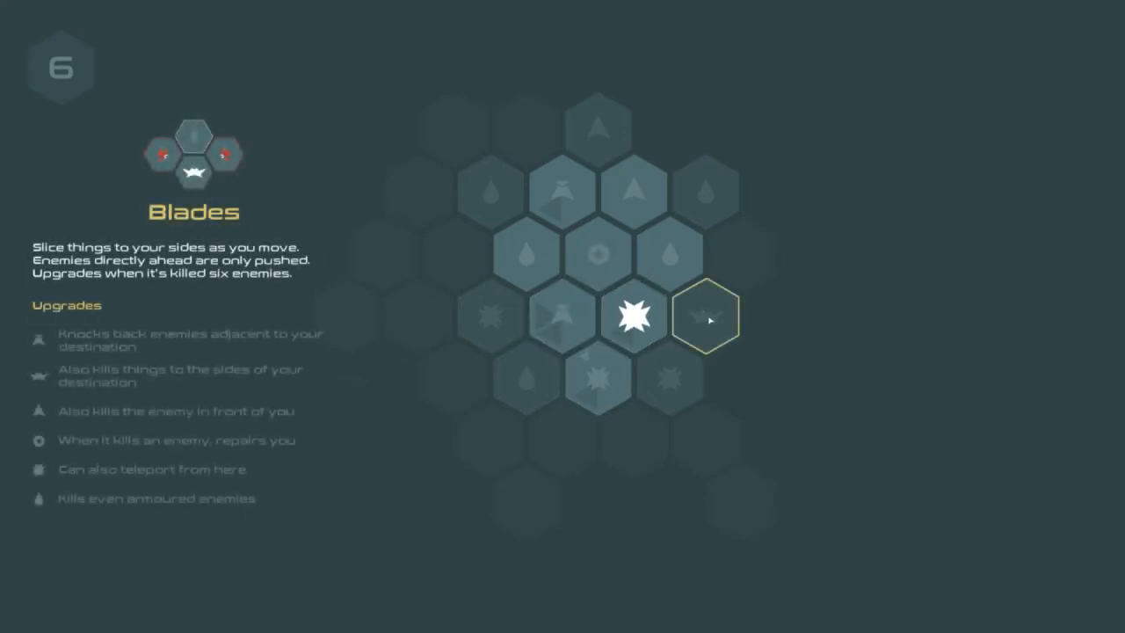
click(708, 316)
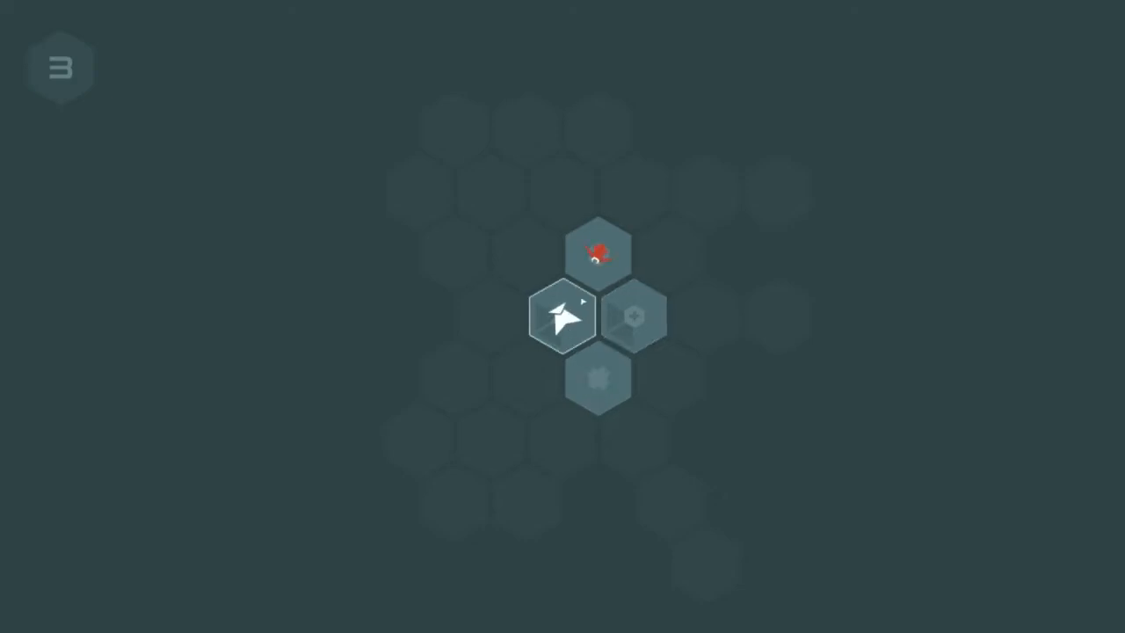
- Teleport to the upper-left hex and step onto and off the Repair hex
click(562, 316)
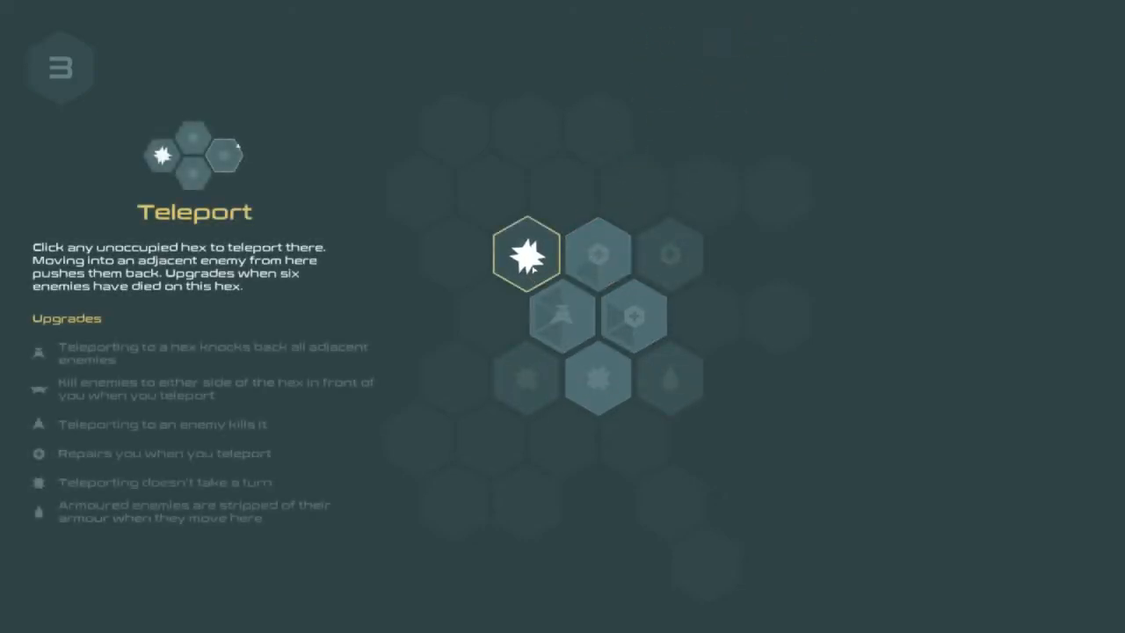
click(597, 255)
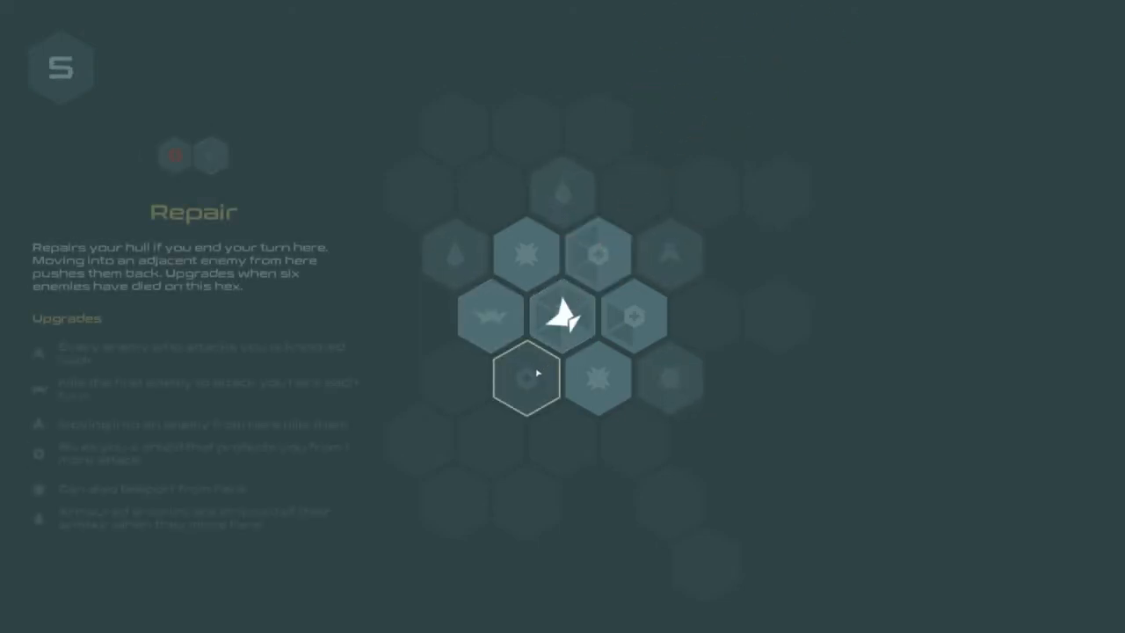
click(525, 376)
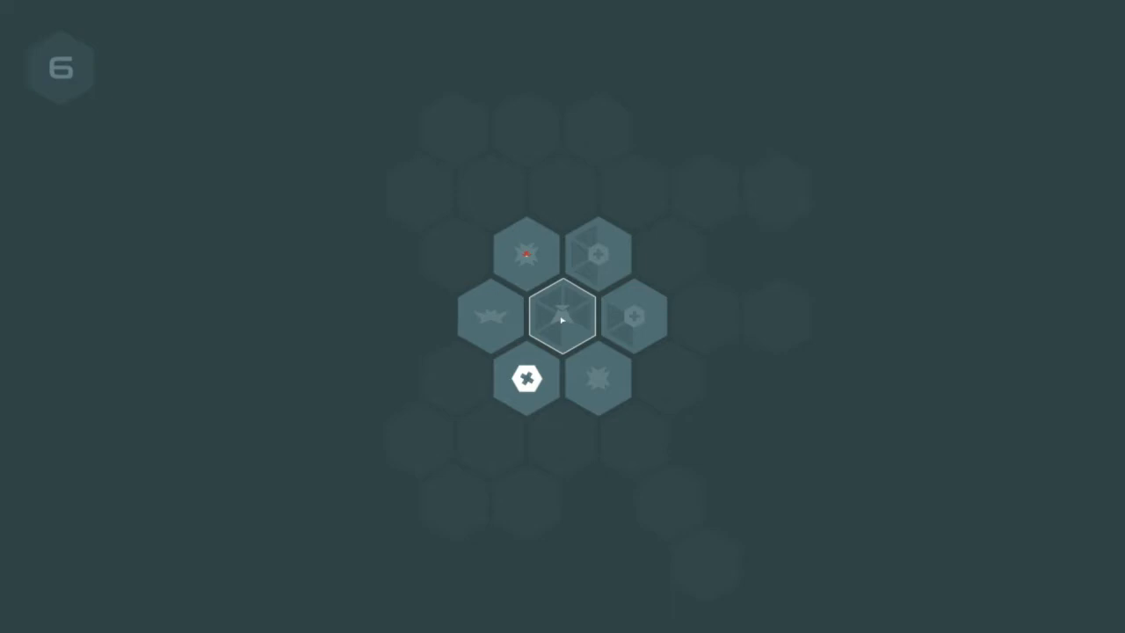
click(526, 378)
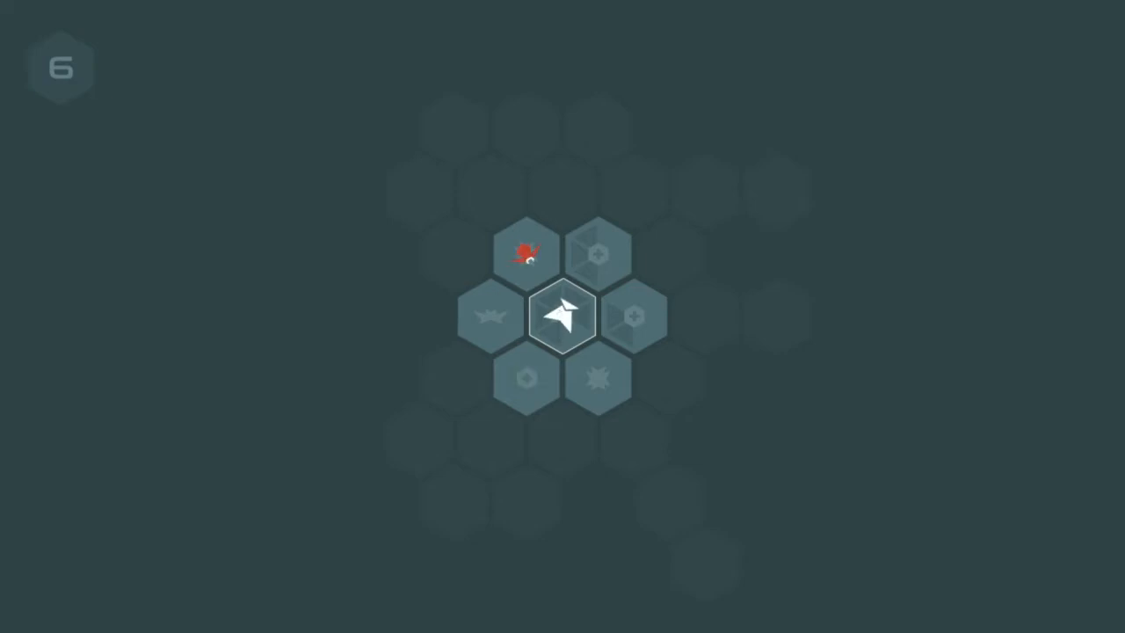
- Attack the red enemies to the upper-left and the right from the central hex
click(562, 317)
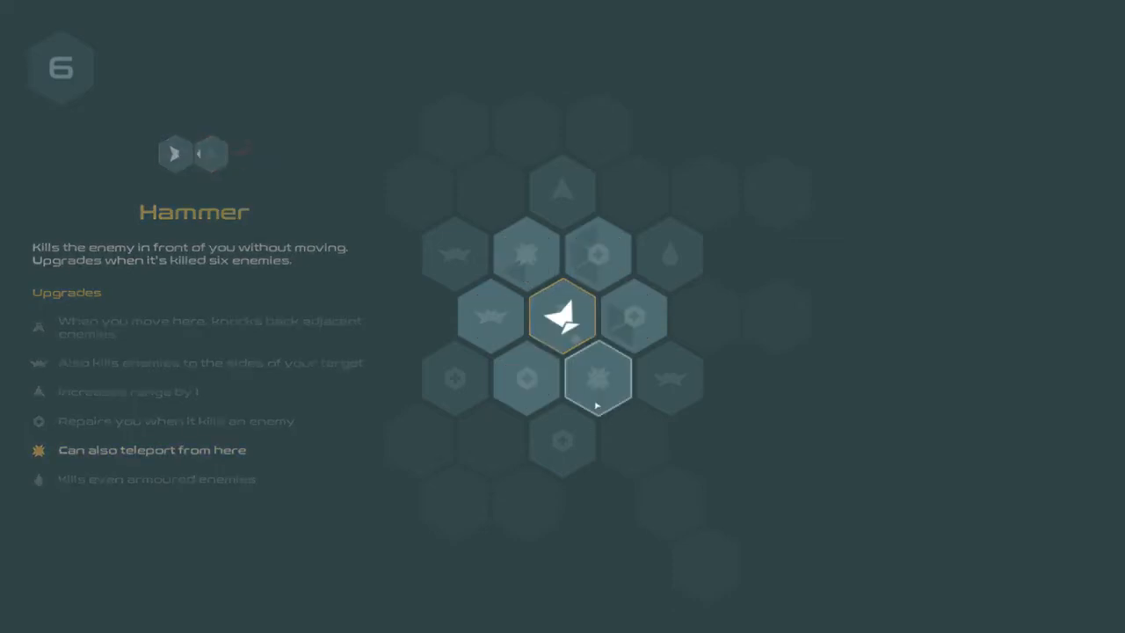
click(597, 378)
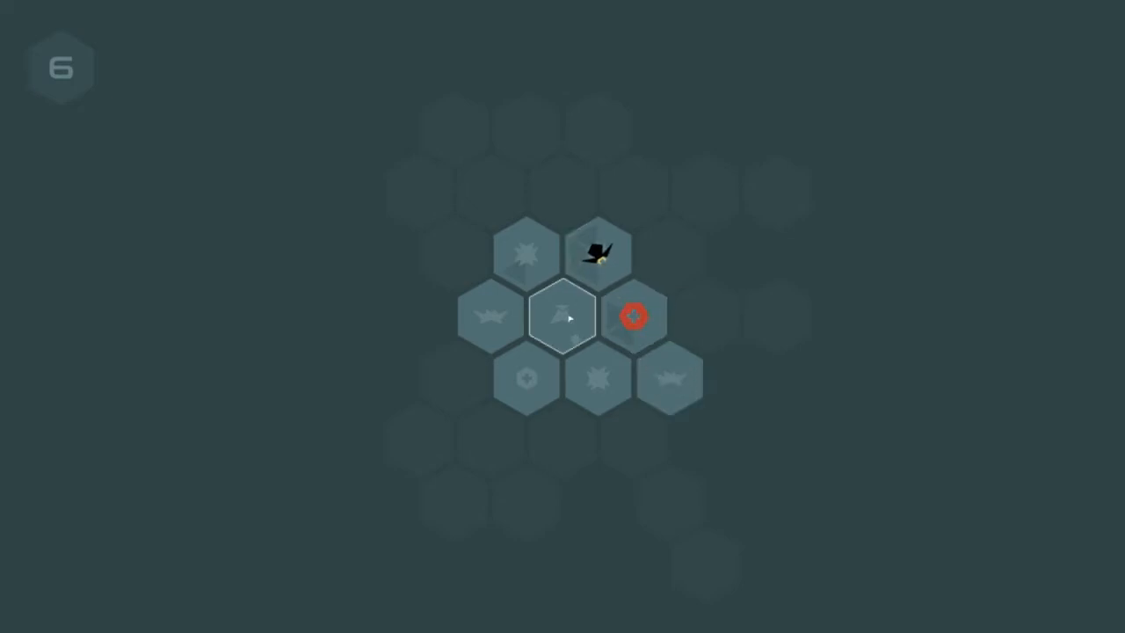
click(632, 316)
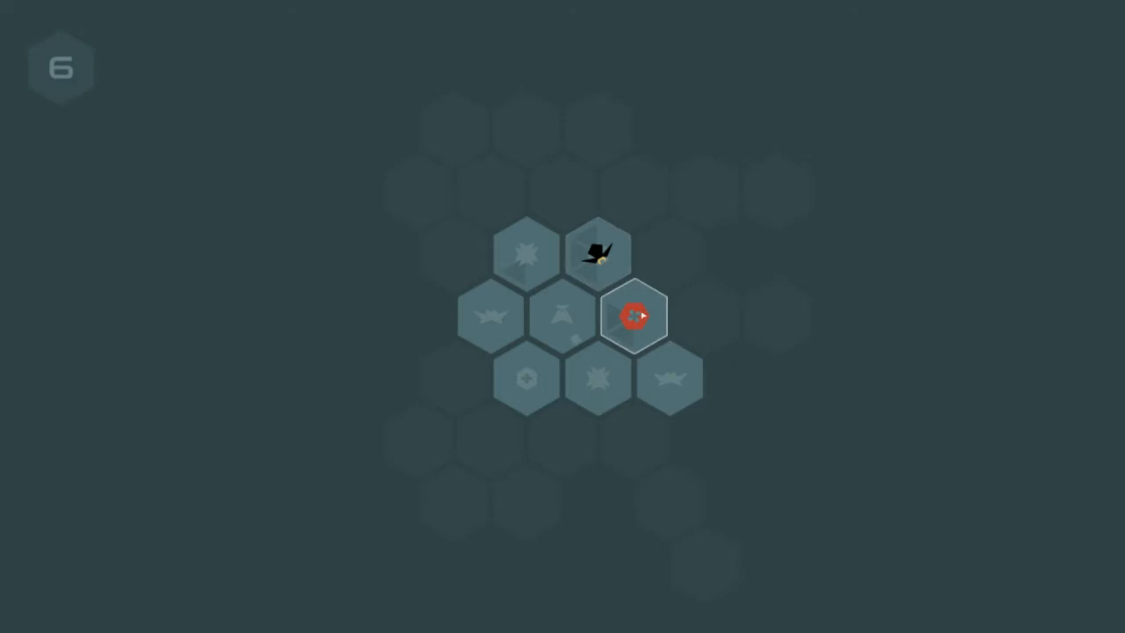
click(633, 314)
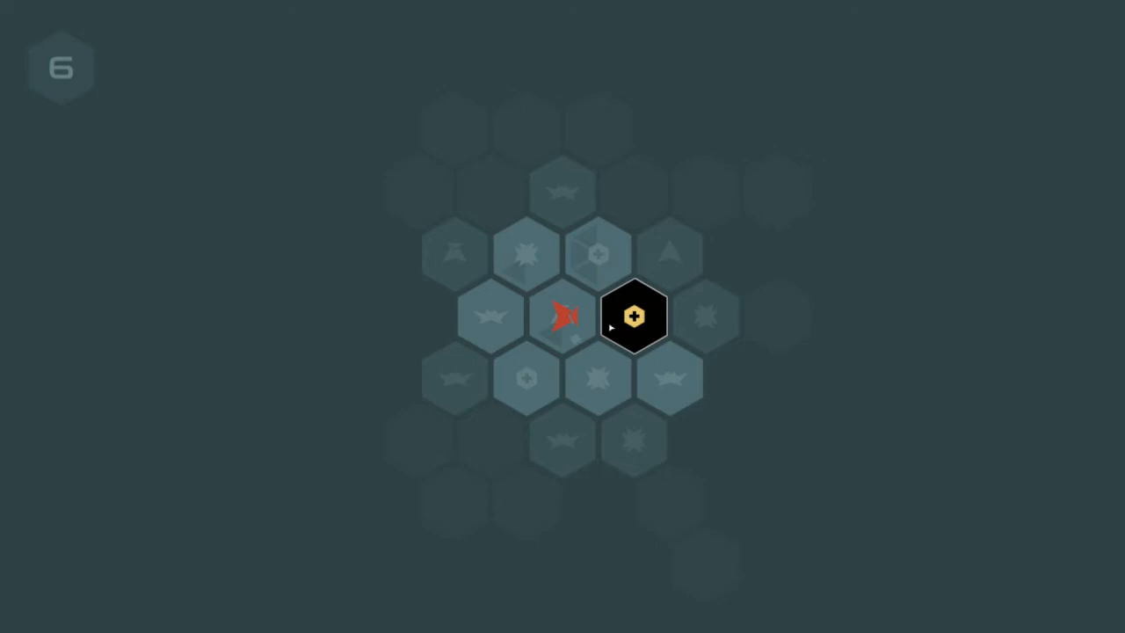
- Attack the enemy on the right hex and reposition around the central hex
click(634, 317)
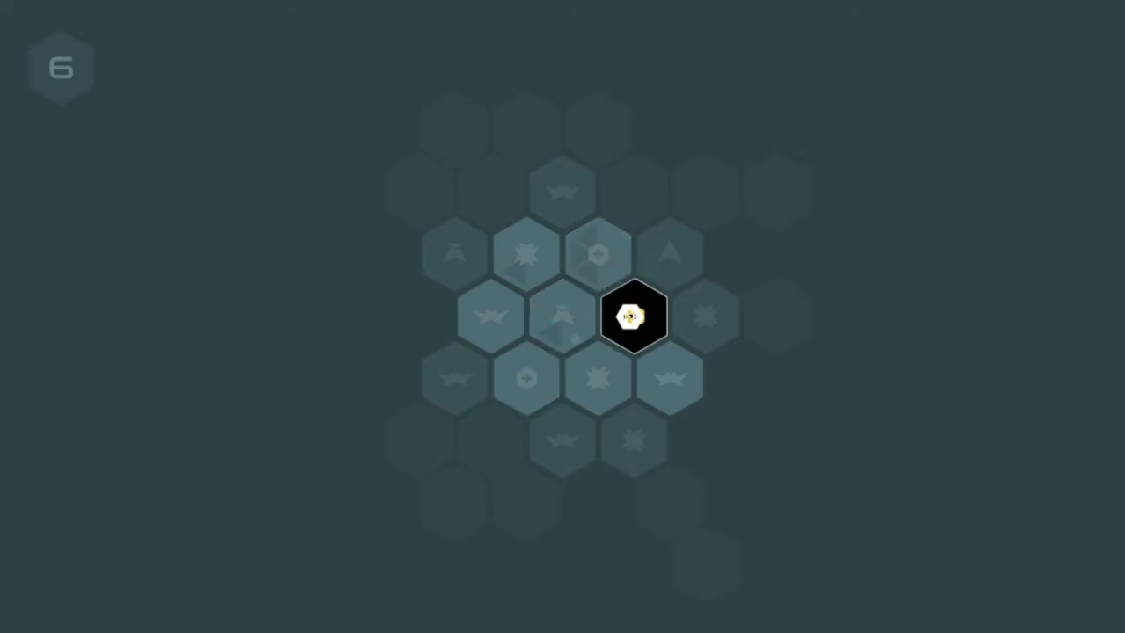
click(633, 314)
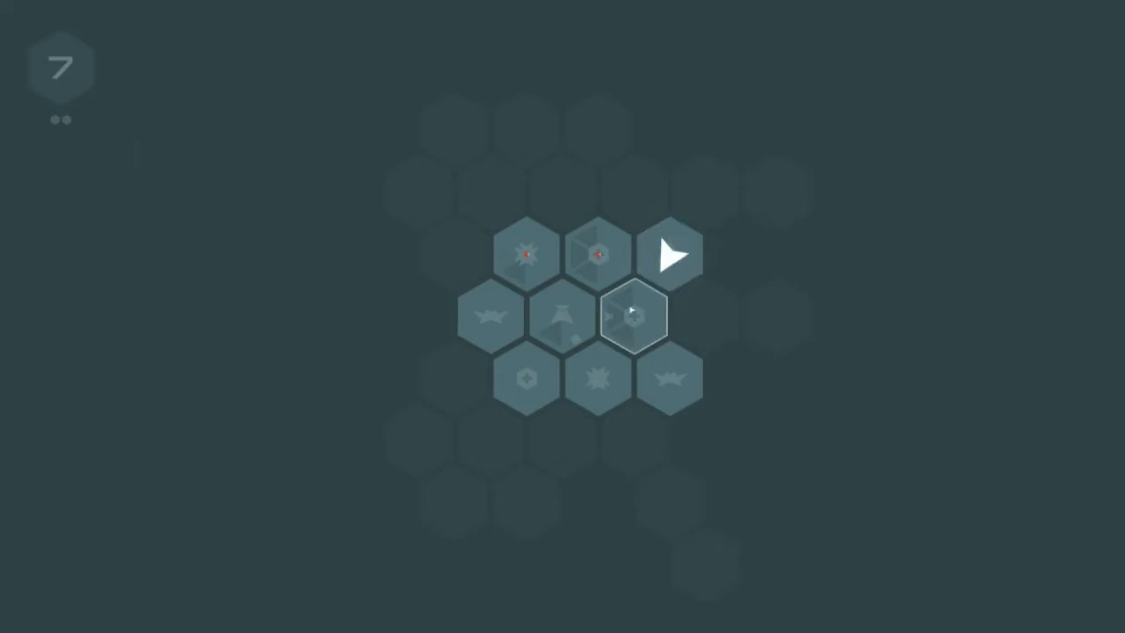
click(633, 317)
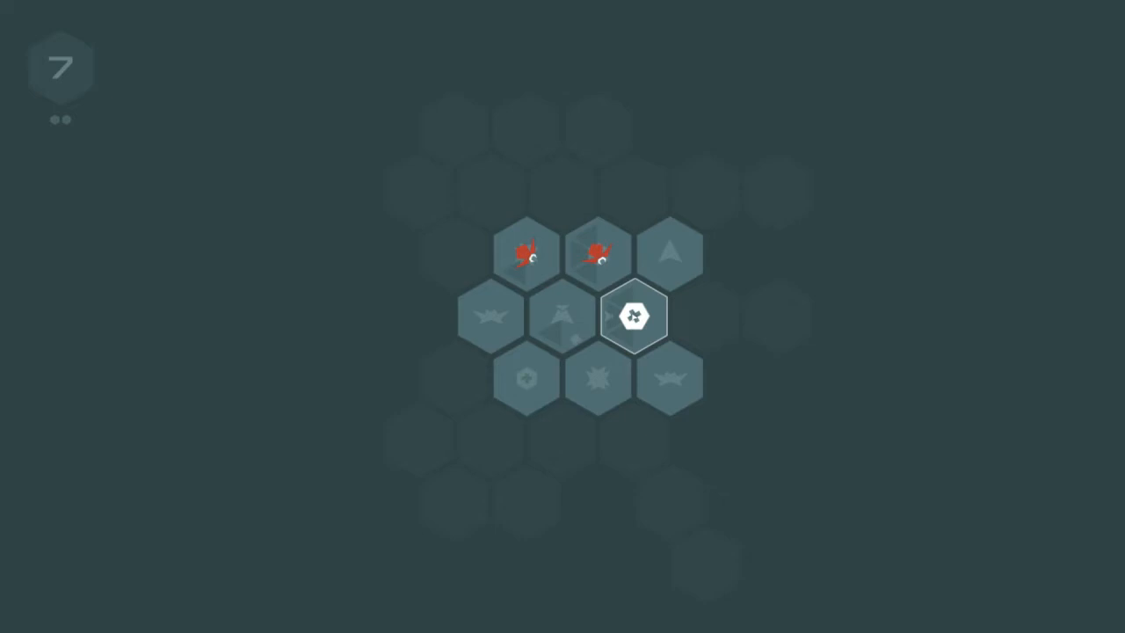
mouse_move(633, 316)
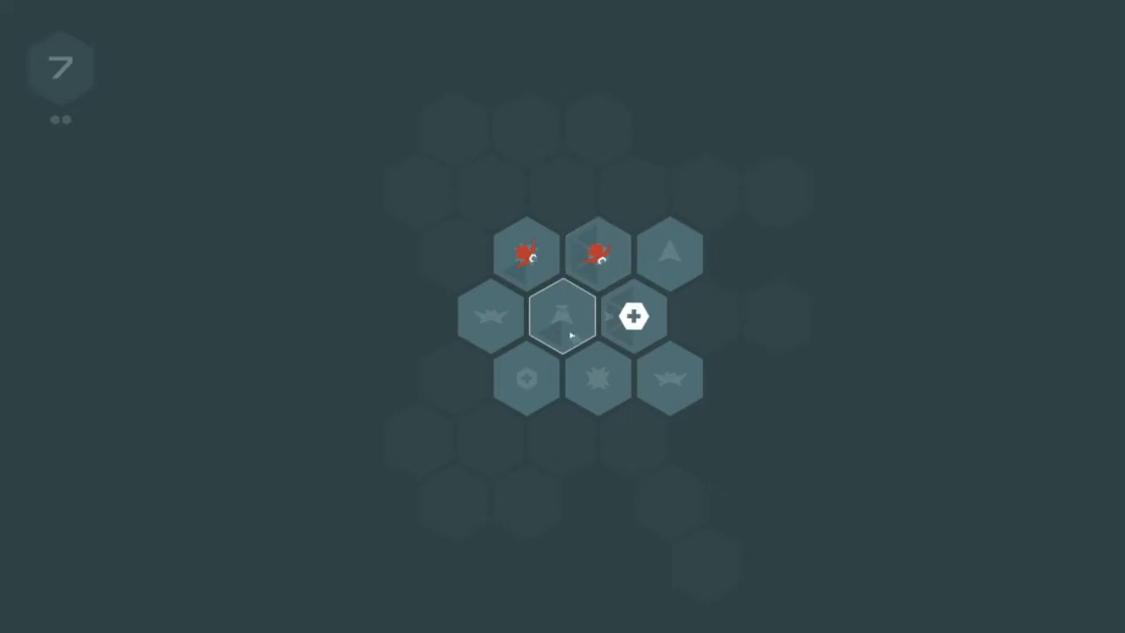
click(634, 316)
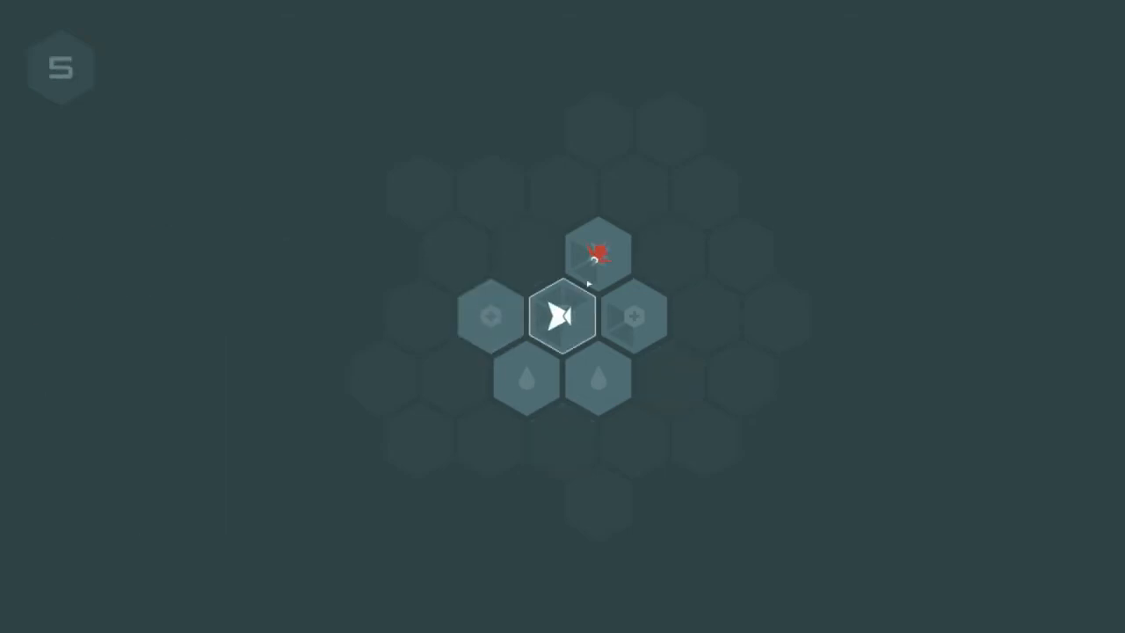
- Kill the enemy above and upgrade Hammer to 'Kills even armoured enemies'
click(560, 315)
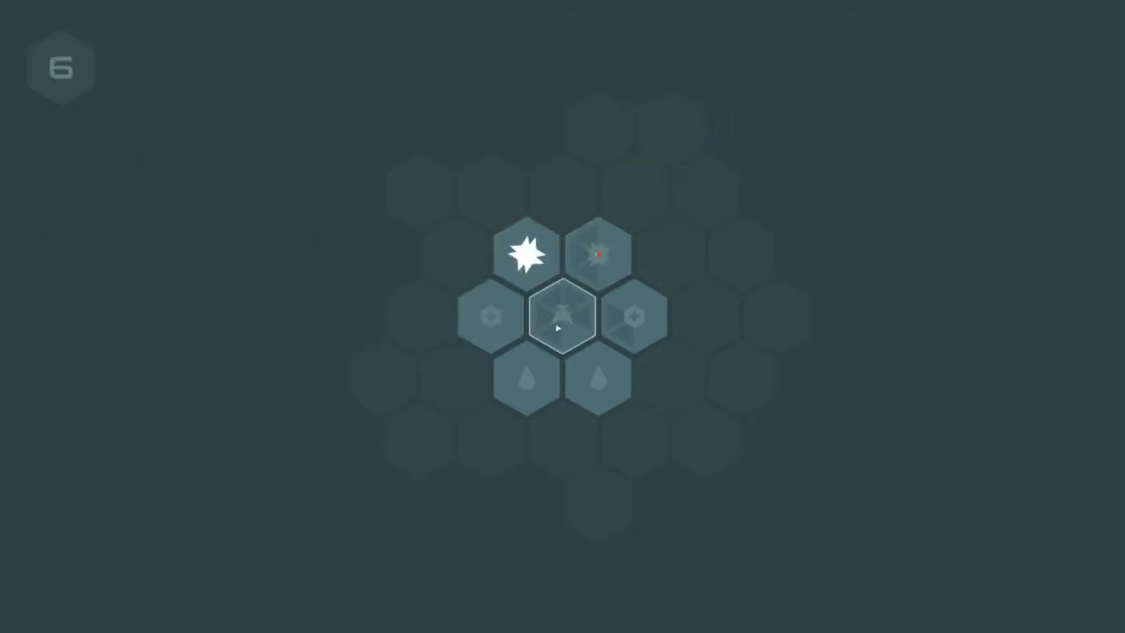
click(562, 316)
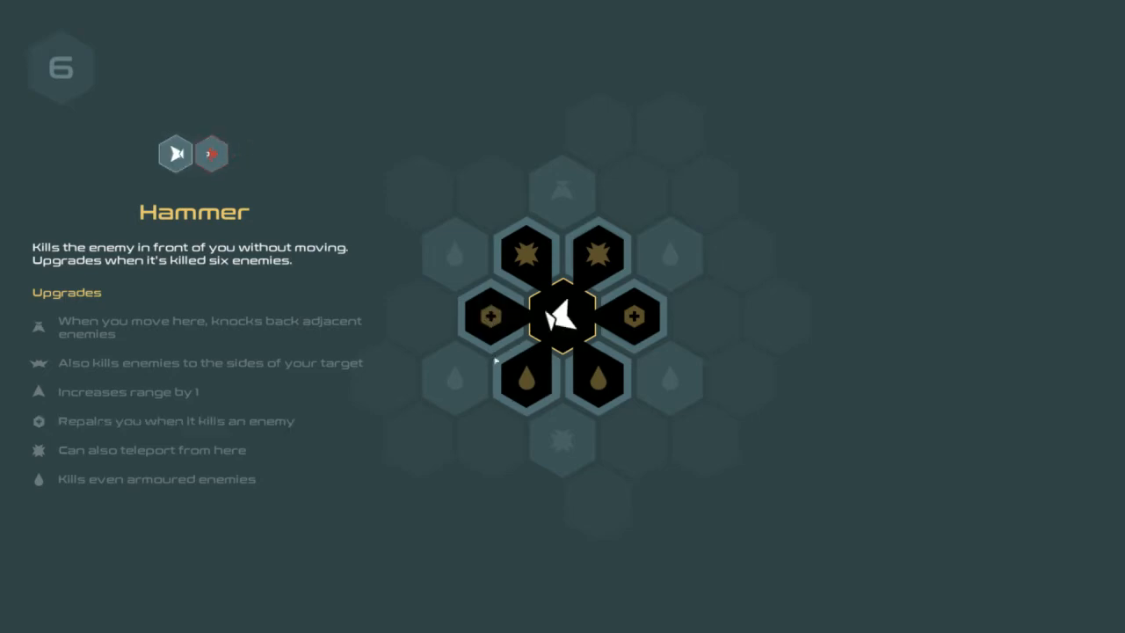
click(525, 378)
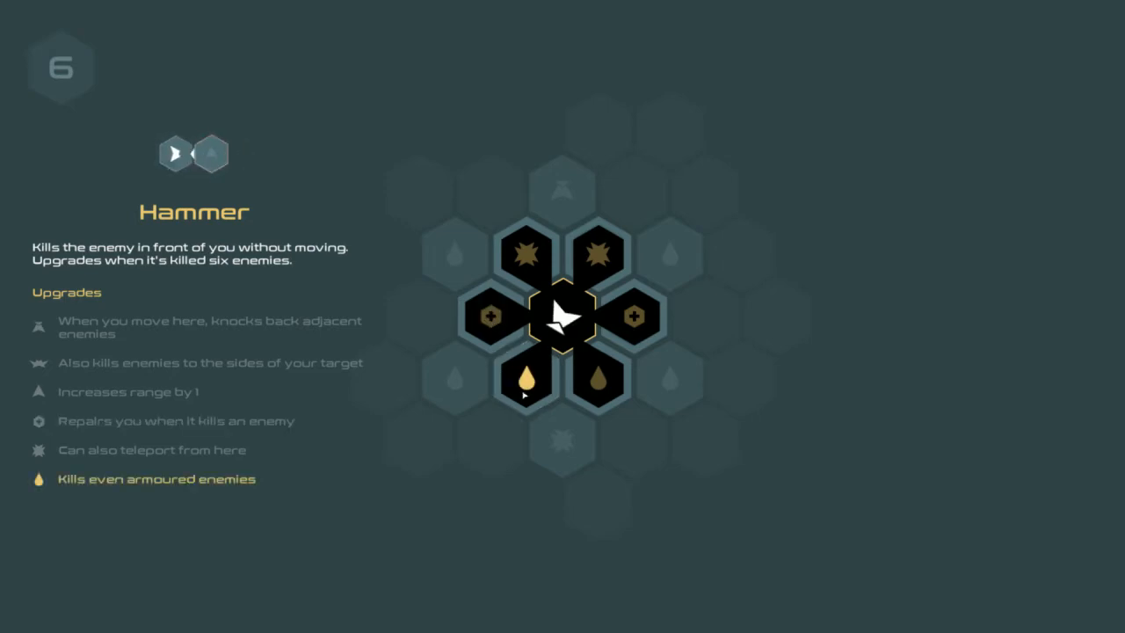
click(526, 249)
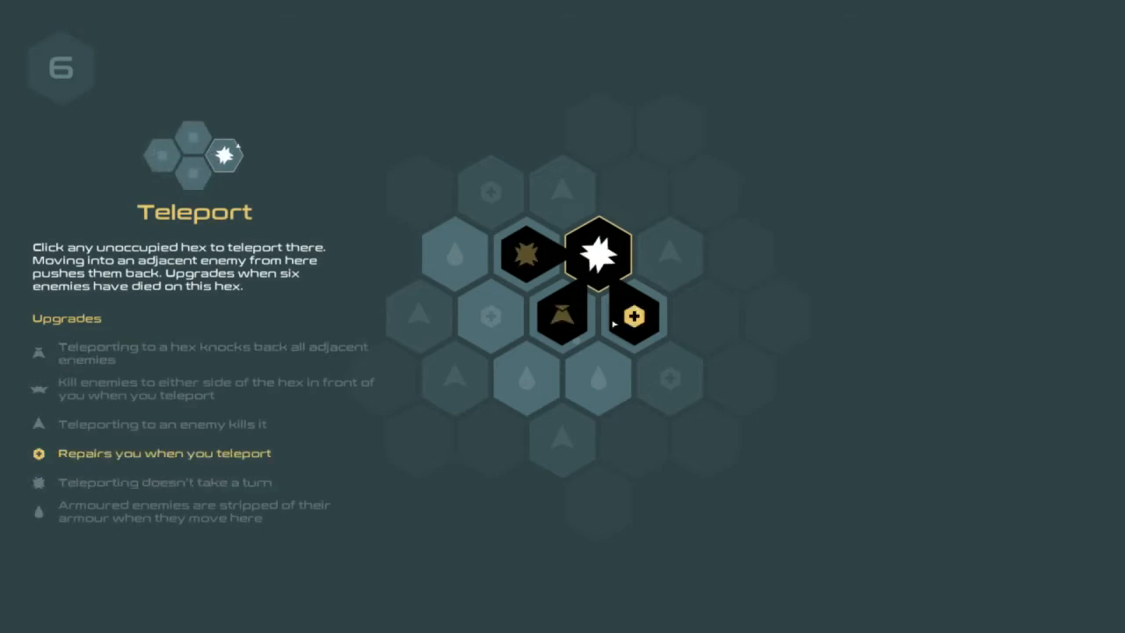
mouse_move(561, 316)
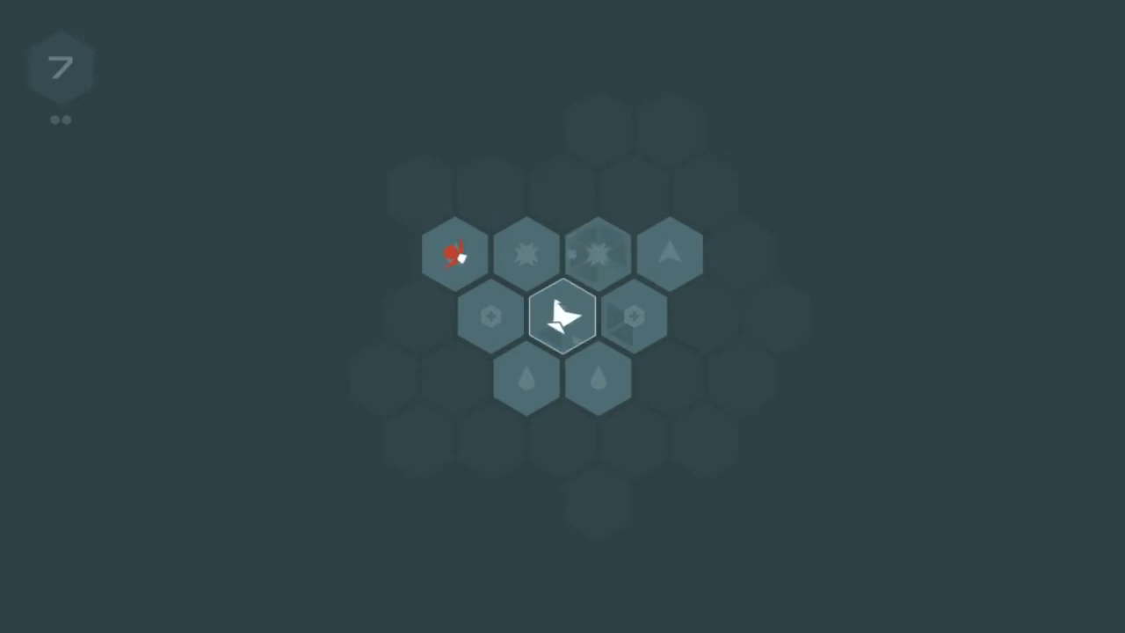
- Fight the upper-left and shooting enemies, moving the blade toward them
click(527, 255)
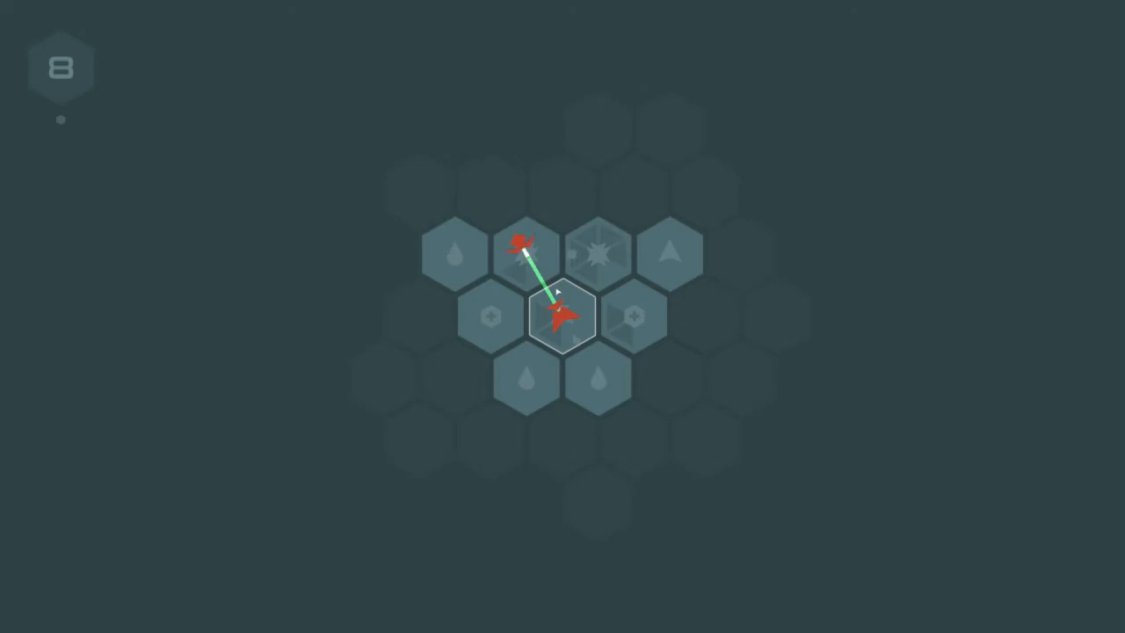
click(634, 316)
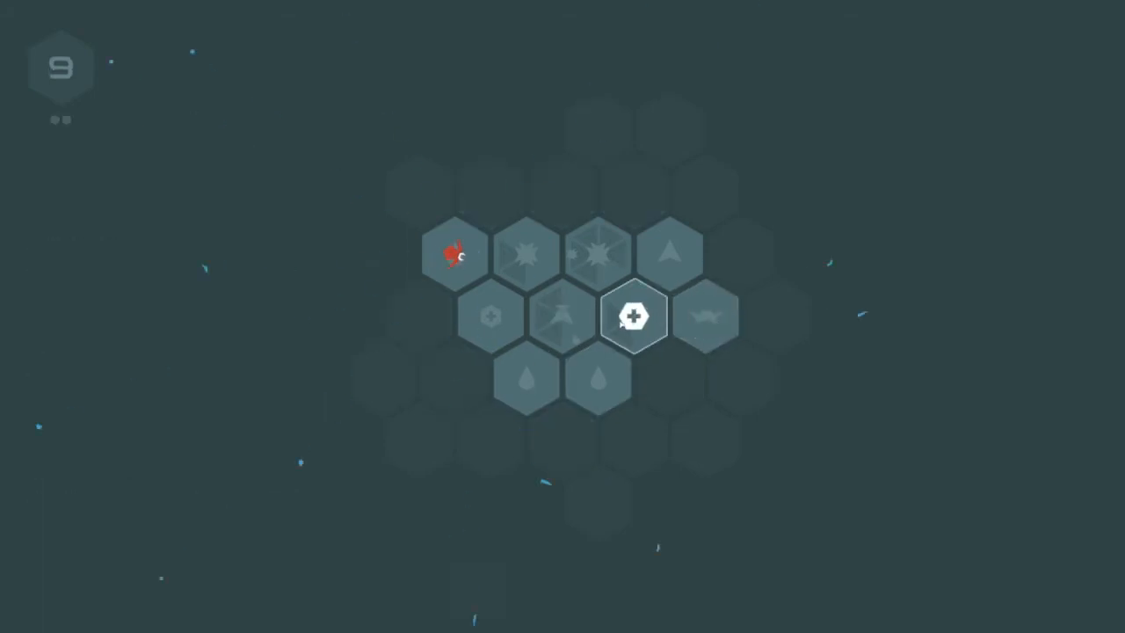
click(633, 317)
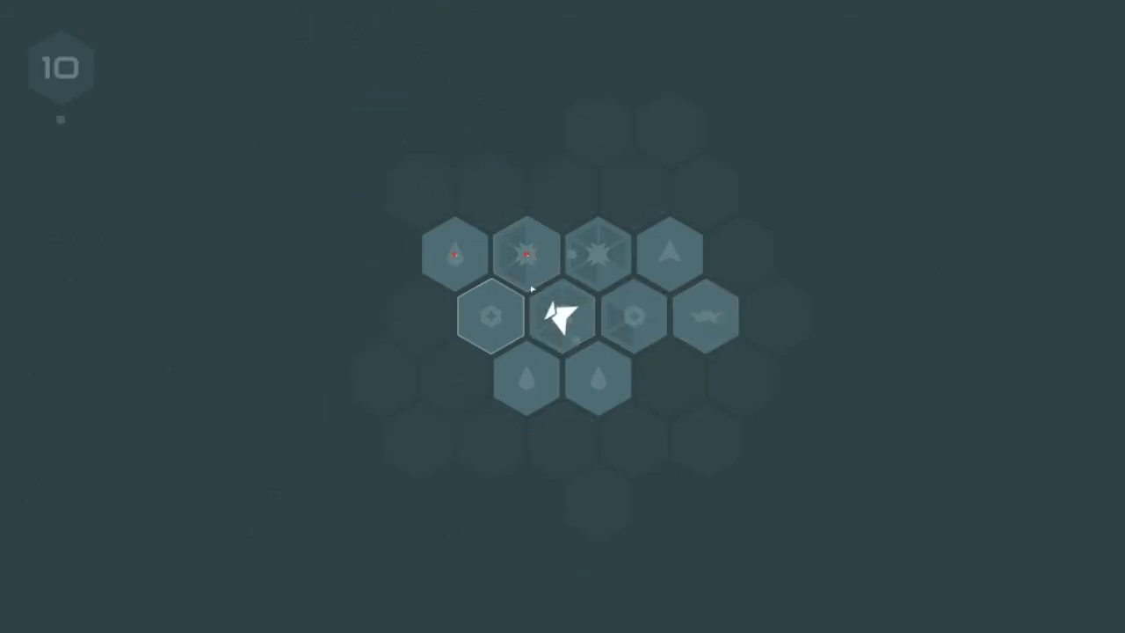
click(560, 317)
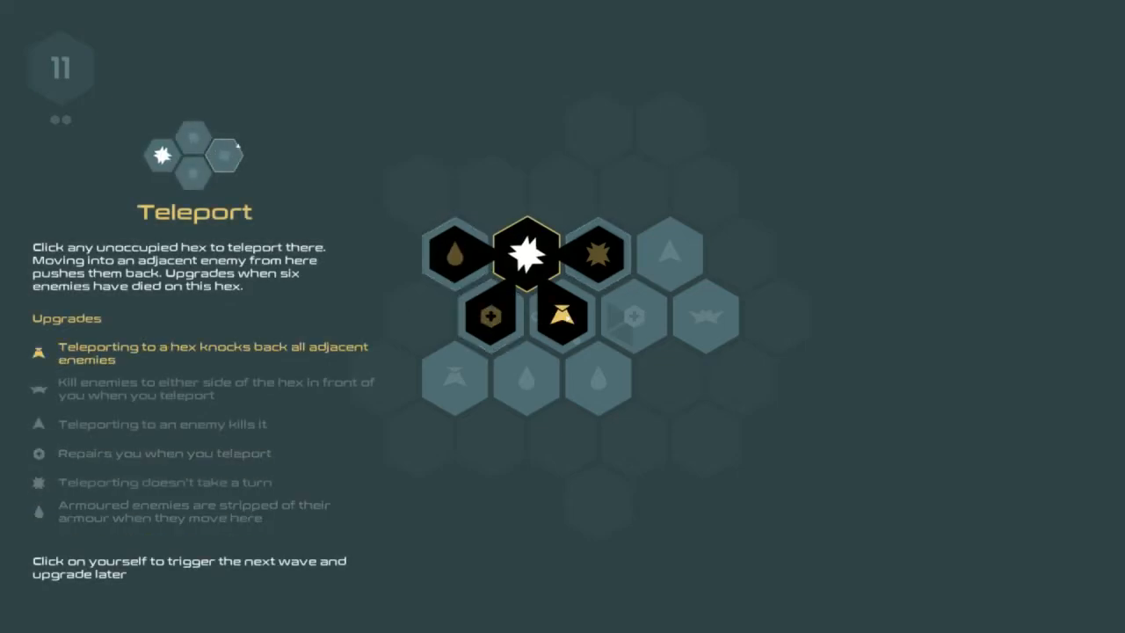
- Take the Teleport knockback upgrade, then attack the enemy on the left hex
click(527, 255)
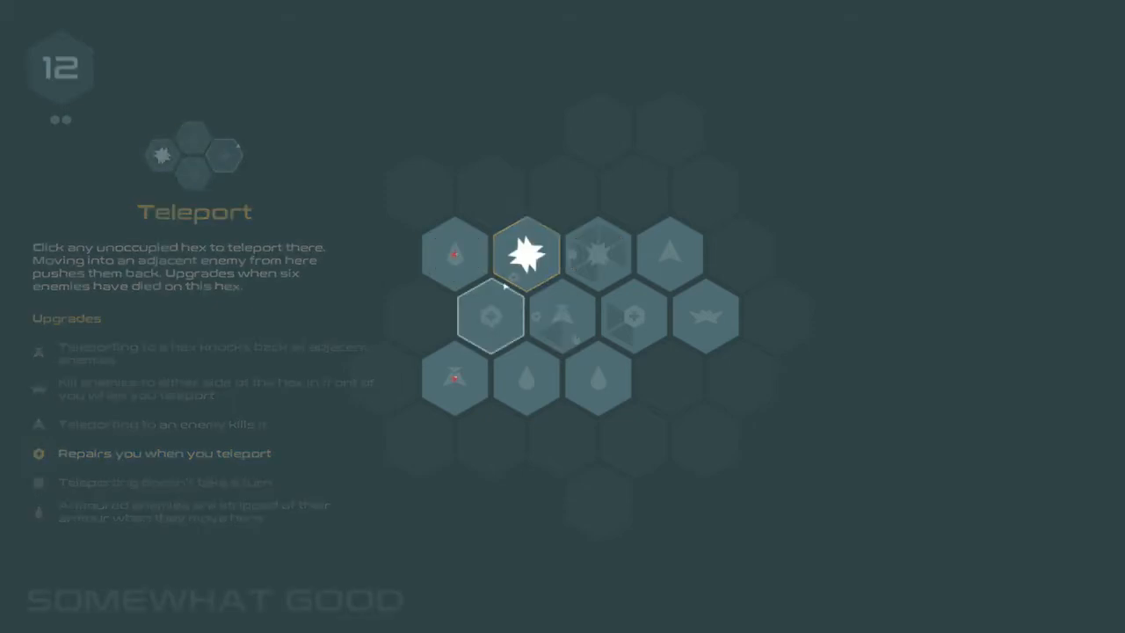
click(562, 316)
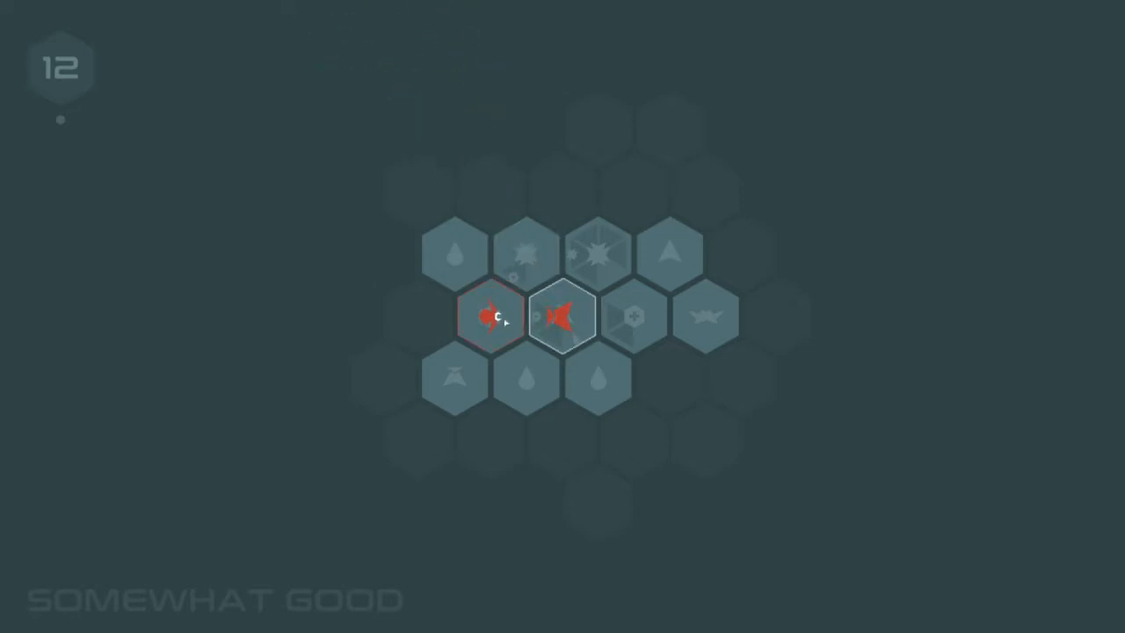
click(491, 316)
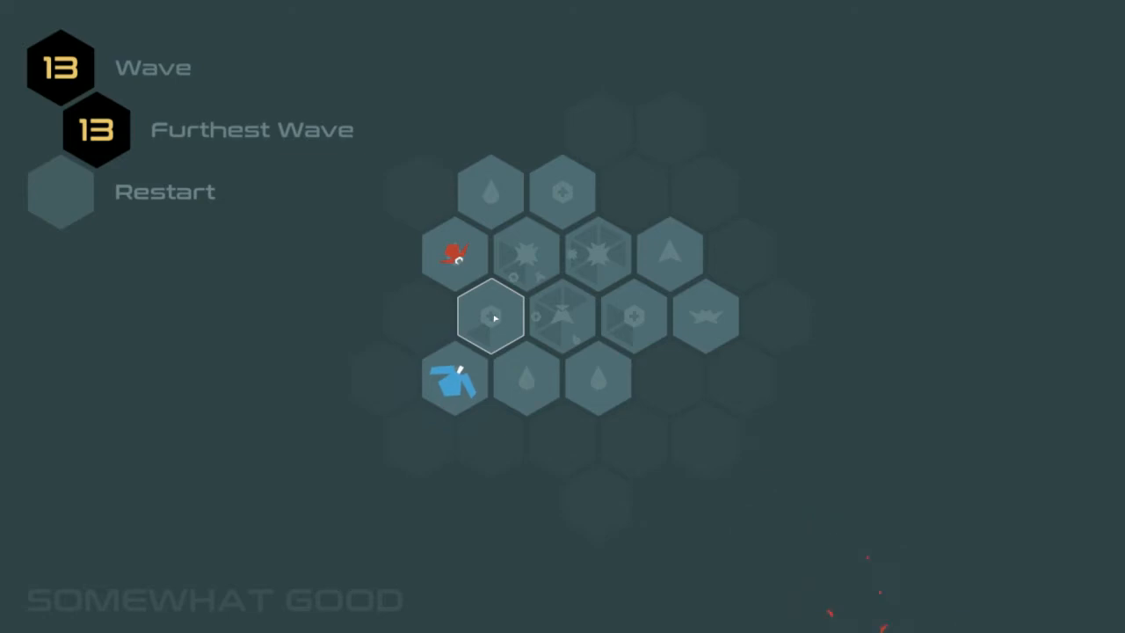
mouse_move(468, 393)
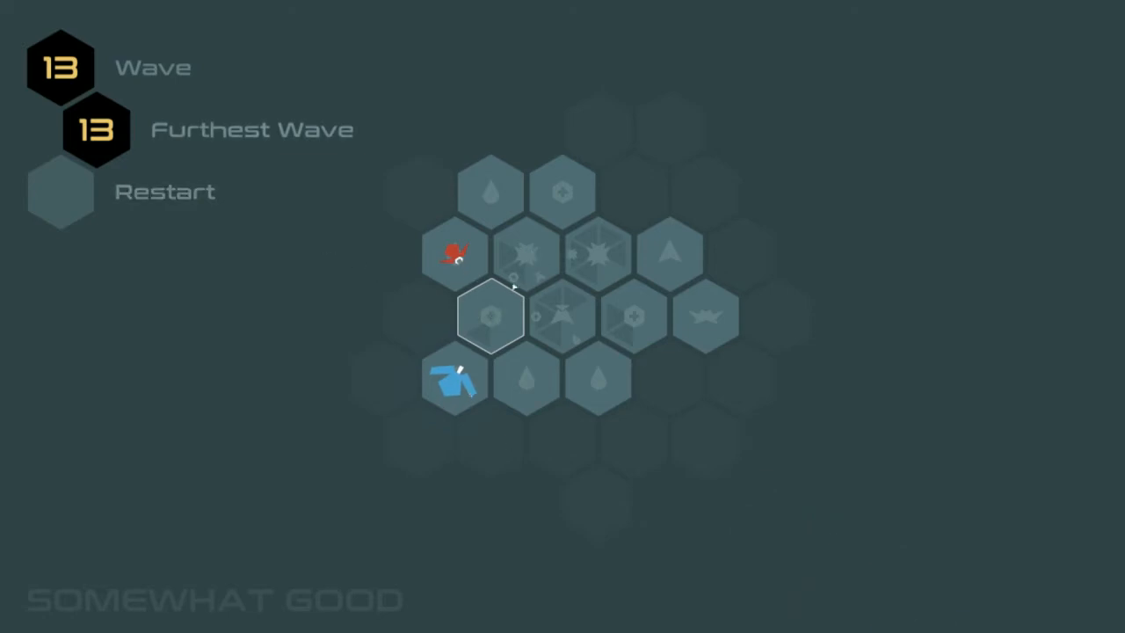
mouse_move(436, 454)
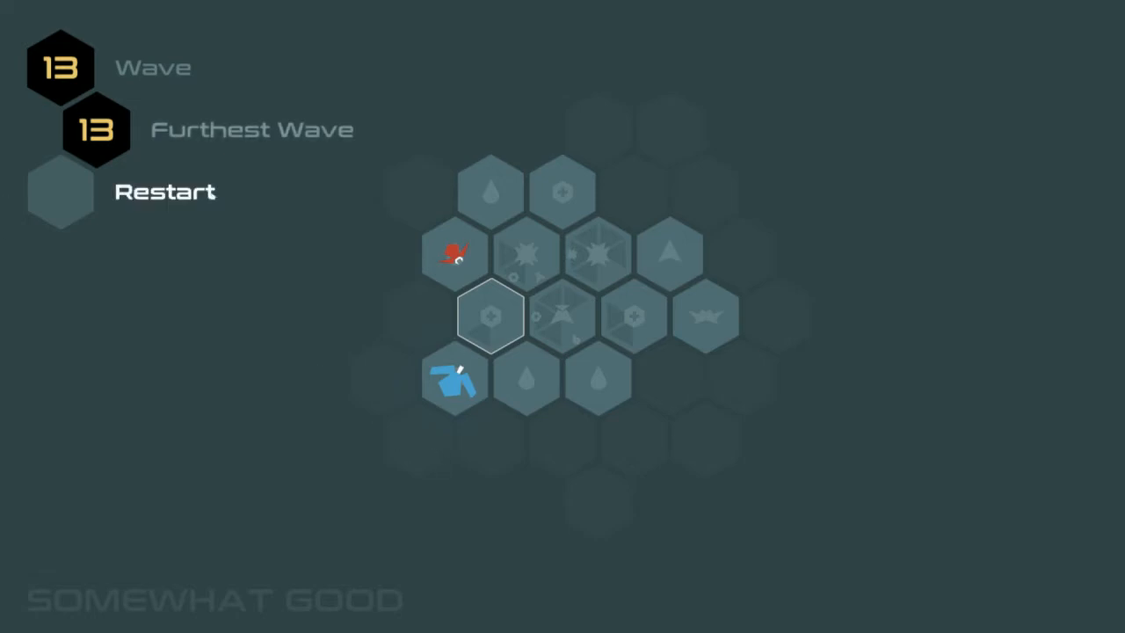
mouse_move(61, 274)
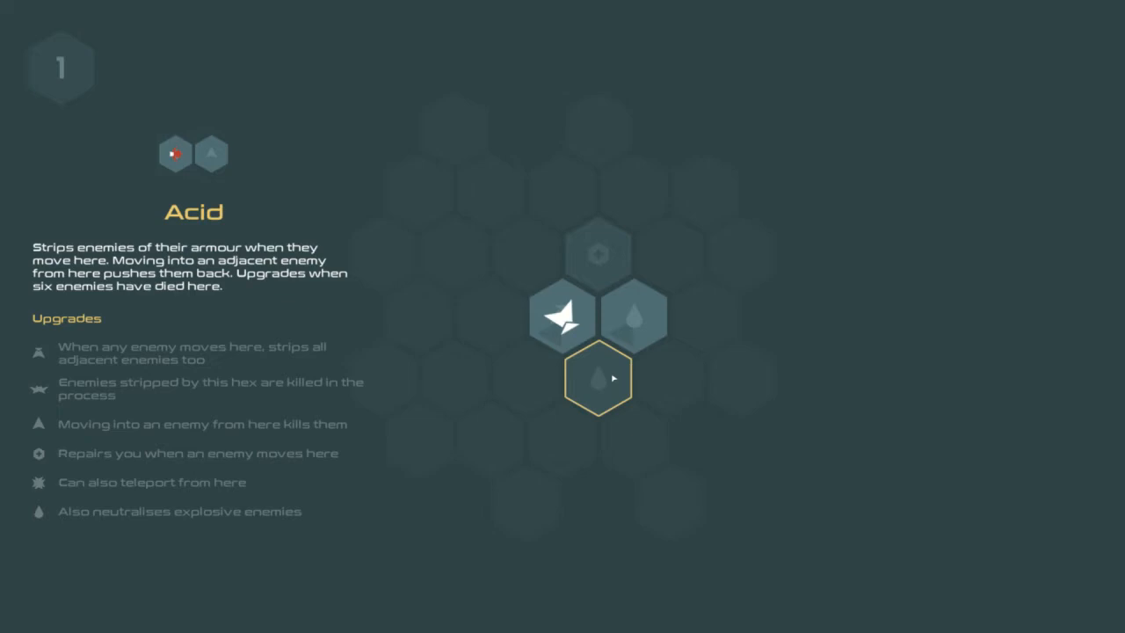
- Place the Acid tile below the blade, then move onto it and attack the approaching enemy
click(176, 152)
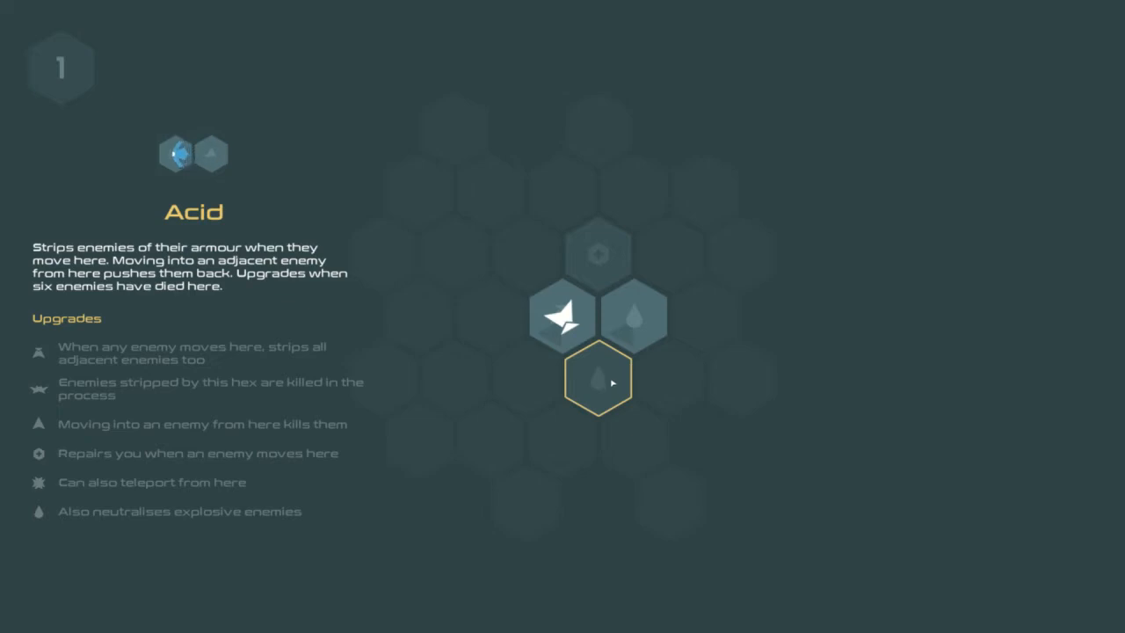
click(597, 380)
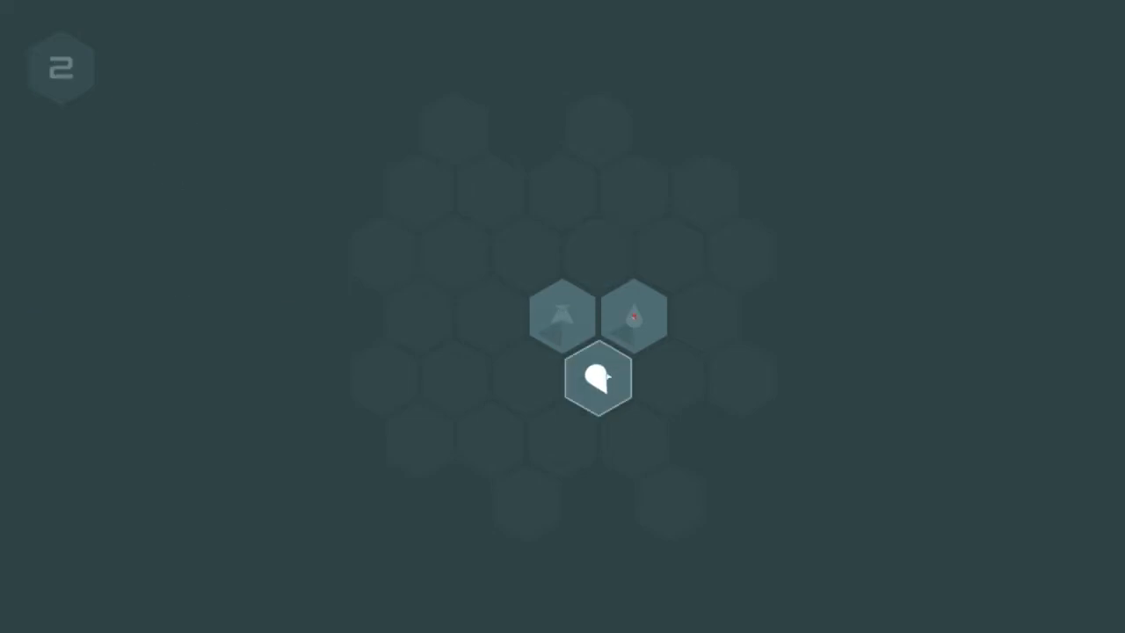
click(634, 315)
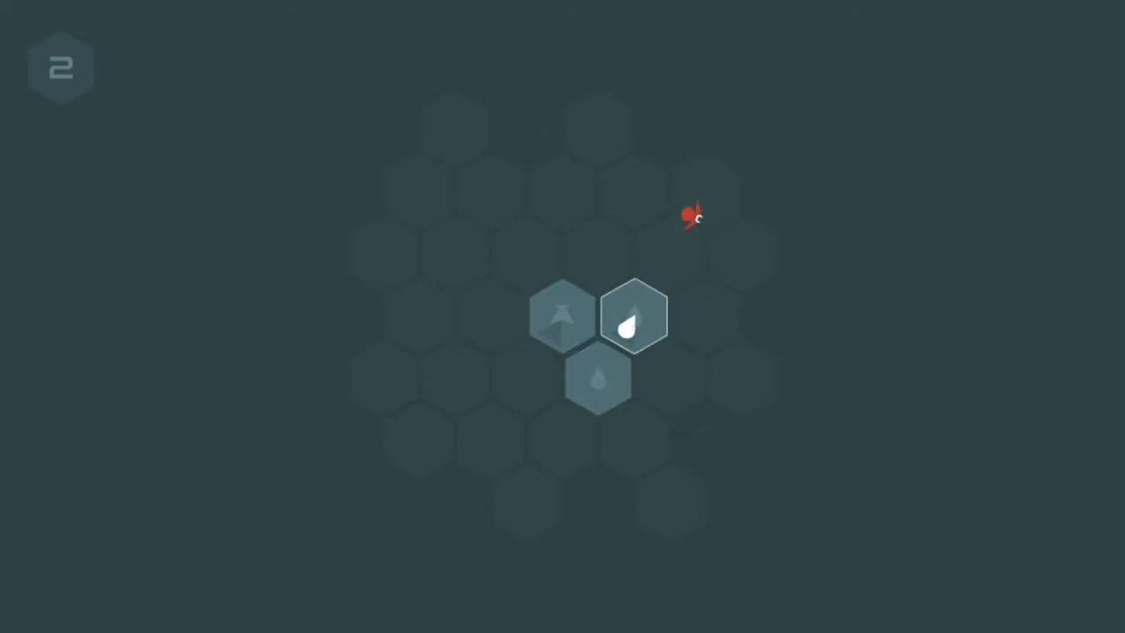
click(633, 315)
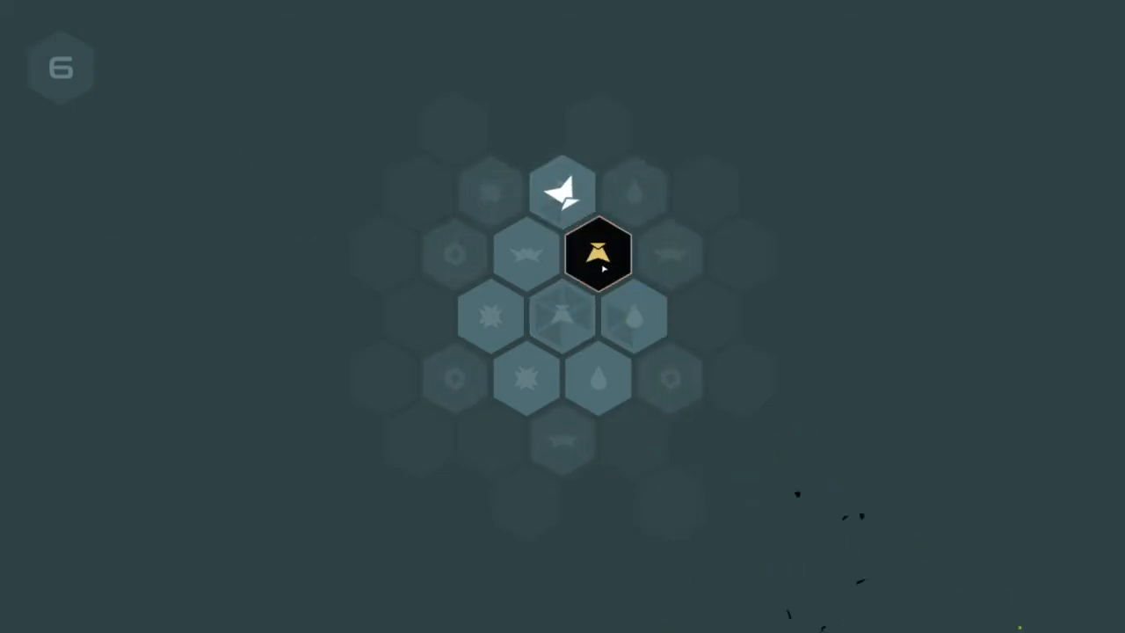
- Move onto the knockback tile and place a Blades tile to the right
click(598, 255)
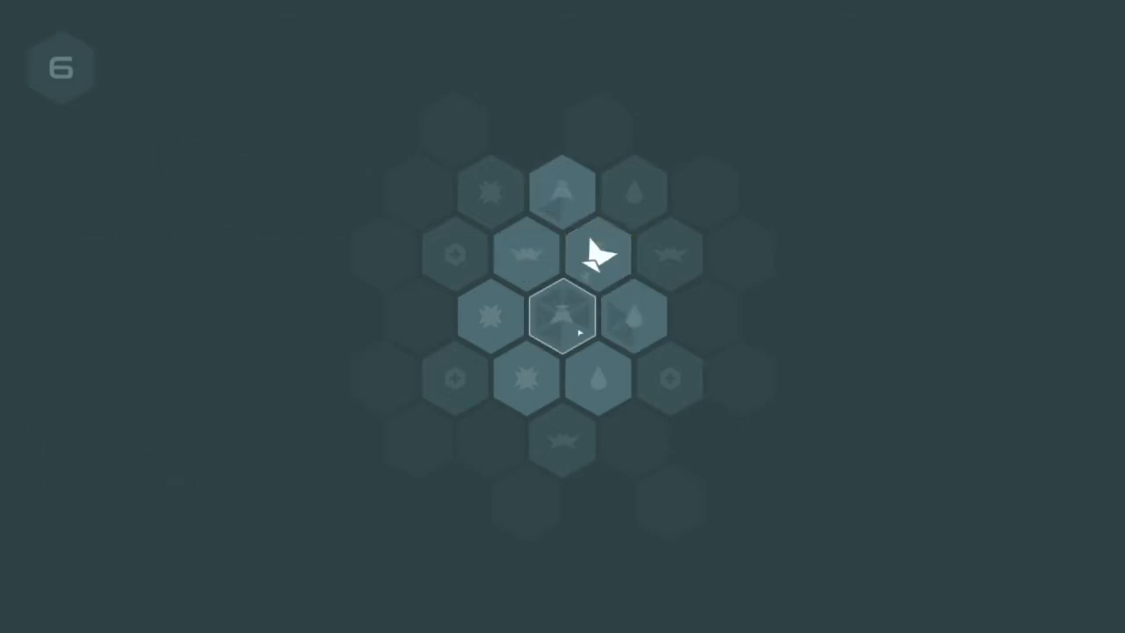
mouse_move(669, 253)
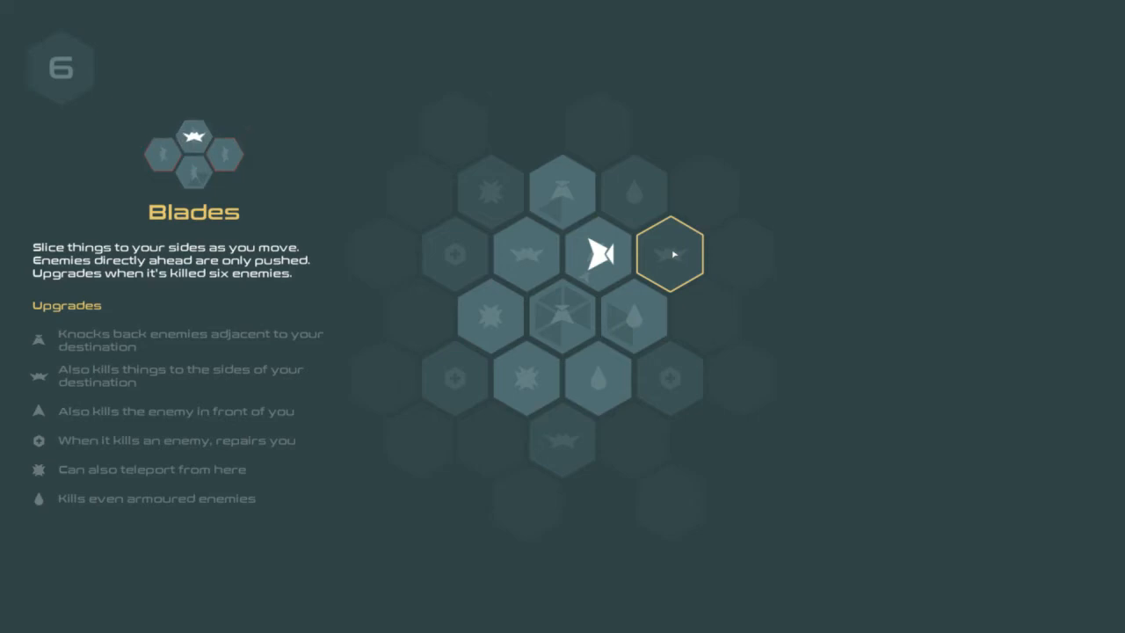
click(668, 254)
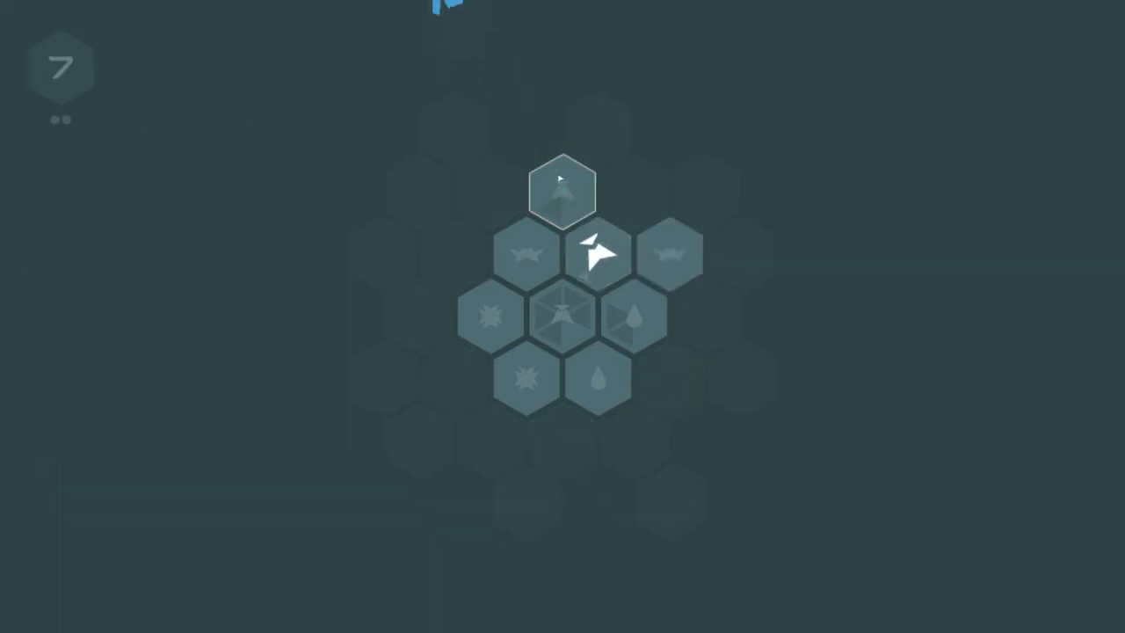
click(562, 190)
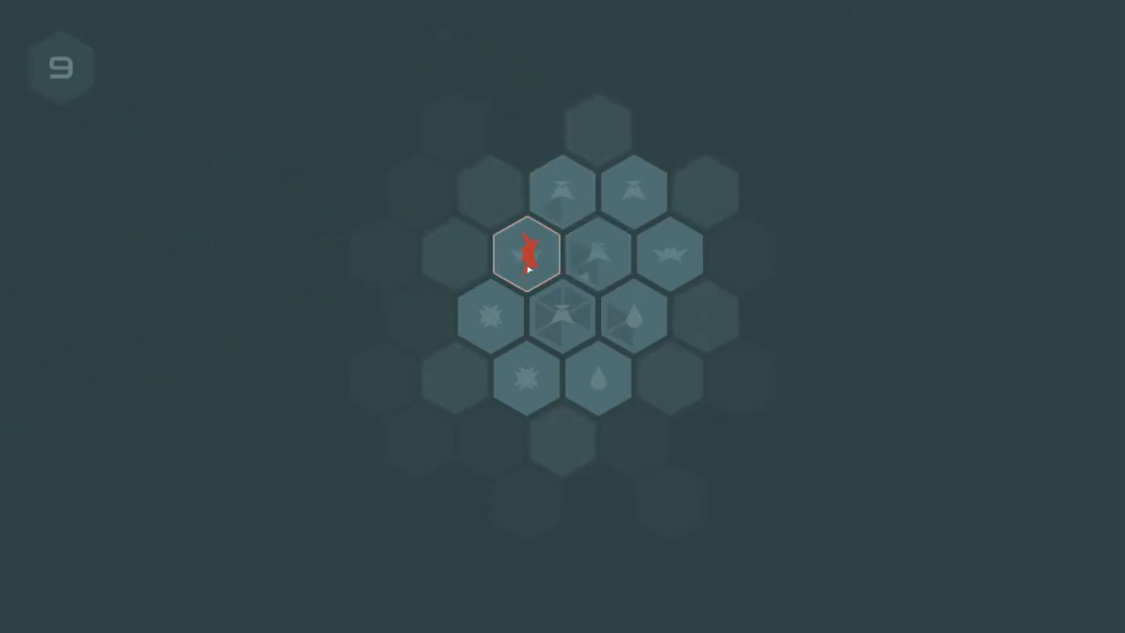
- Fight the two red enemies, moving near the repair tile between attacks
click(527, 254)
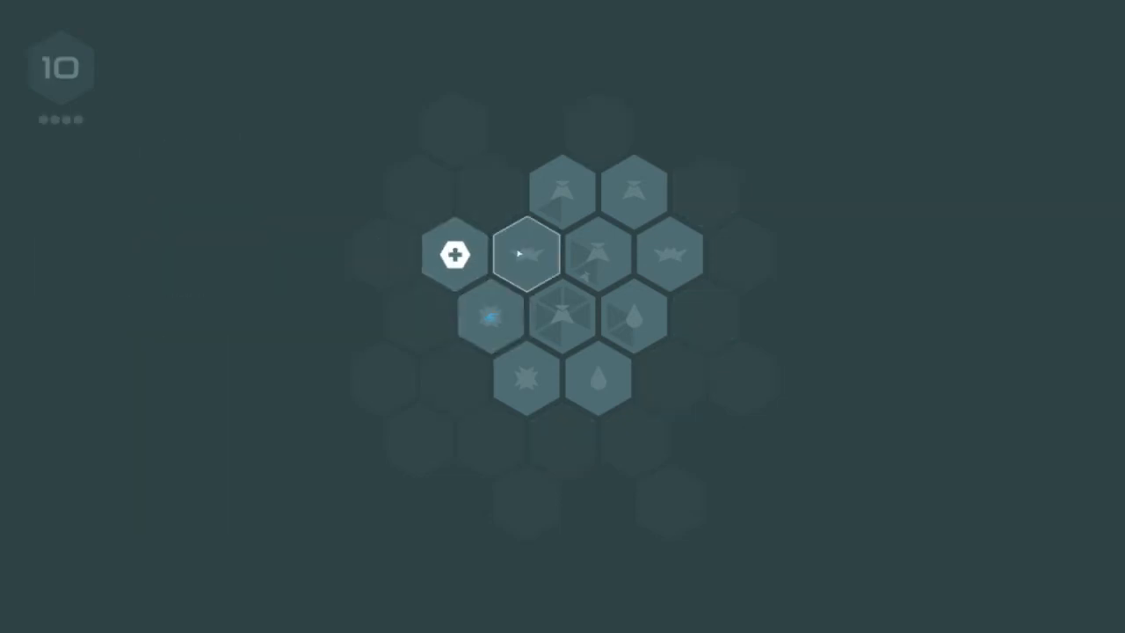
click(525, 255)
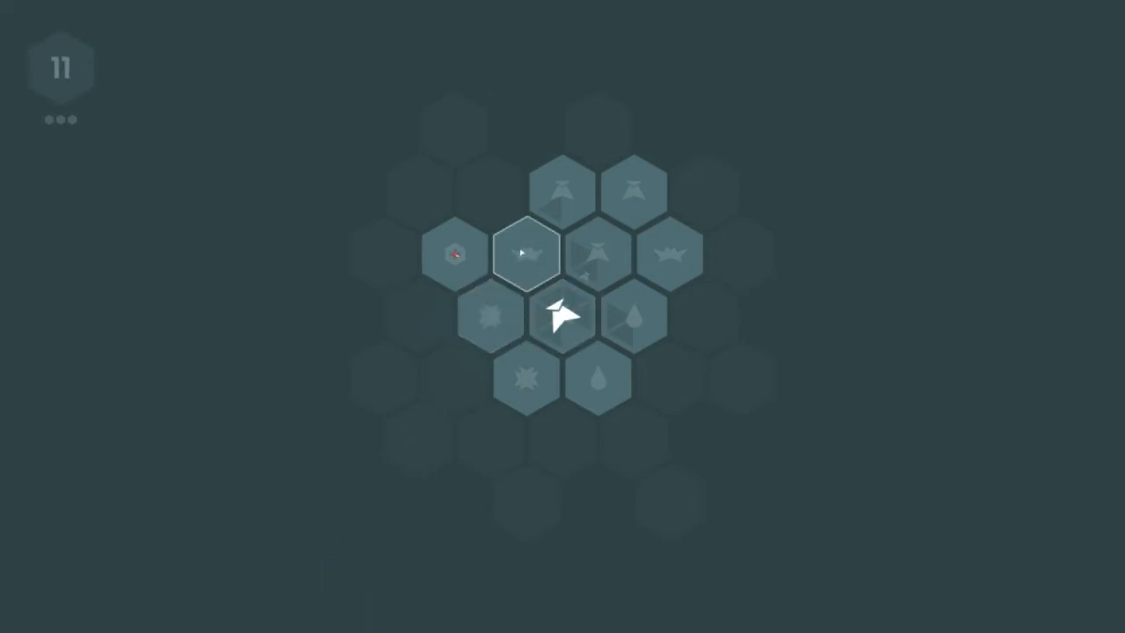
click(489, 316)
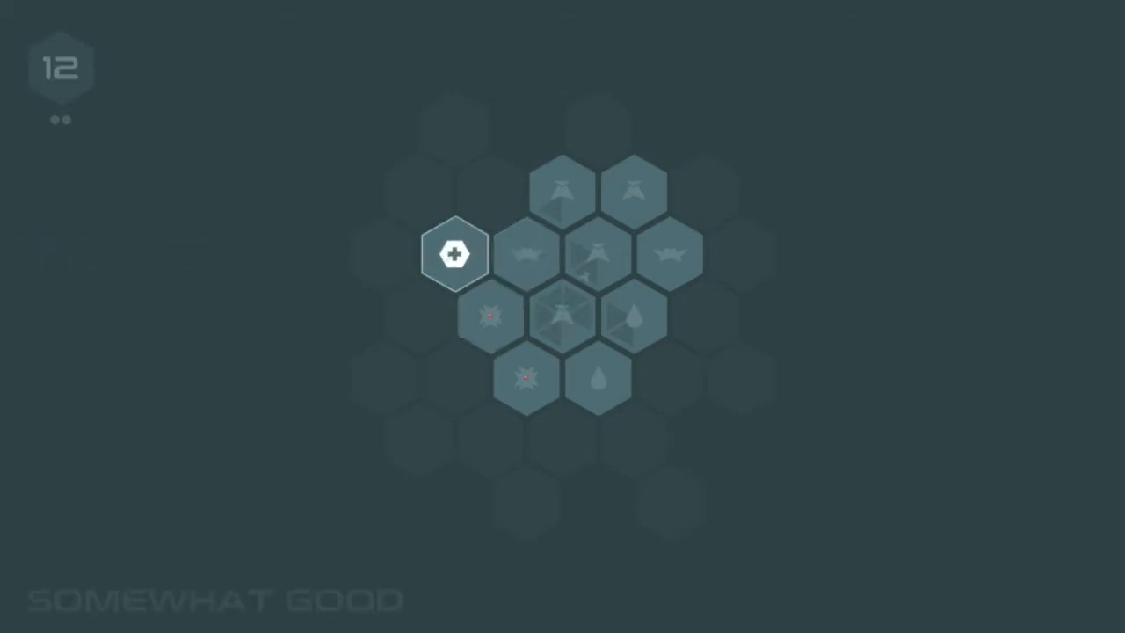
click(563, 254)
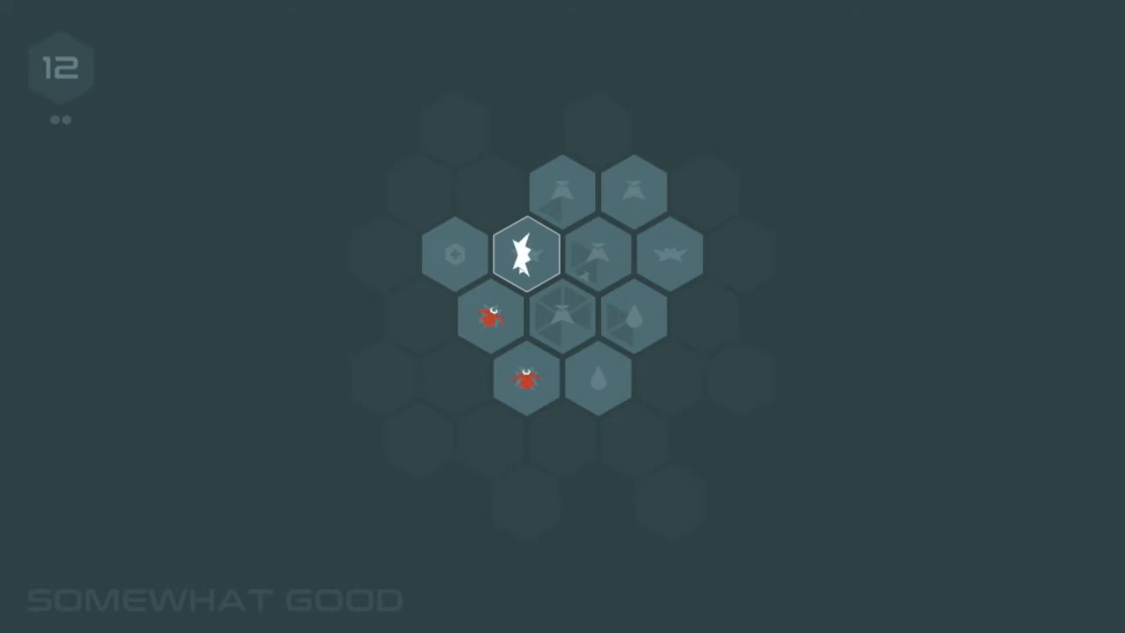
click(523, 252)
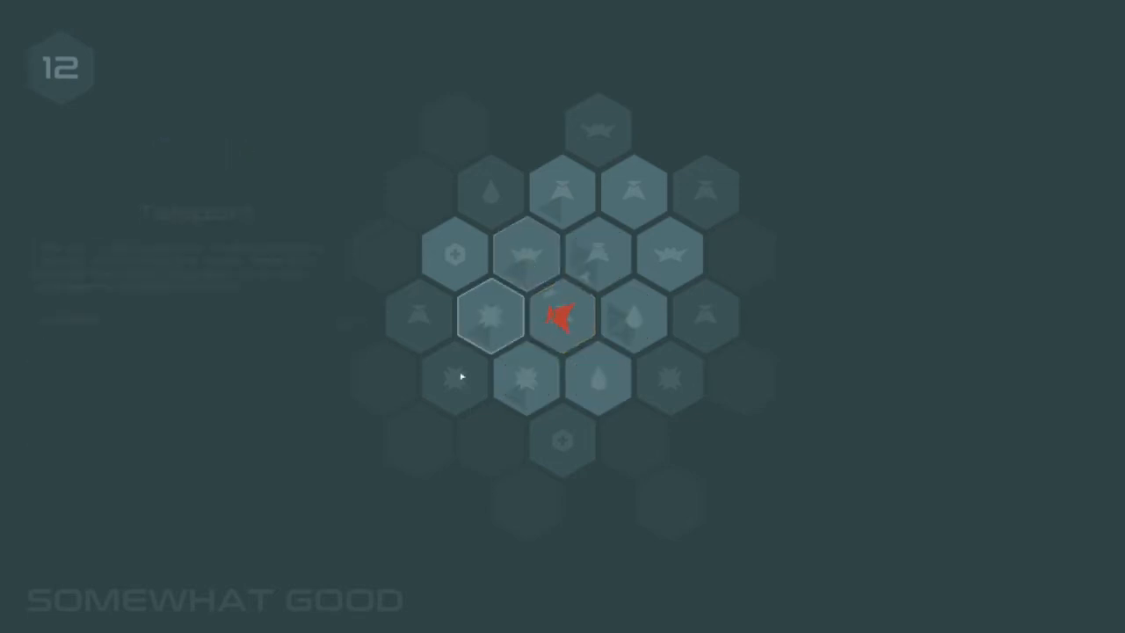
- Strike the central enemy and reposition the blade, then attack a red enemy in wave 13
click(527, 387)
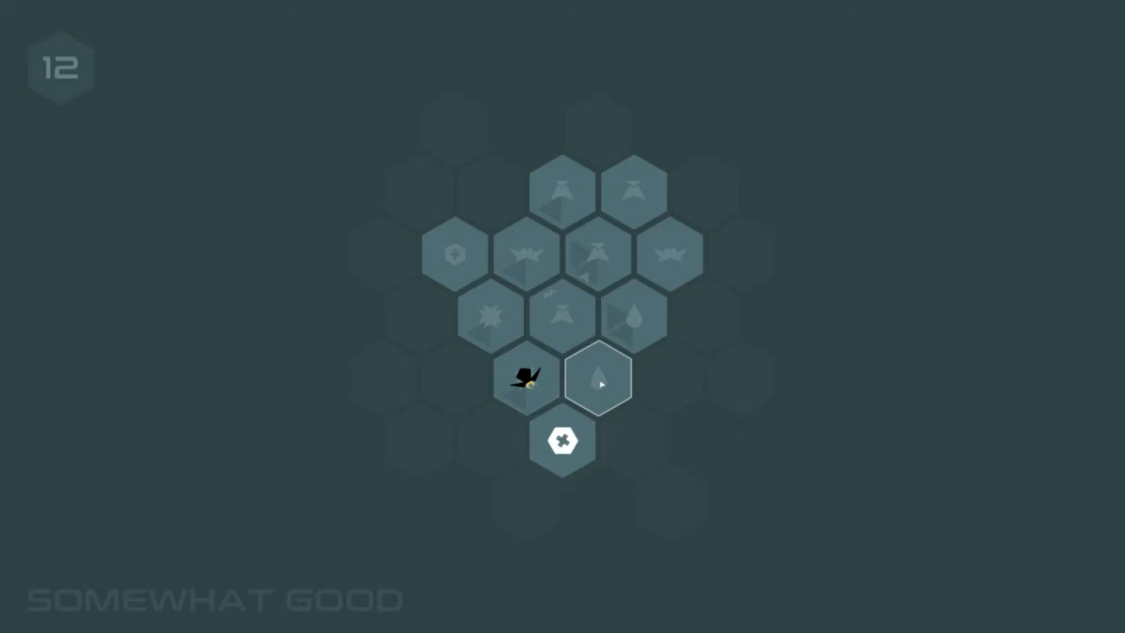
click(525, 380)
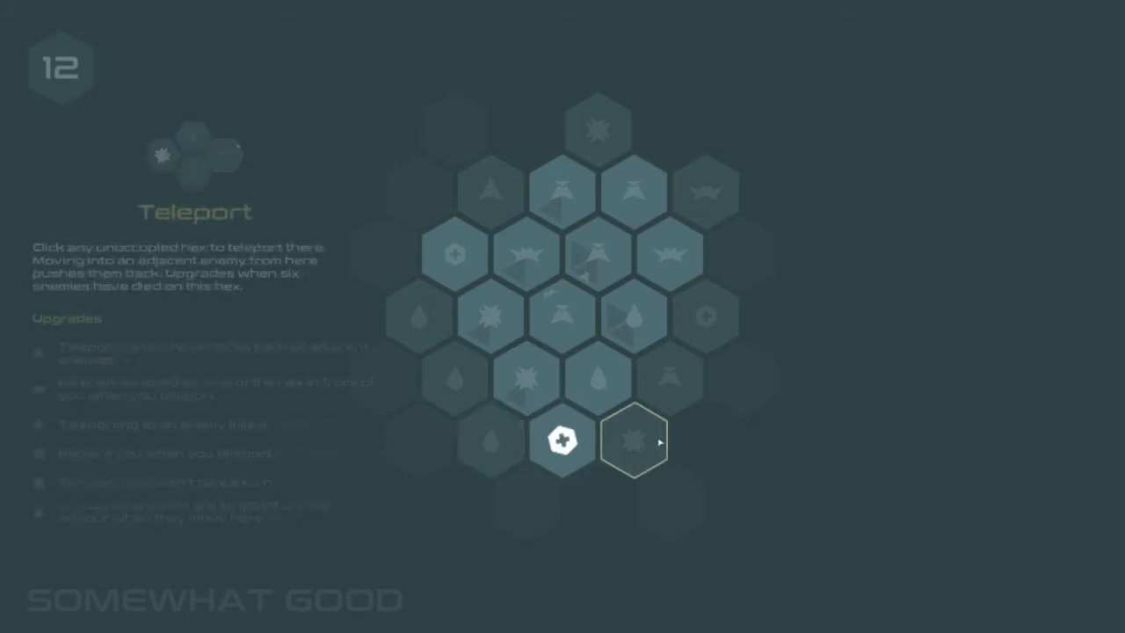
click(635, 441)
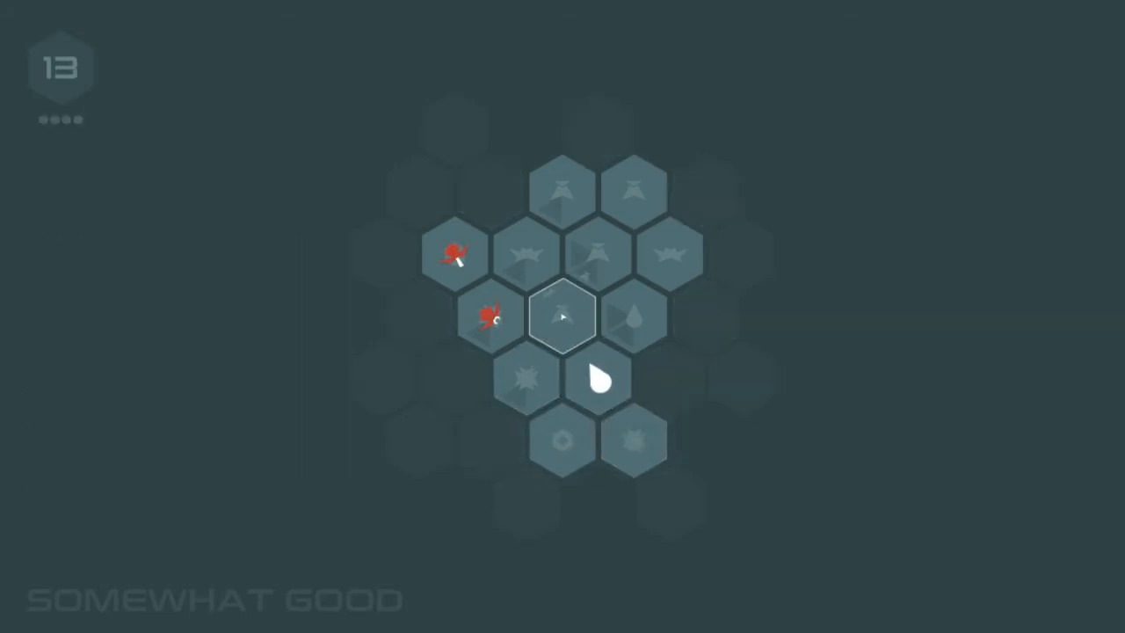
click(633, 316)
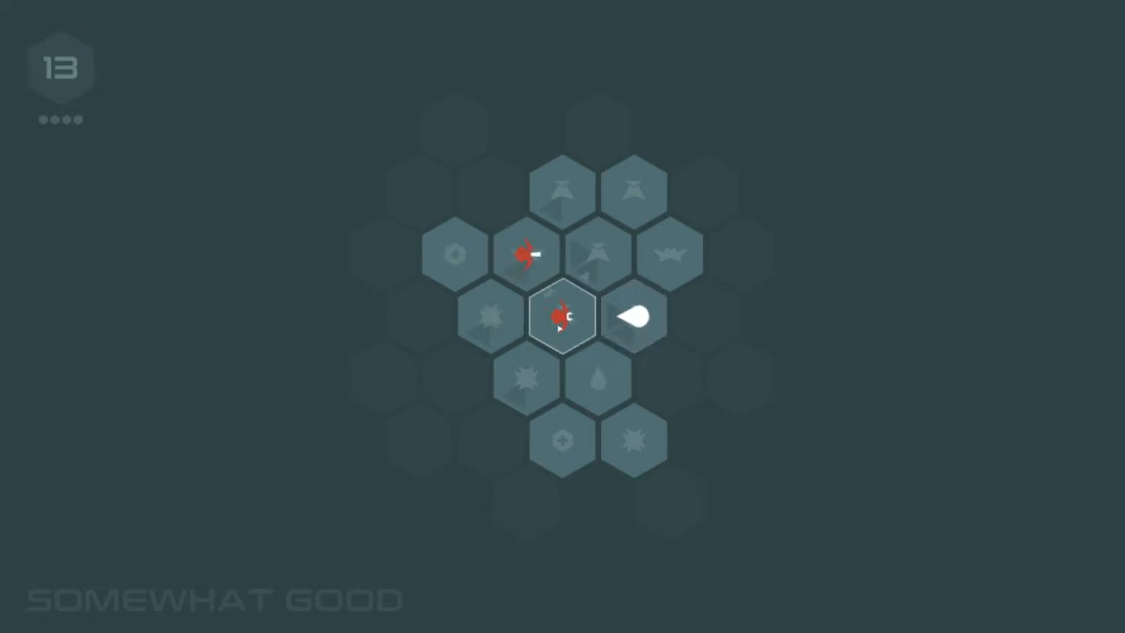
- Make the run-ending move at wave 13 and restart from the game-over panel
click(60, 69)
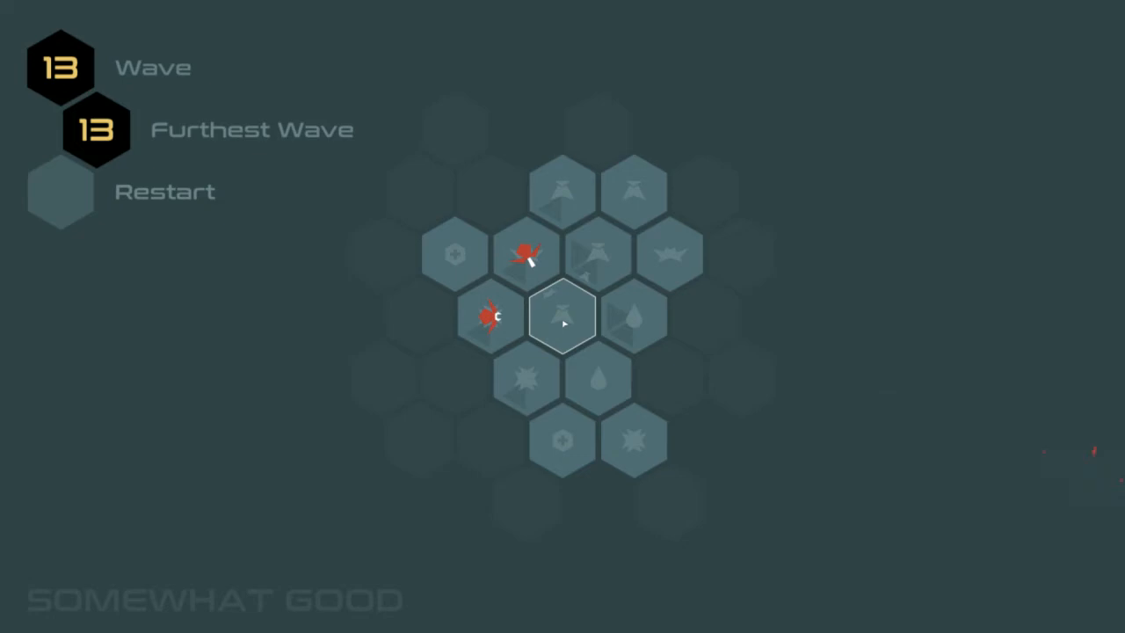
mouse_move(407, 262)
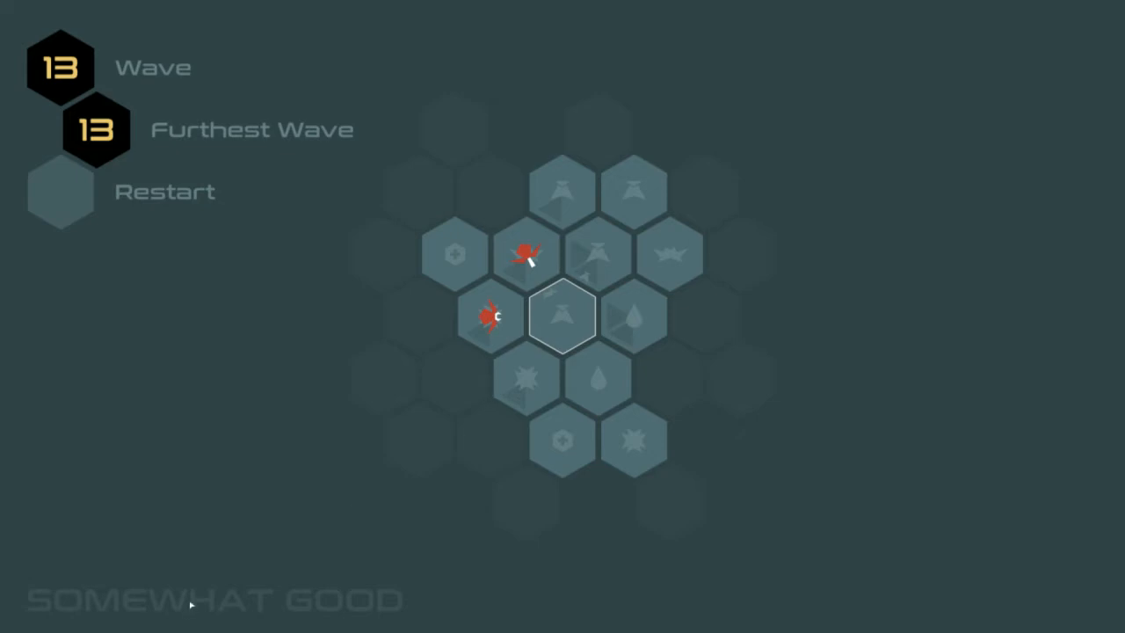
click(60, 191)
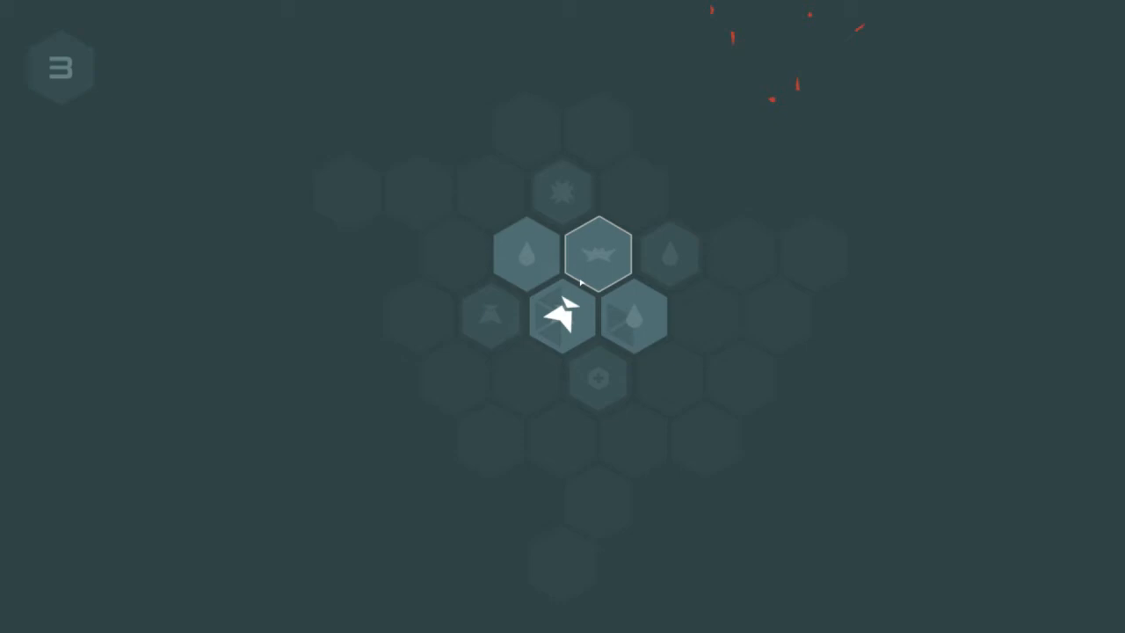
- Step to the upper-right hex and strike the red enemies beside the blade
click(597, 255)
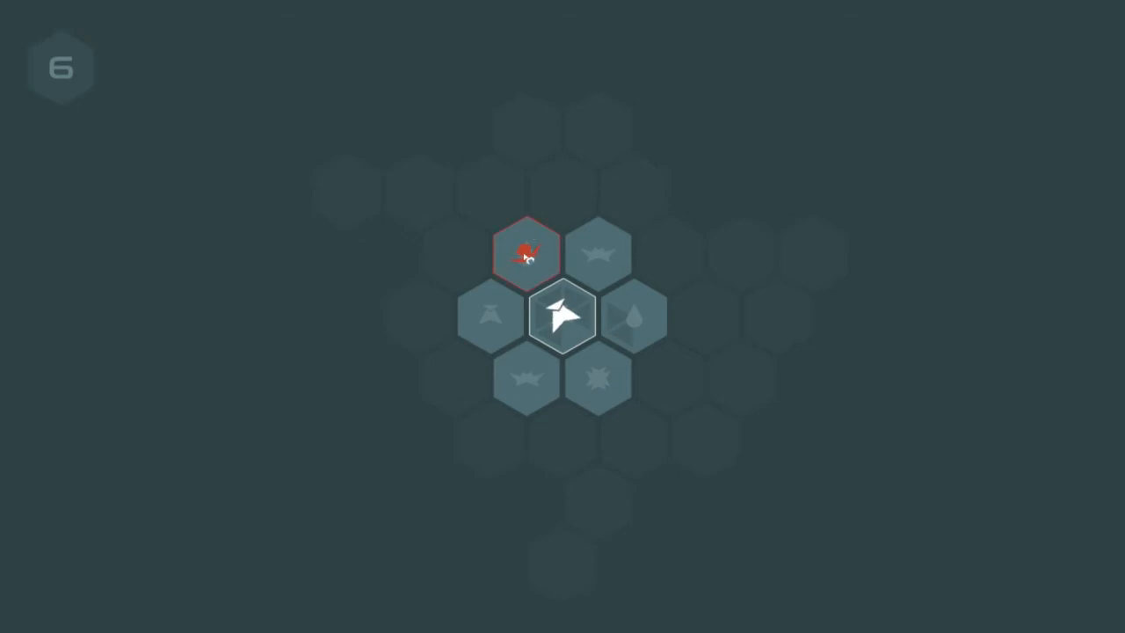
click(561, 314)
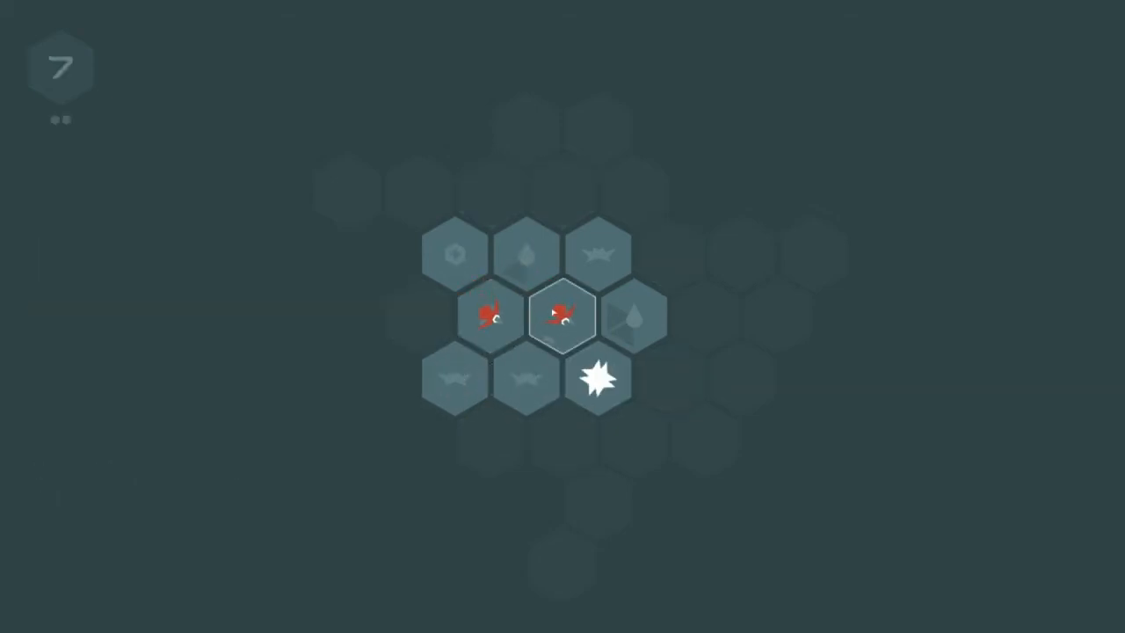
click(456, 379)
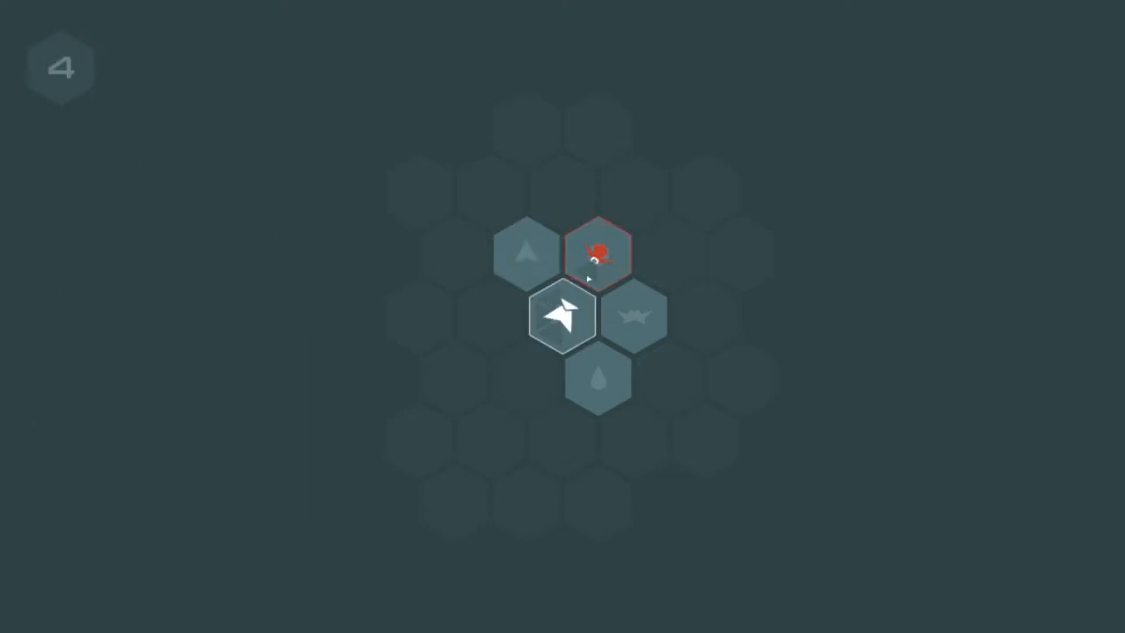
- Kill the upper-right red enemy, upgrade the central tile, then strike the upper-left enemy
click(560, 314)
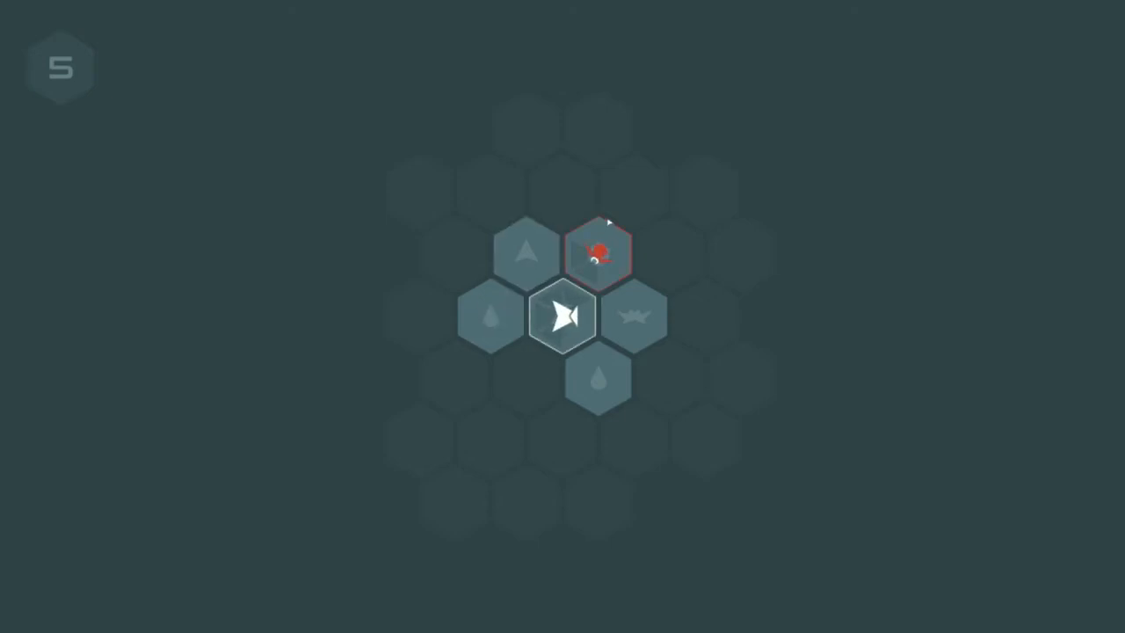
click(563, 316)
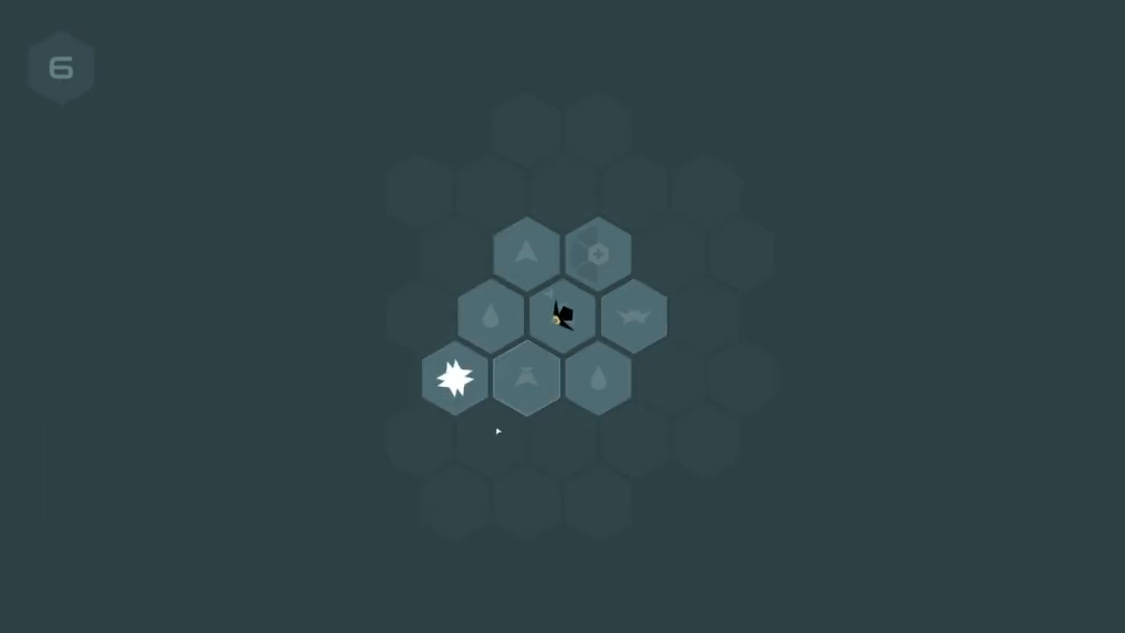
click(559, 314)
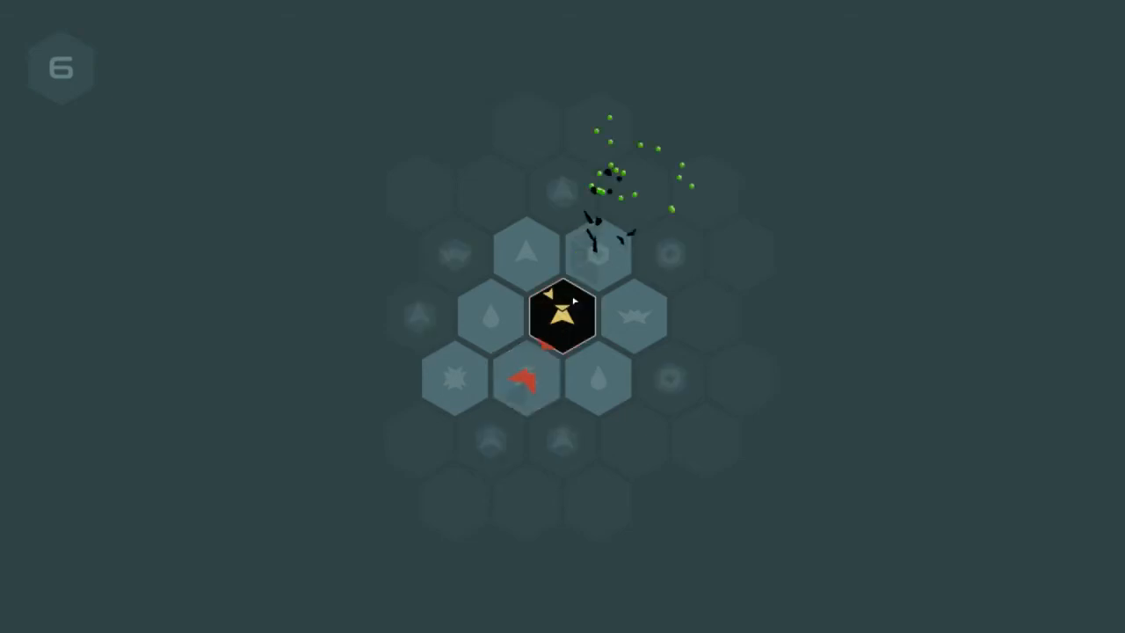
click(559, 315)
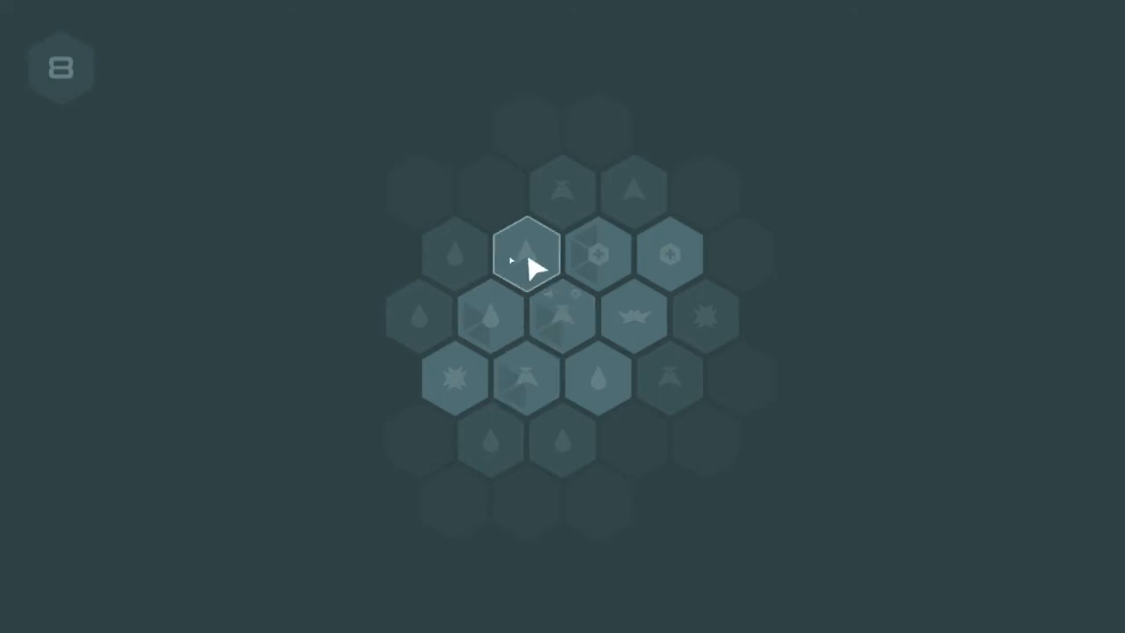
click(528, 255)
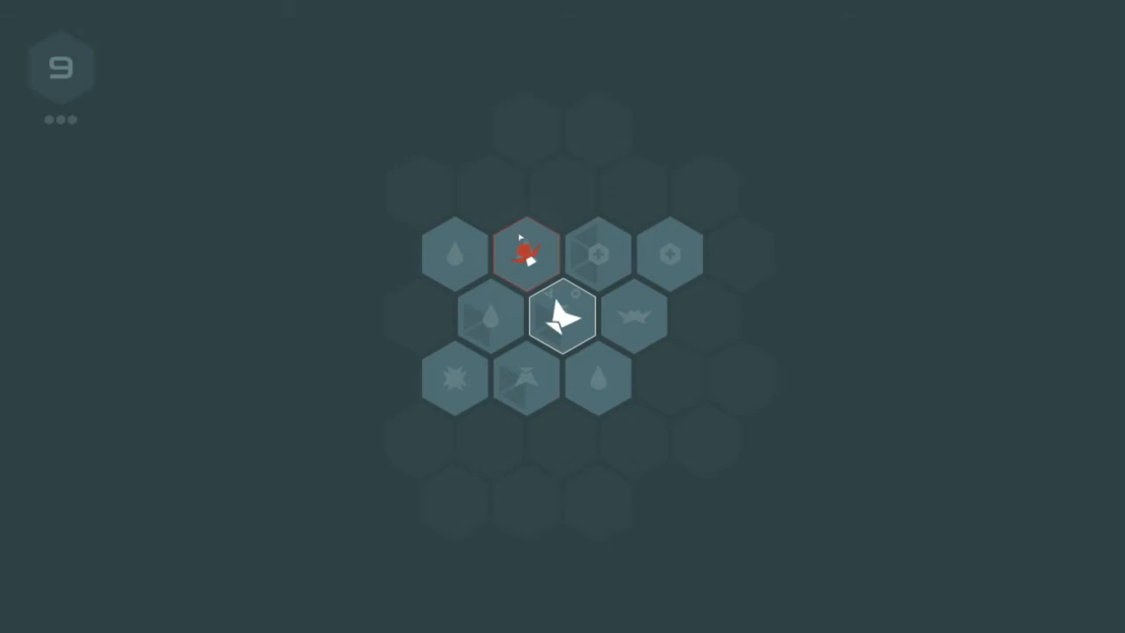
click(455, 253)
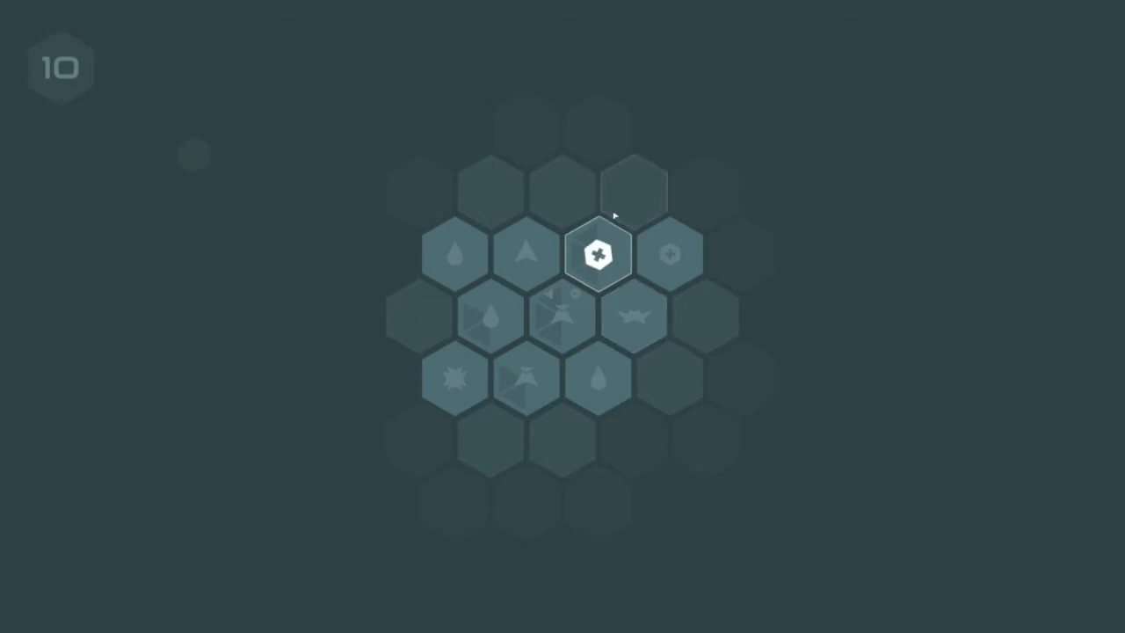
- Move onto the Repair tile, teleport across the grid, and attack with the upgraded Hammer
click(596, 254)
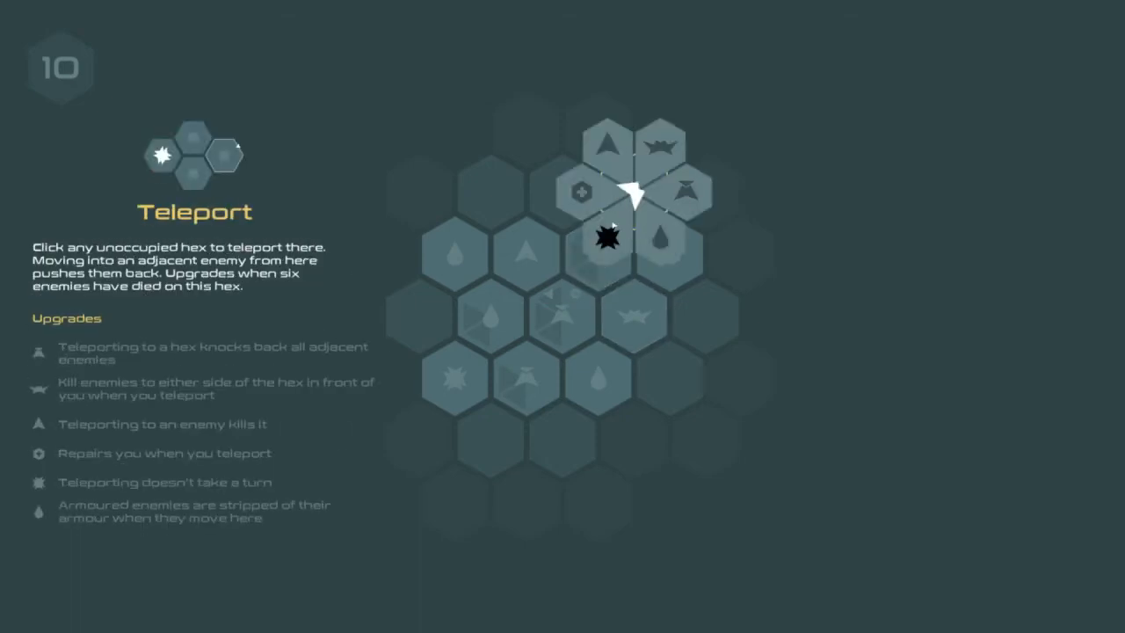
click(490, 317)
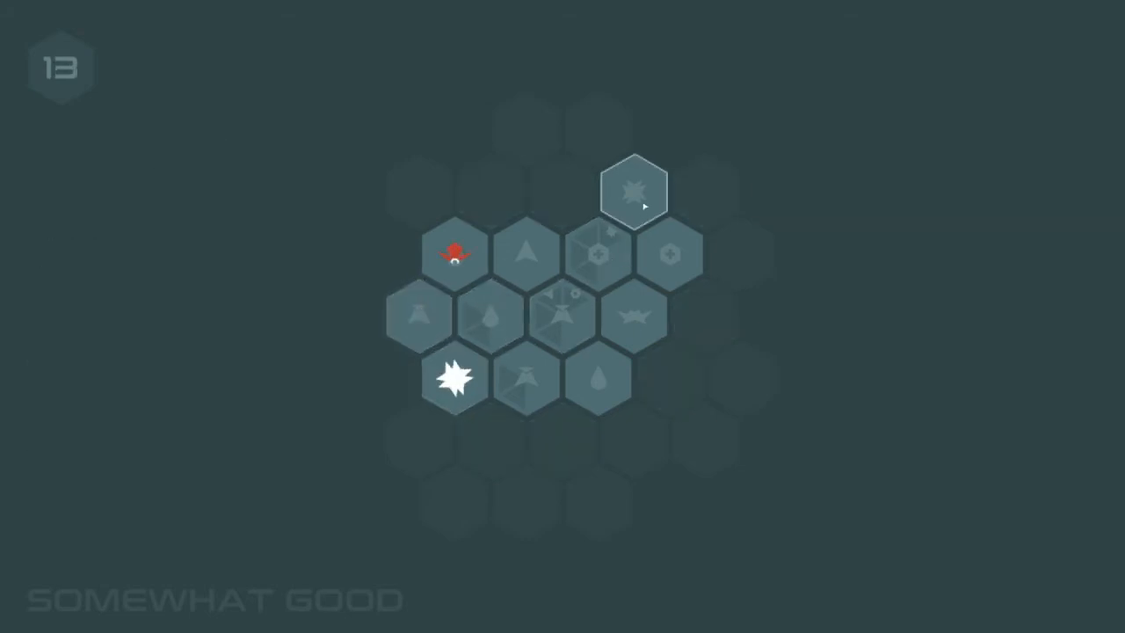
click(563, 313)
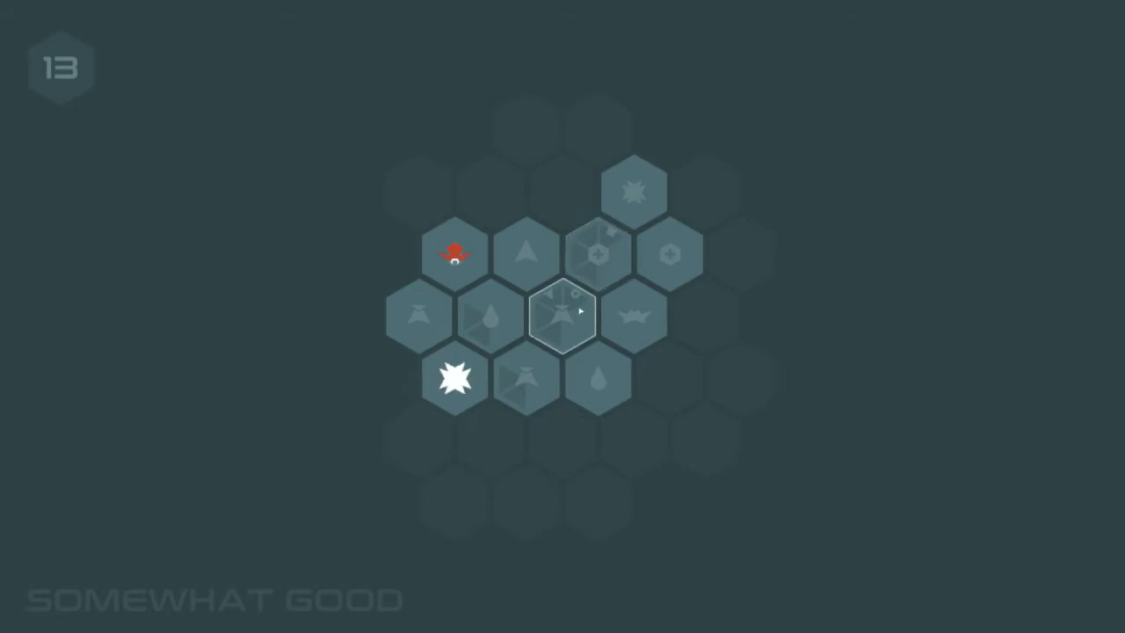
click(564, 316)
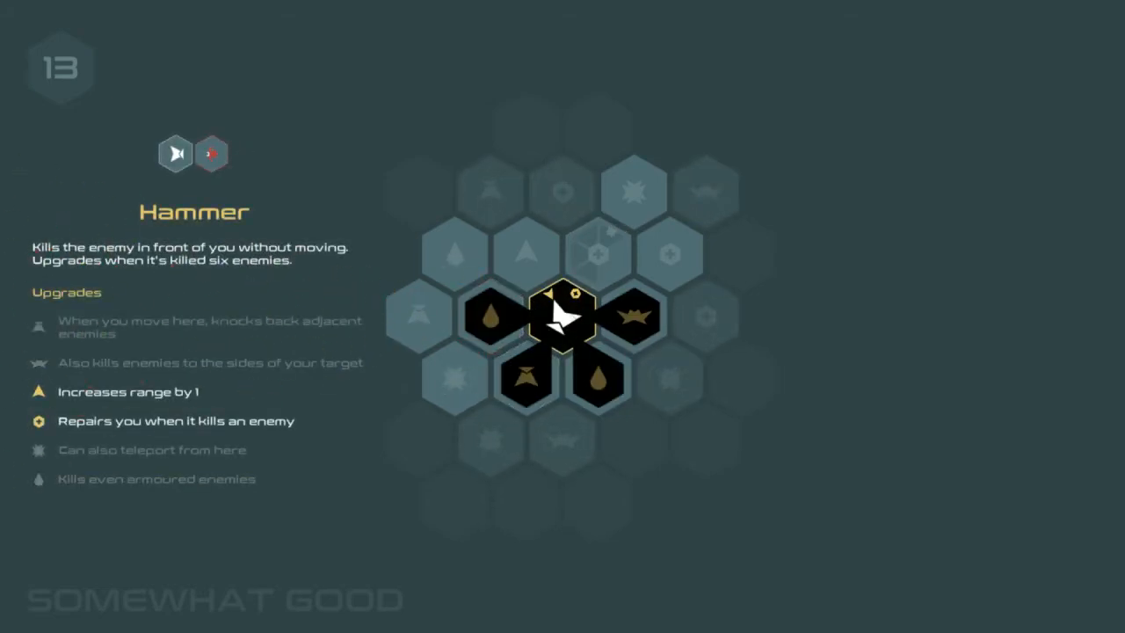
click(490, 317)
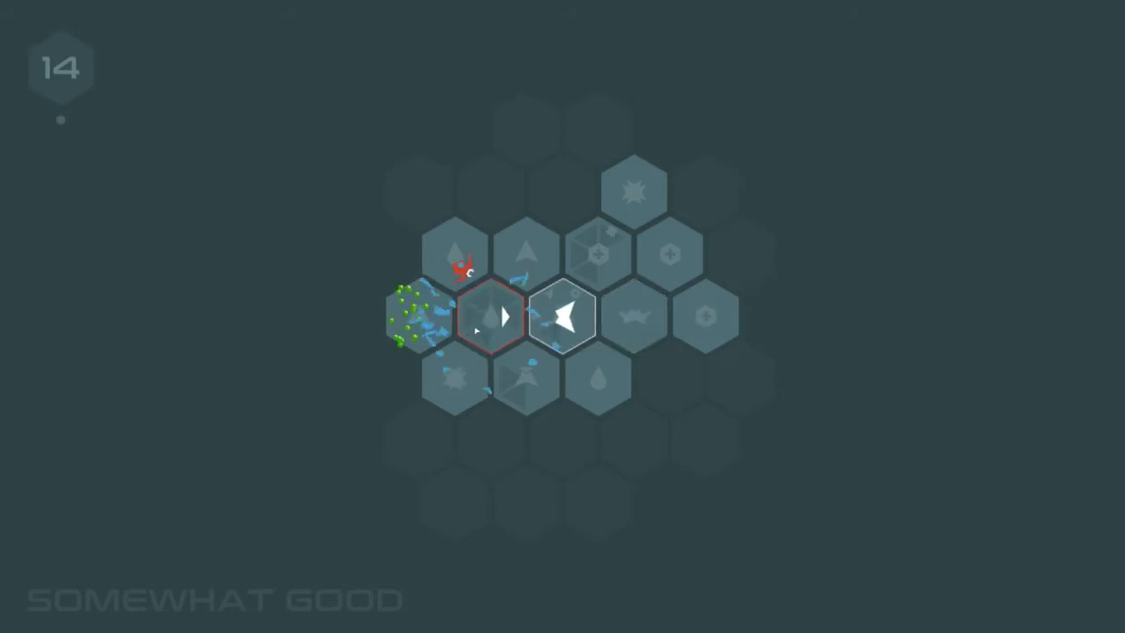
- Strike the left and lower red enemies and keep playing after another tile upgrade
click(489, 316)
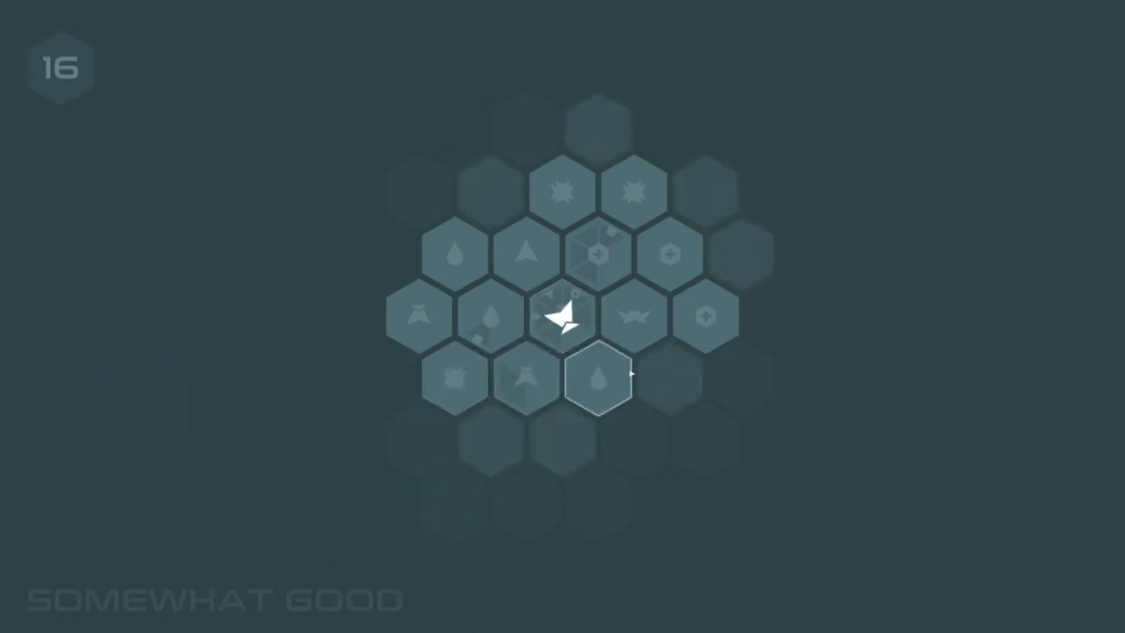
click(595, 374)
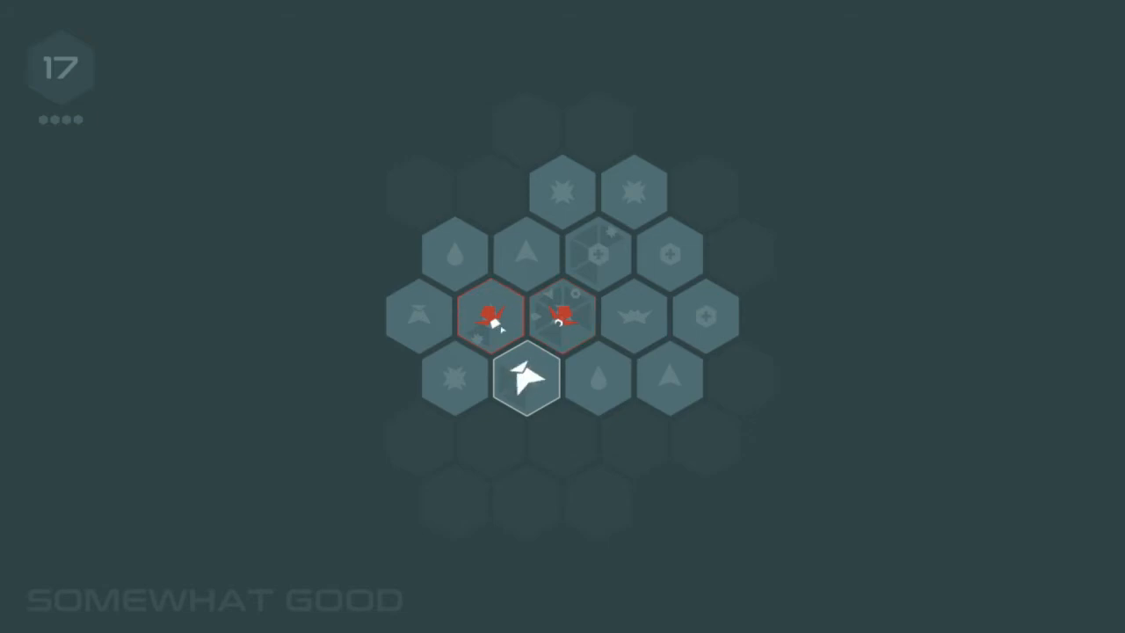
click(489, 316)
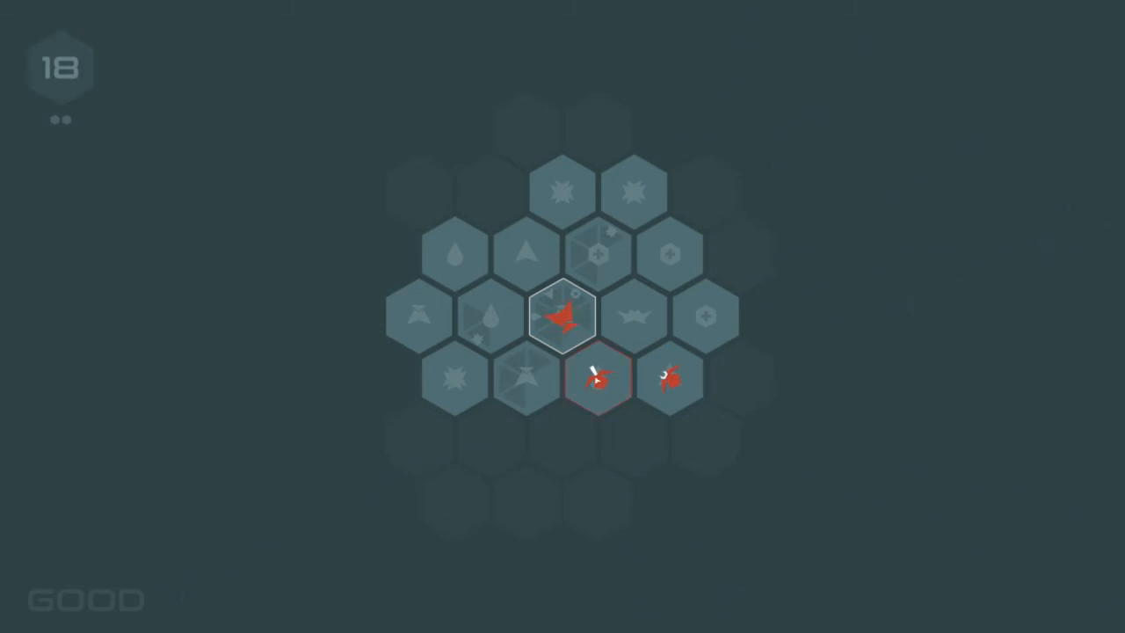
click(563, 315)
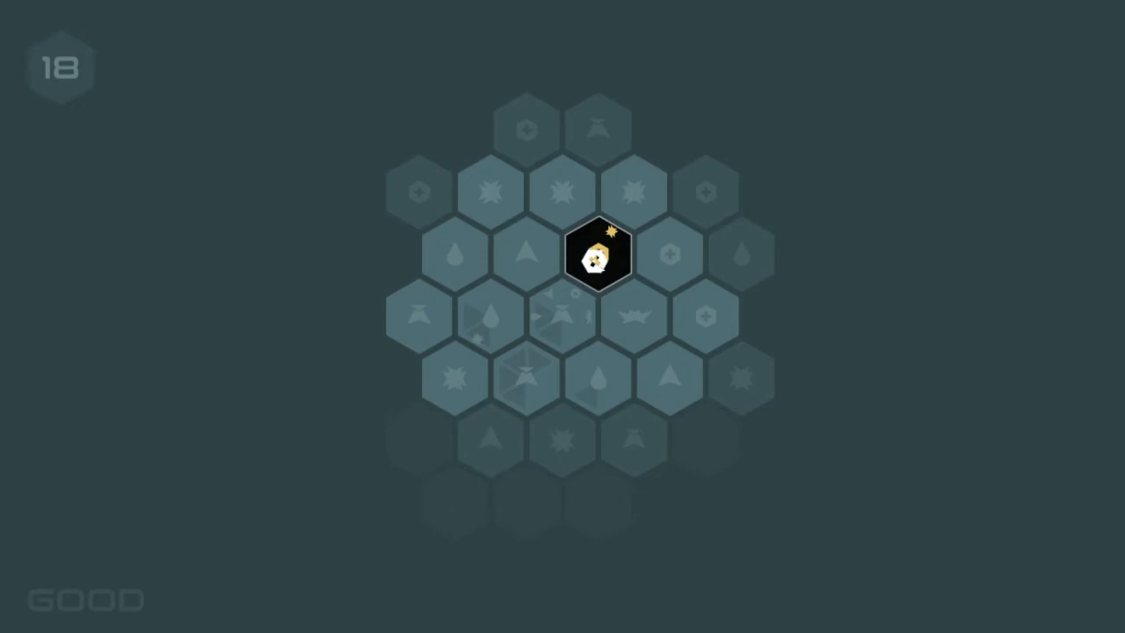
click(596, 255)
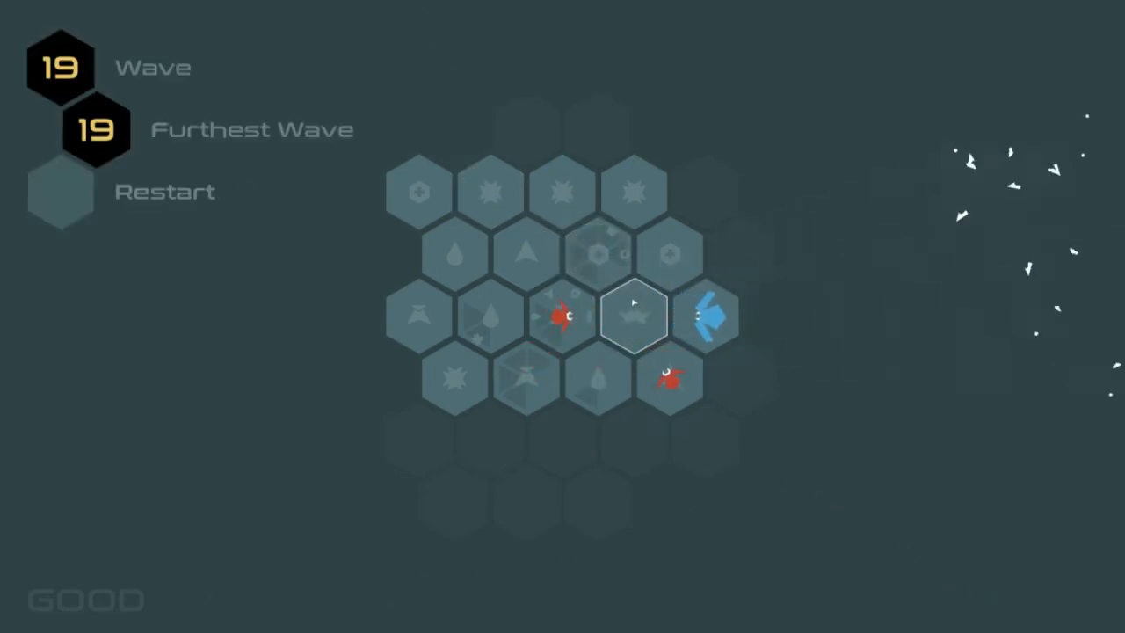
mouse_move(585, 290)
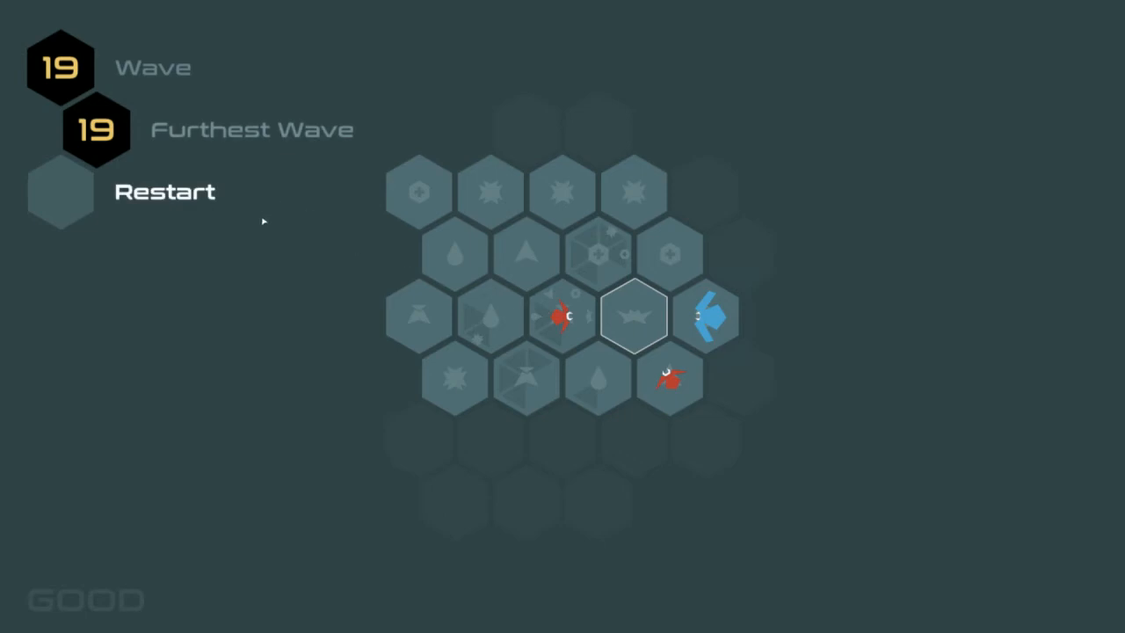
mouse_move(206, 512)
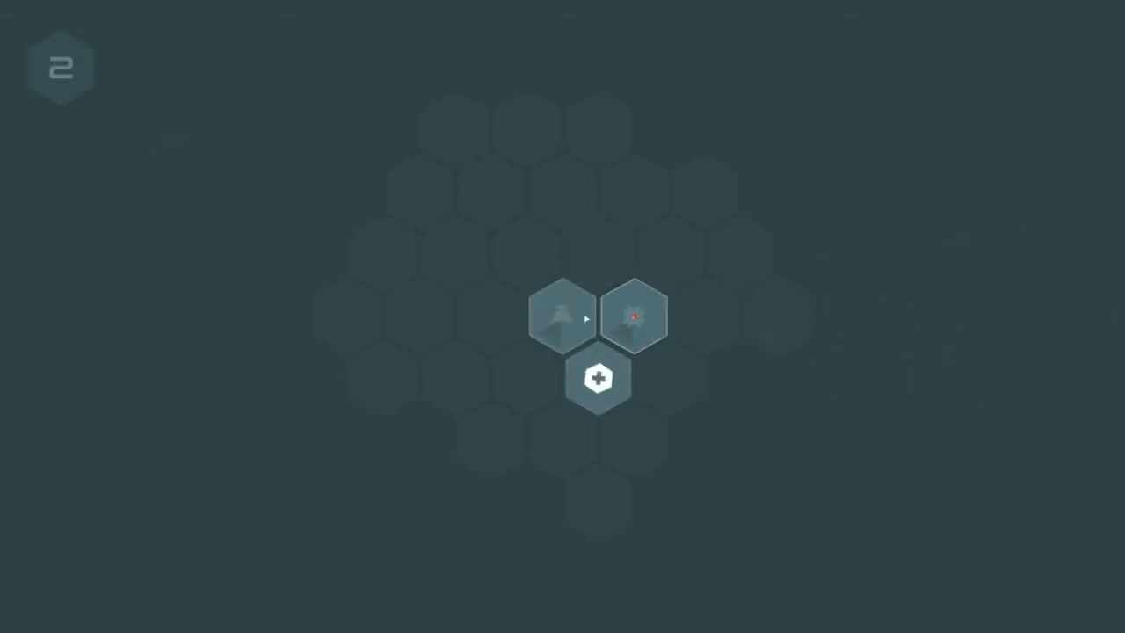
- Choose a Hammer upgrade, start the next wave, and attack the upper-left enemy
click(598, 377)
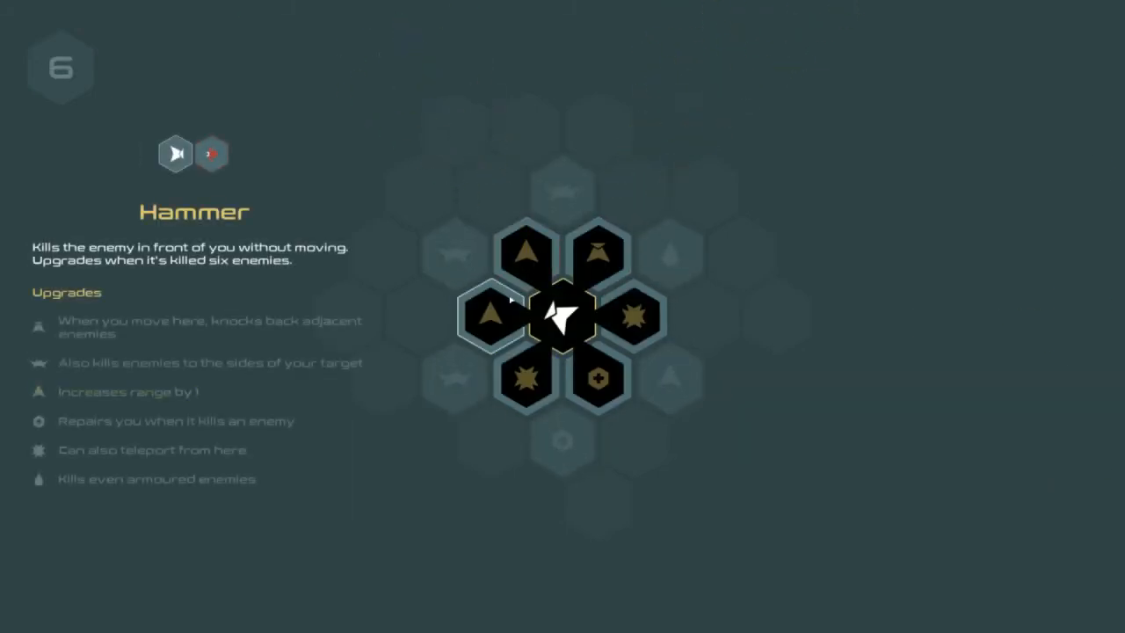
click(492, 317)
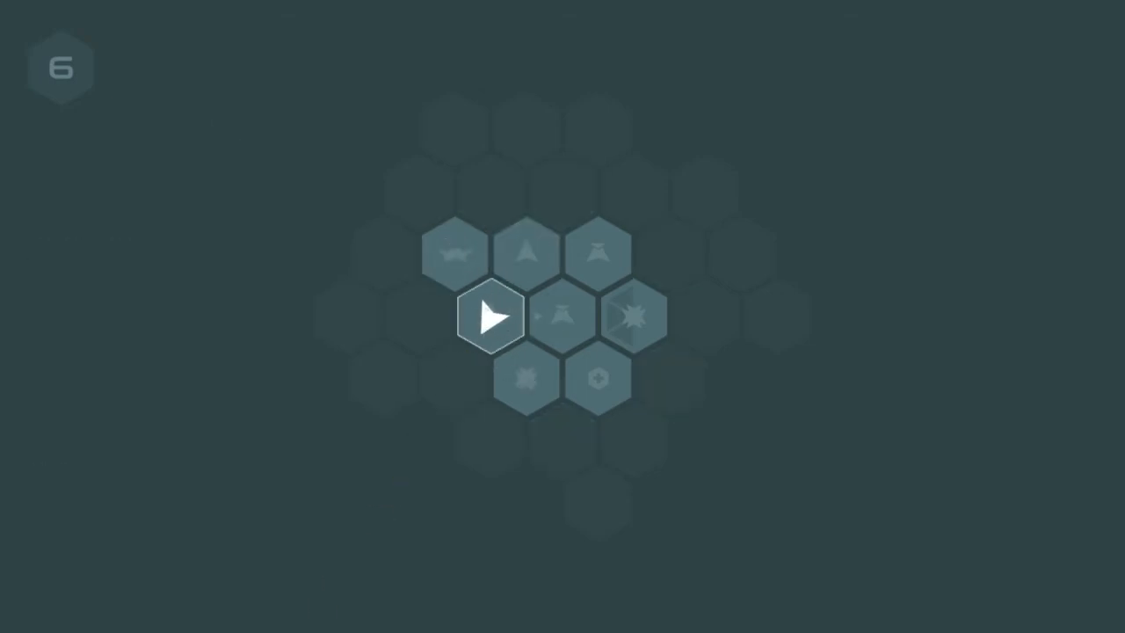
click(490, 316)
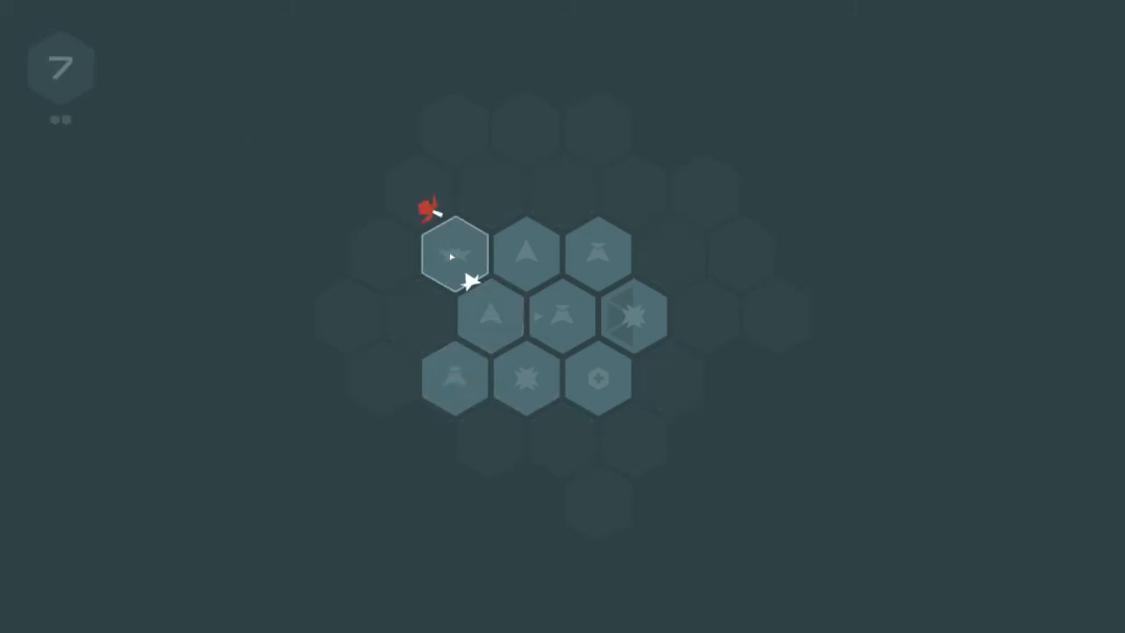
click(455, 255)
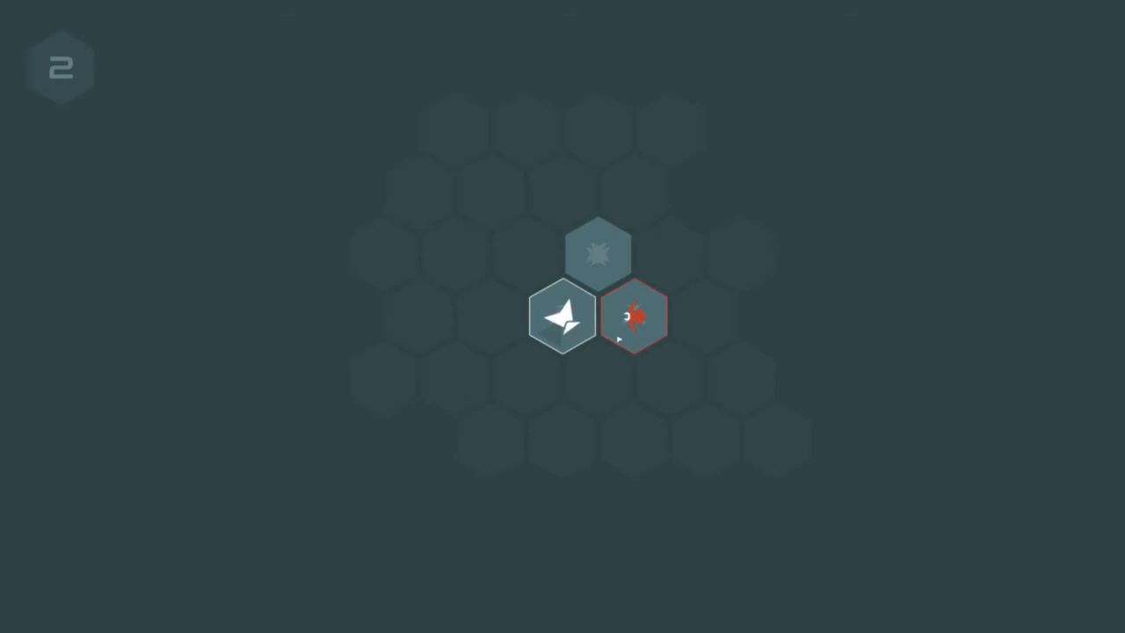
- Attack the right enemy, follow the Arrow path, and teleport to the top hex
click(635, 317)
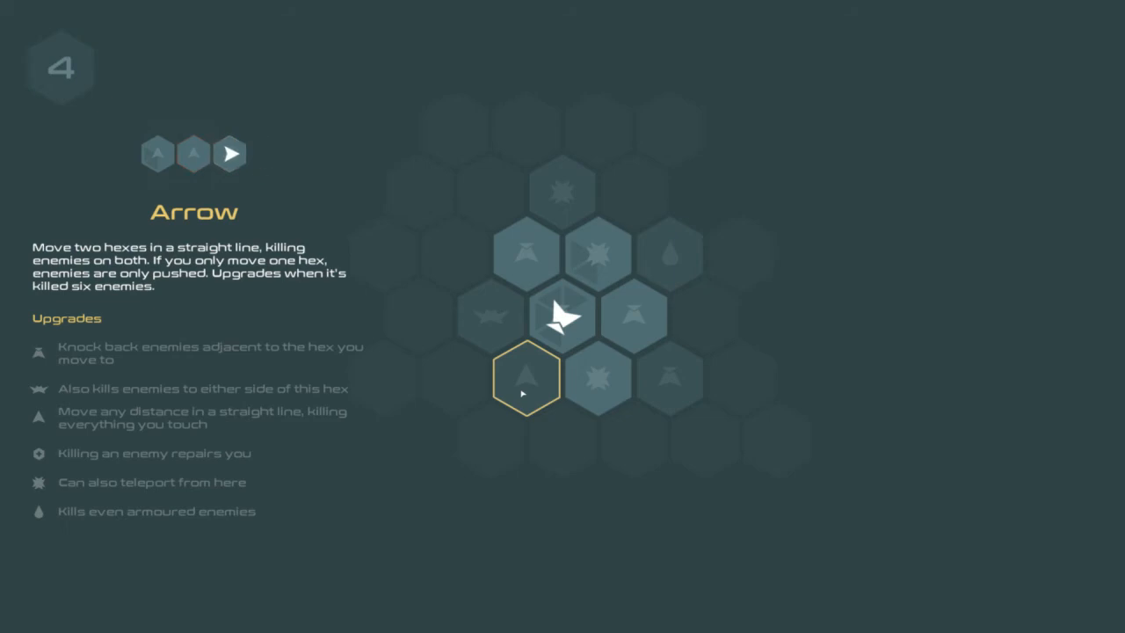
click(633, 317)
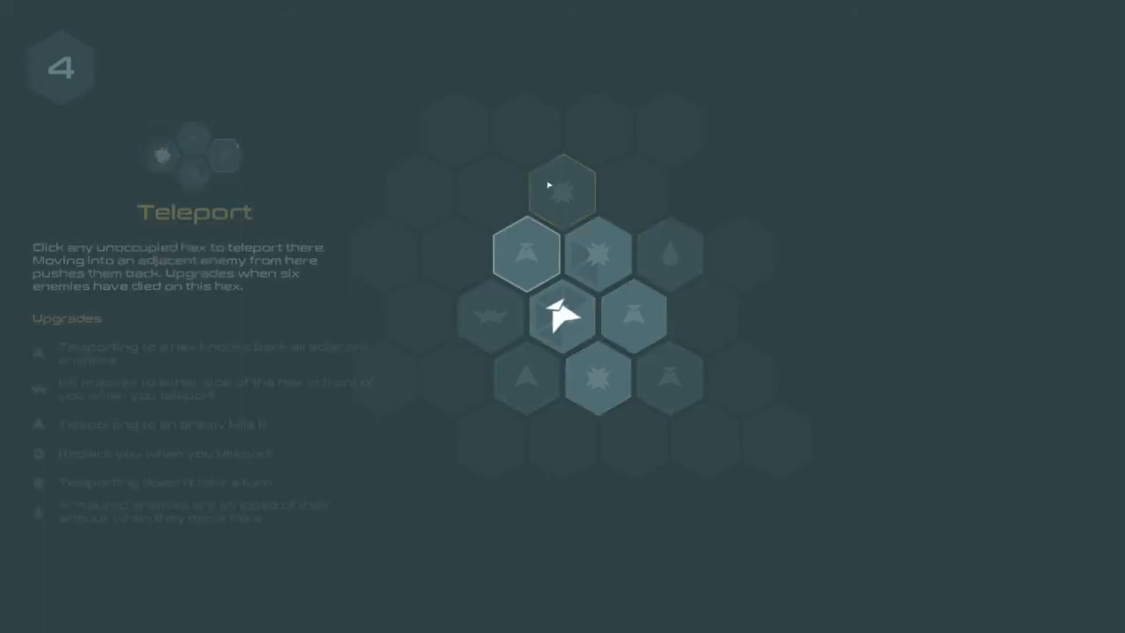
click(525, 253)
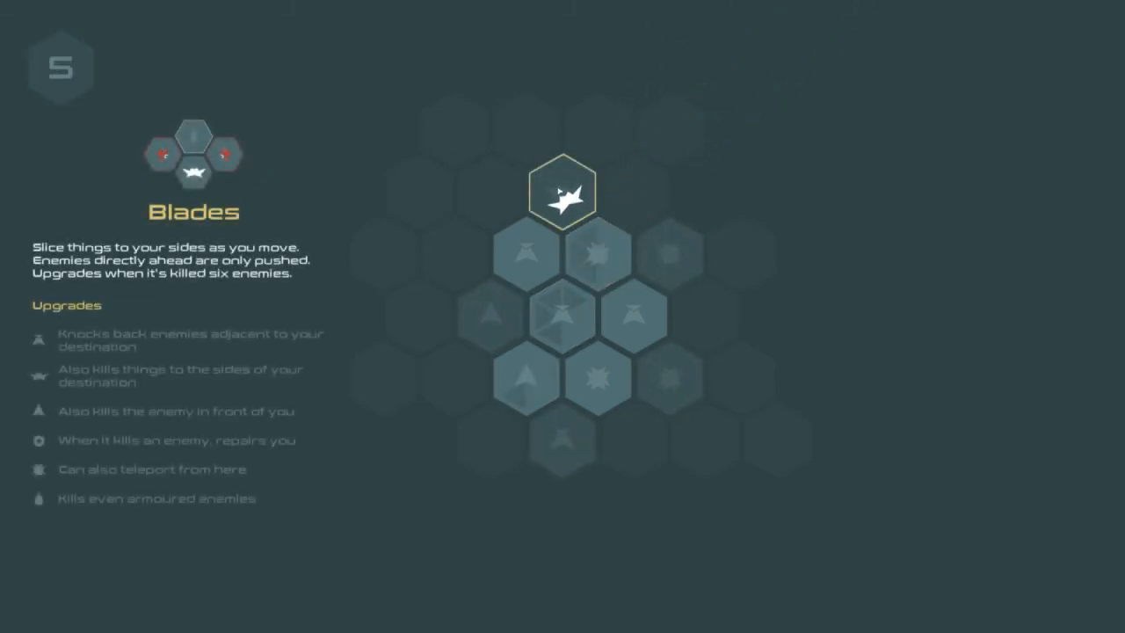
click(597, 254)
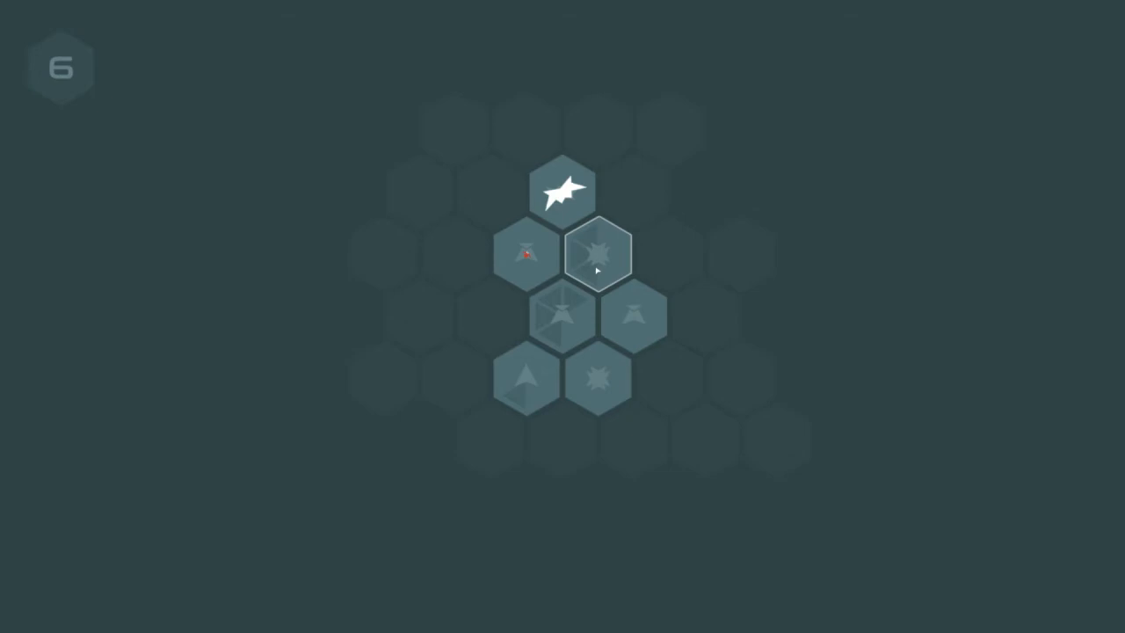
click(598, 253)
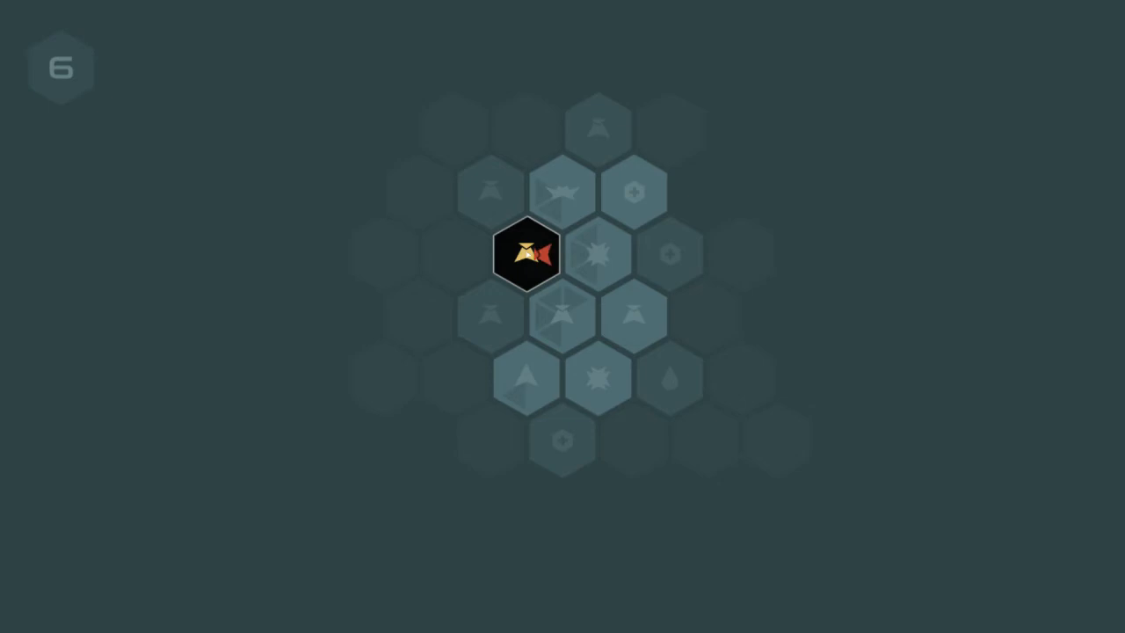
- Give the Hammer the side-kill upgrade, then fight the nearby enemies toward wave 12
click(525, 255)
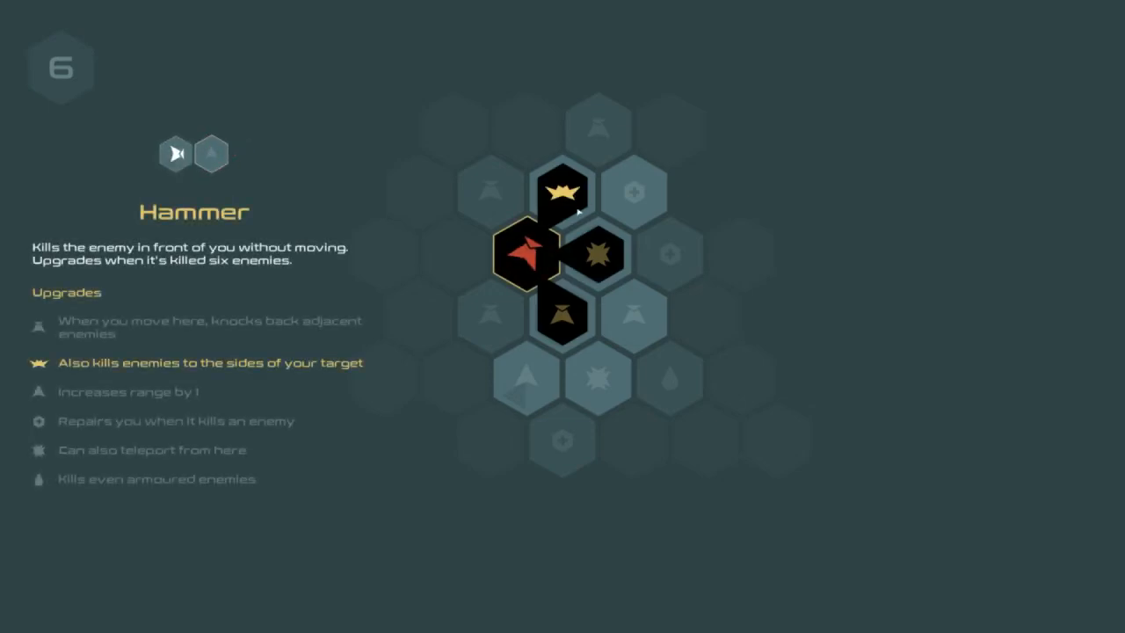
click(210, 154)
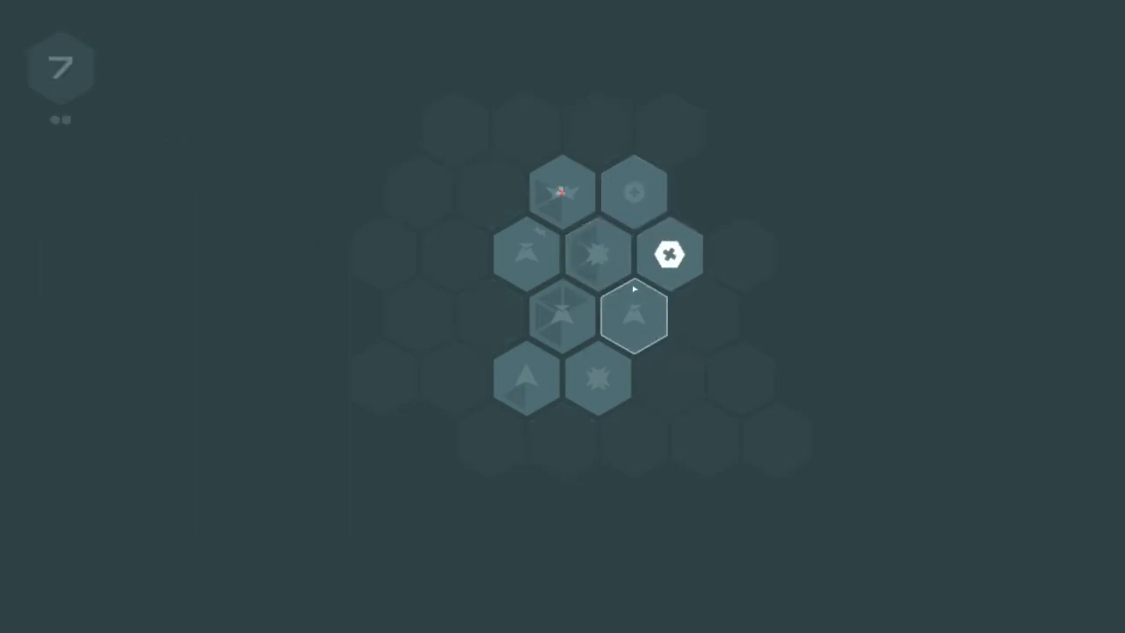
click(635, 317)
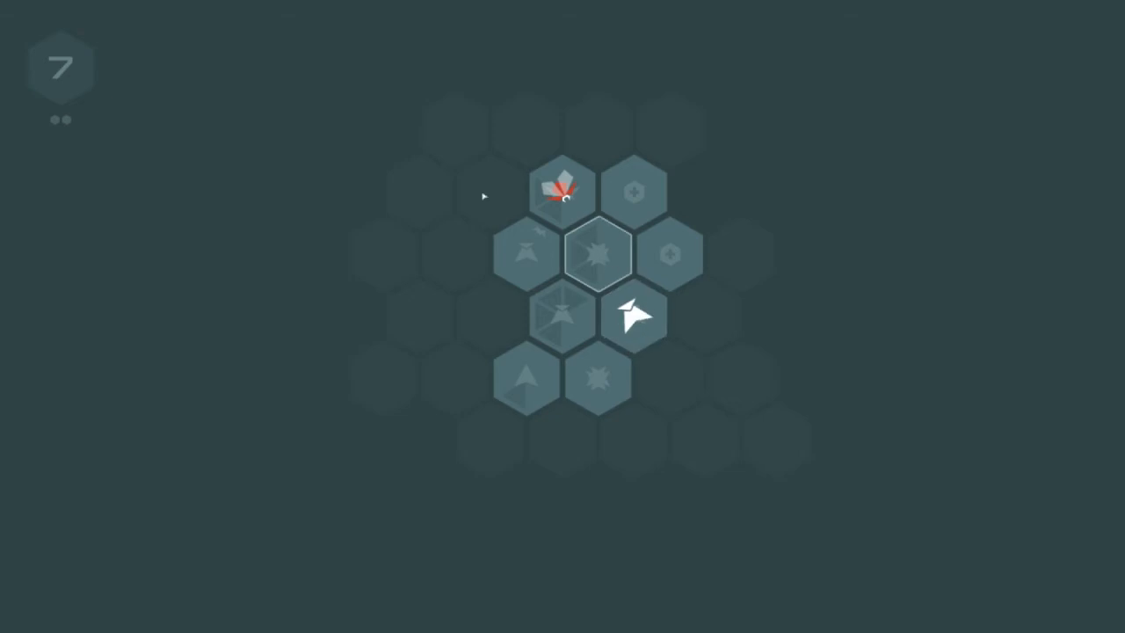
click(636, 317)
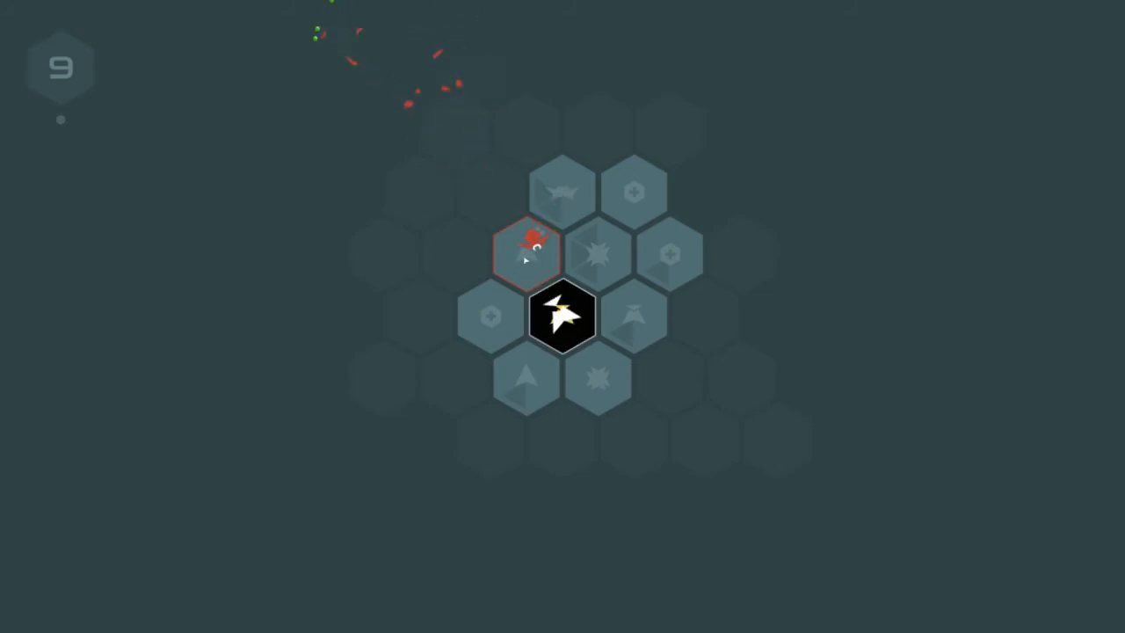
click(561, 316)
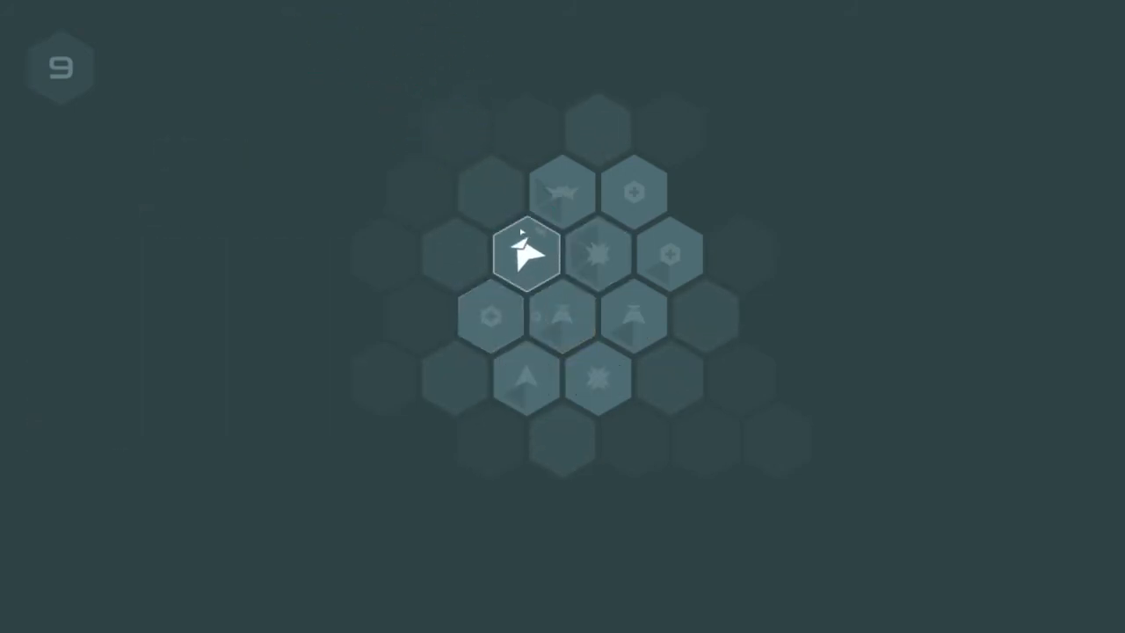
click(527, 253)
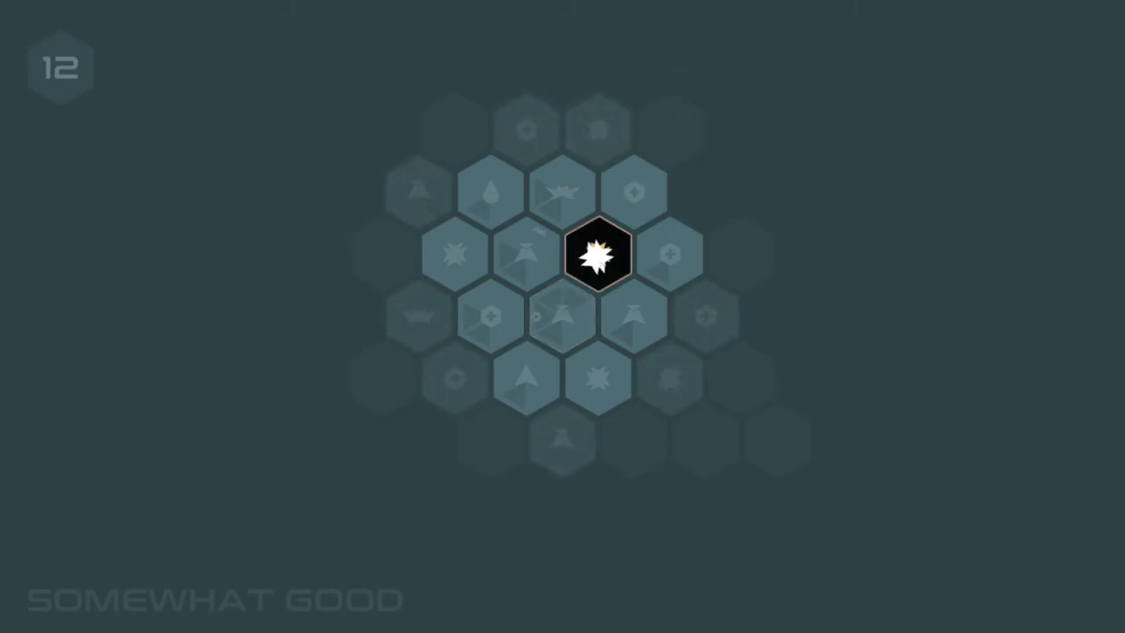
click(598, 255)
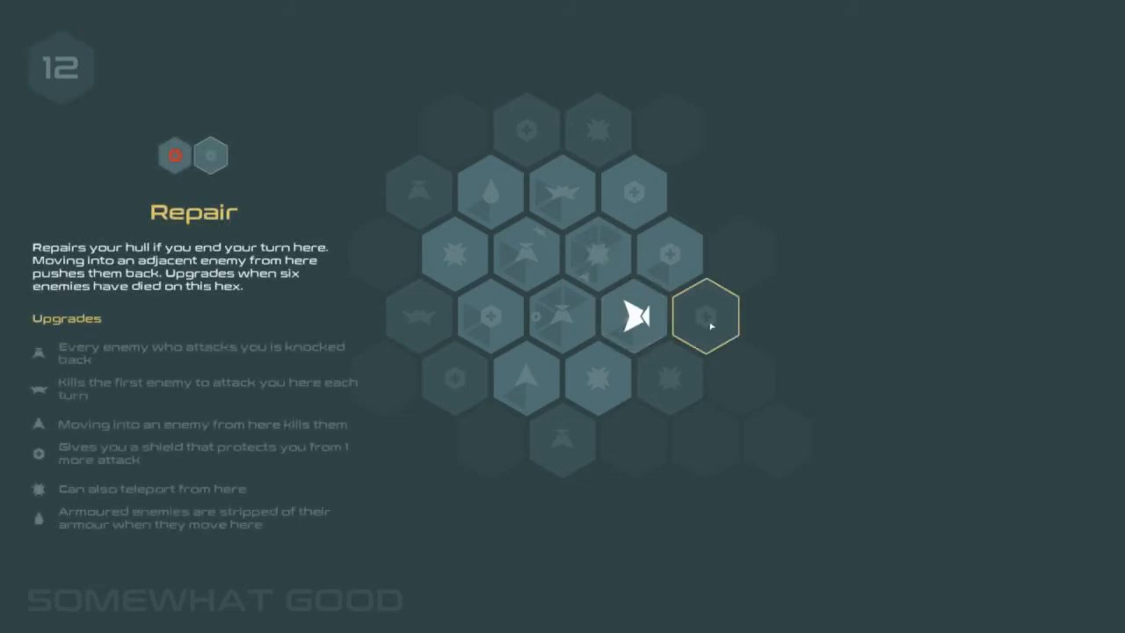
- Move the ship onto the Repair hex, then to the hex on its left
click(707, 315)
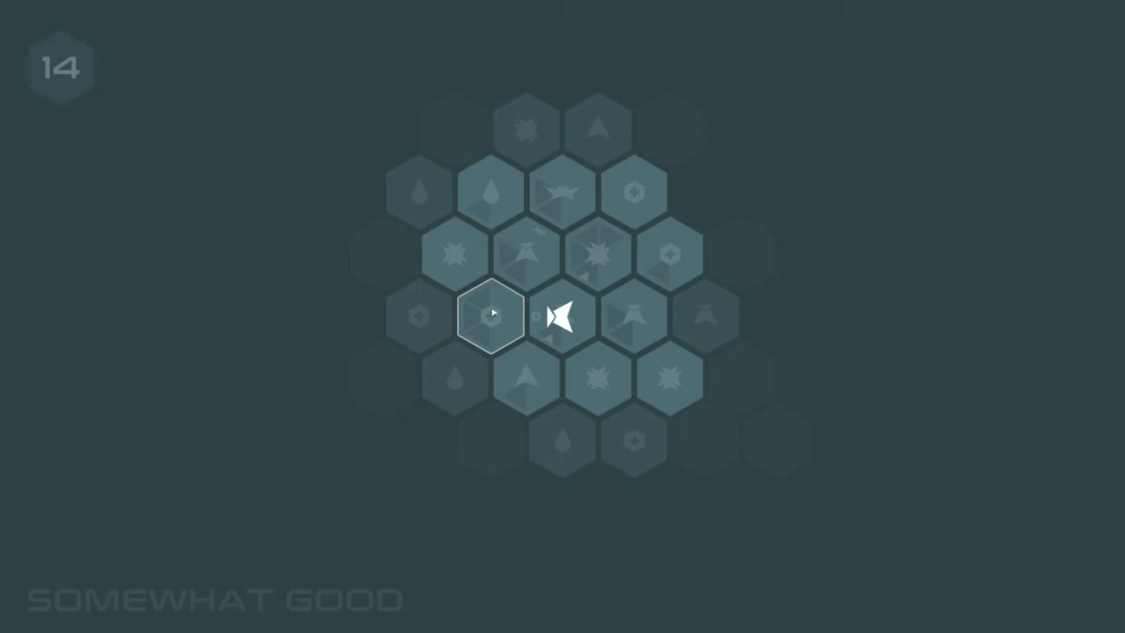
click(489, 318)
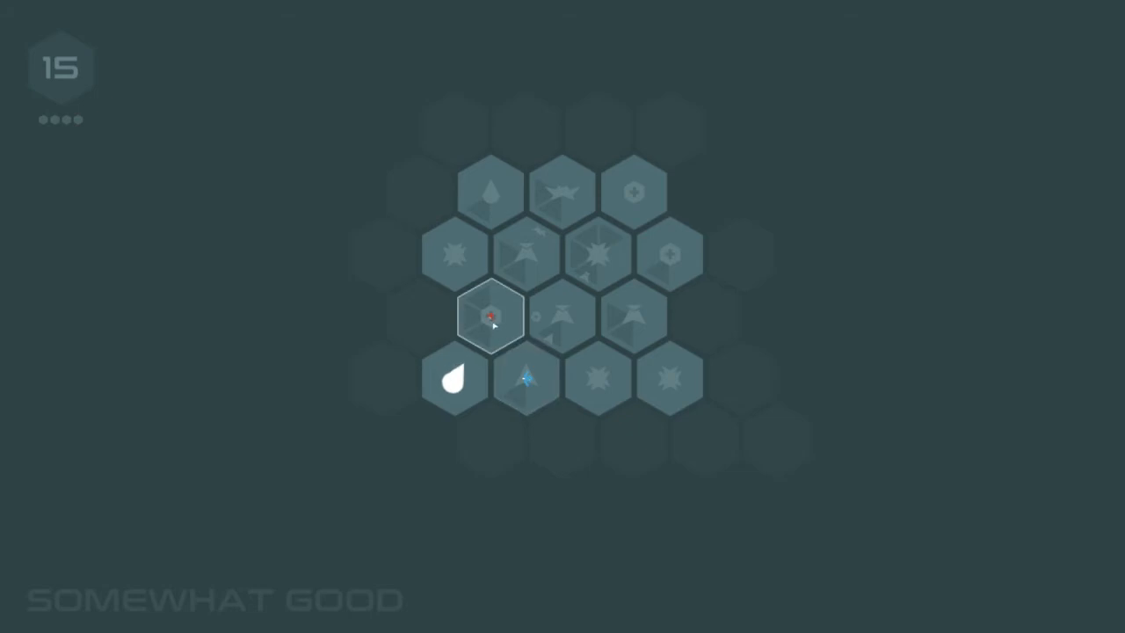
- Clear the enemies on the left hexes, then view the Repair tile's upgrade ring
click(490, 316)
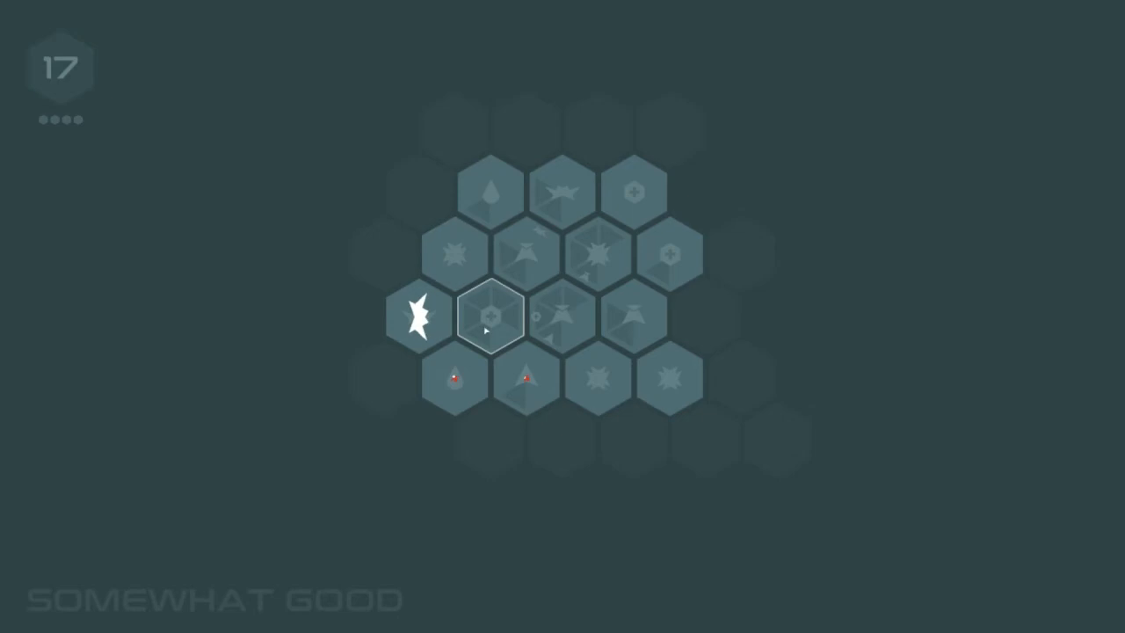
click(560, 316)
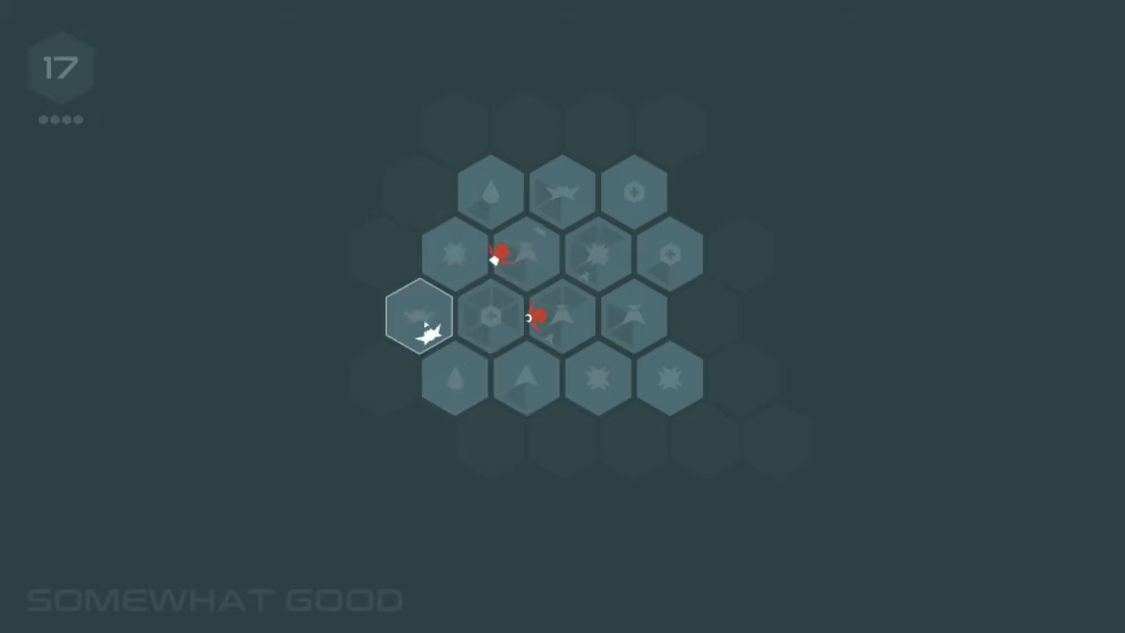
click(488, 316)
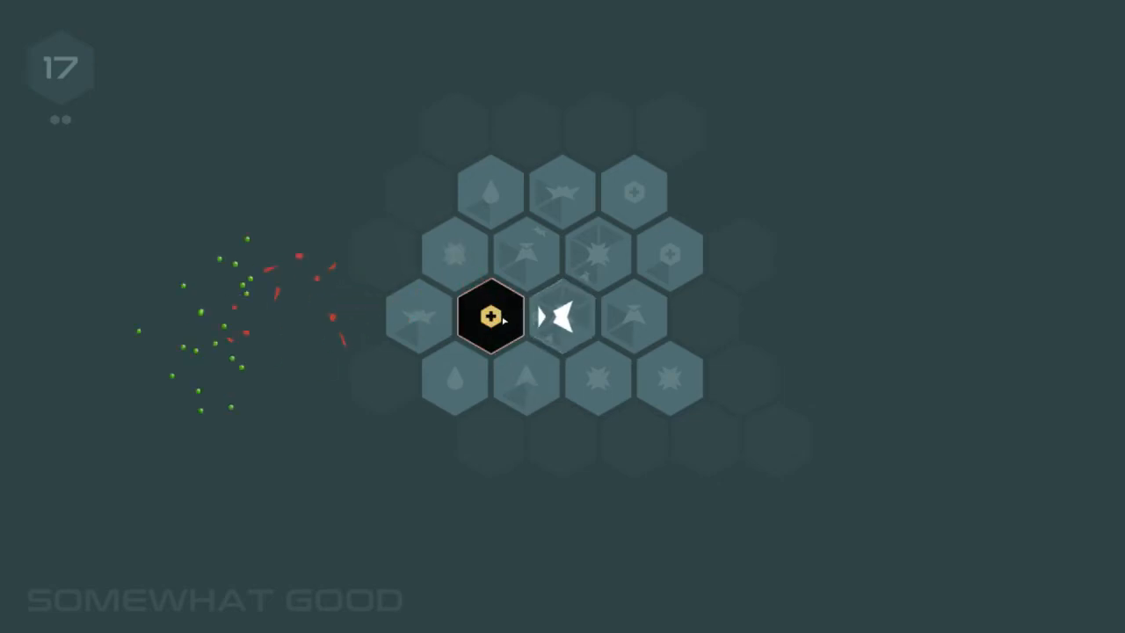
click(489, 317)
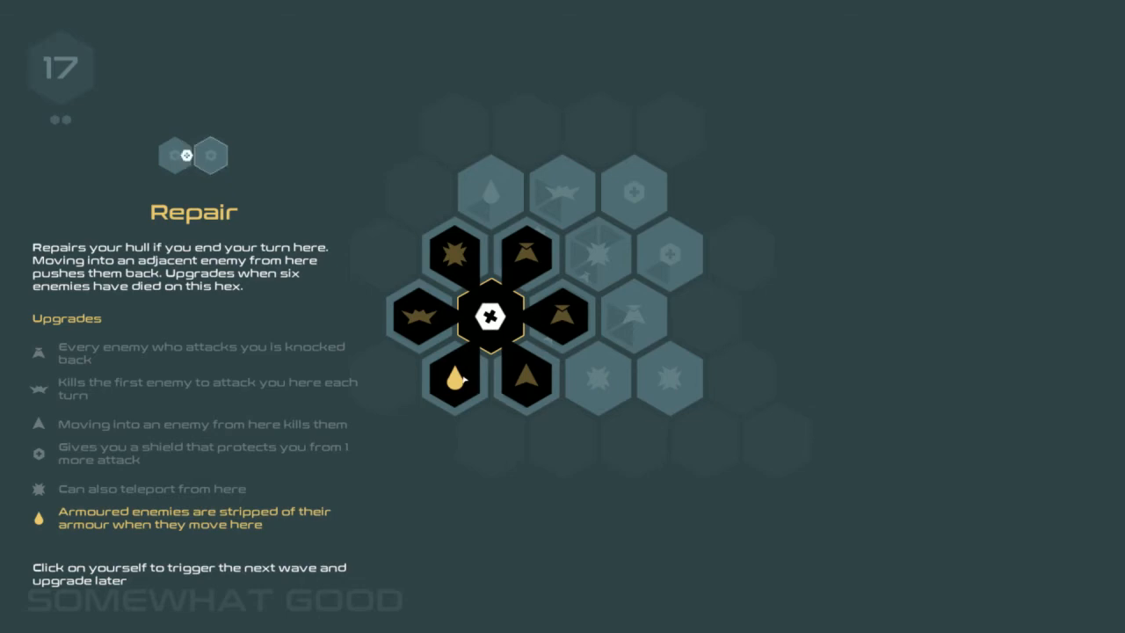
- Give Repair the armour-stripping upgrade, move to the bottom hex, and upgrade the centre hex
click(489, 317)
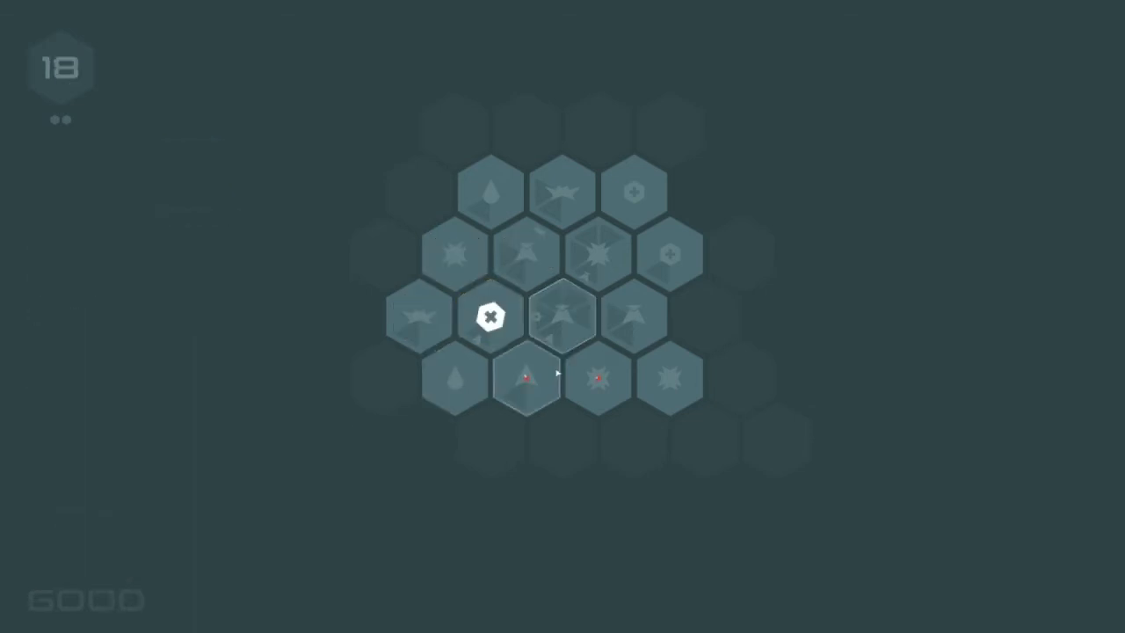
click(563, 314)
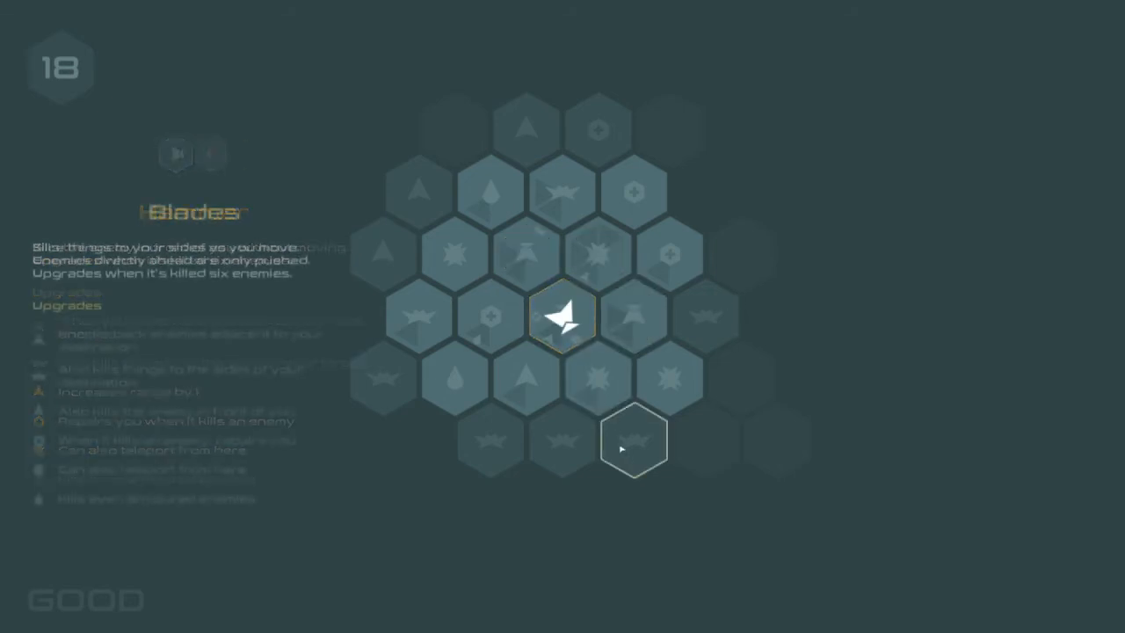
click(635, 315)
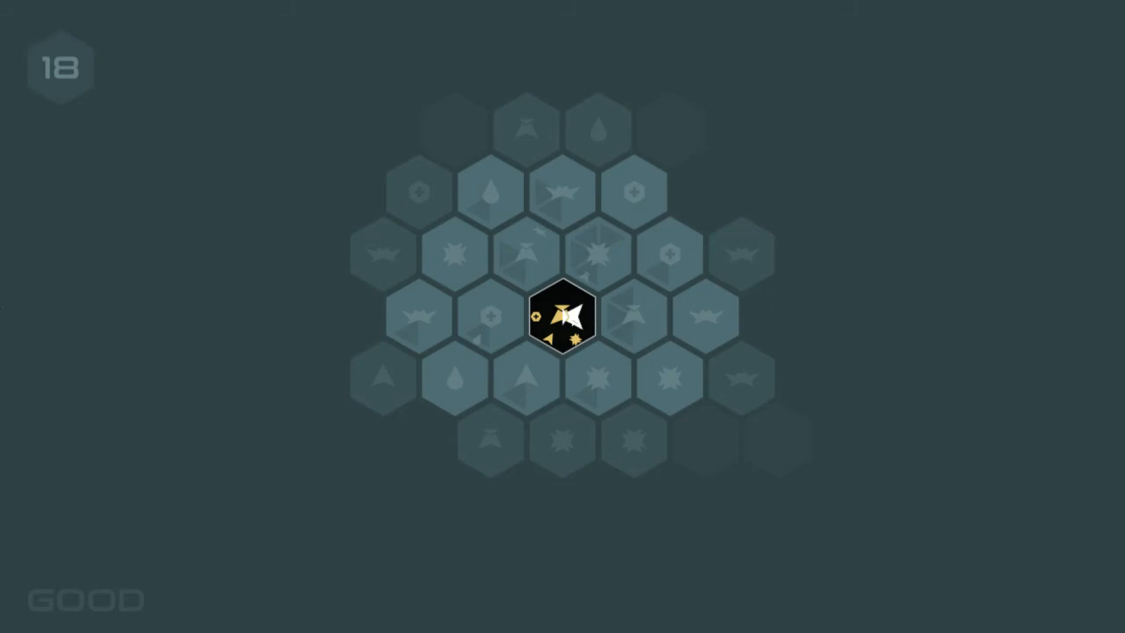
click(633, 314)
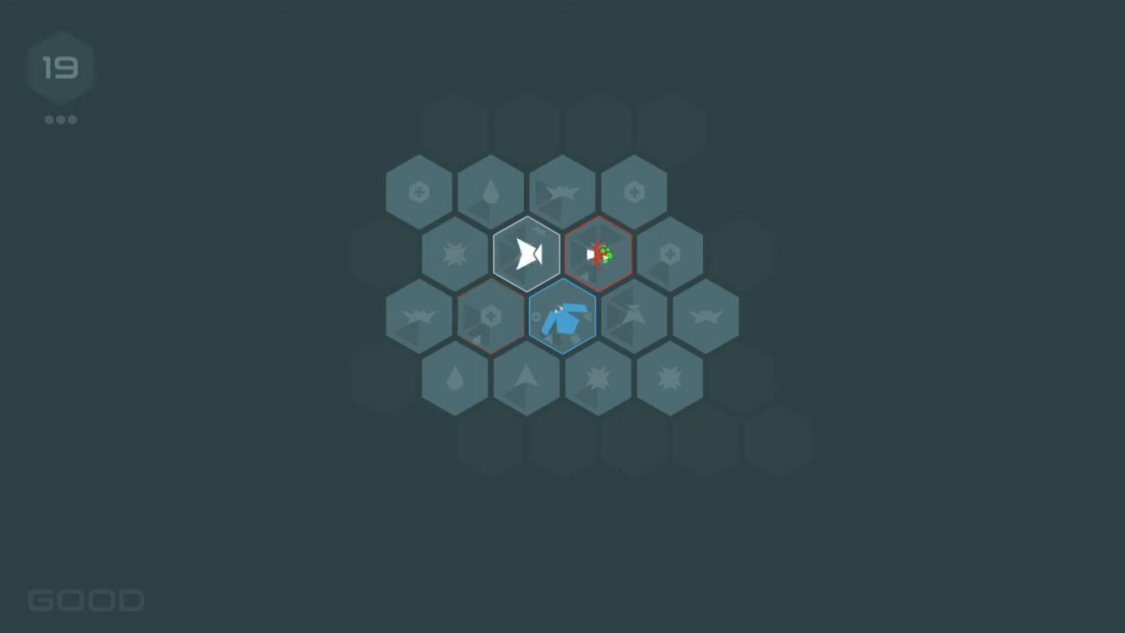
- Attack the right enemy and keep moving until the run ends at wave 21
click(598, 253)
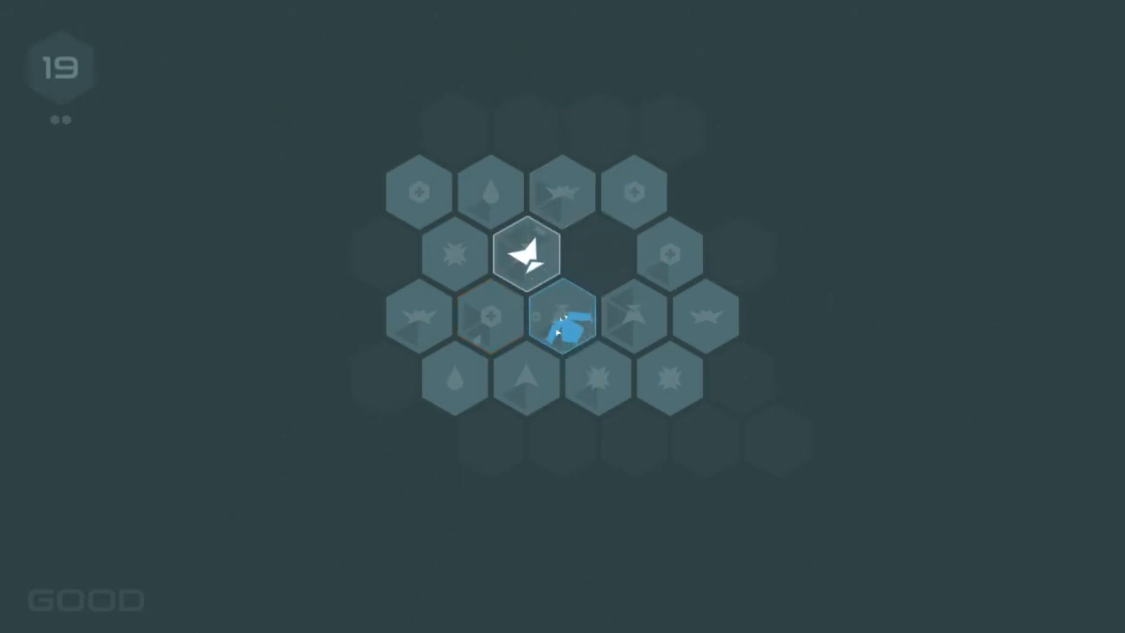
click(491, 189)
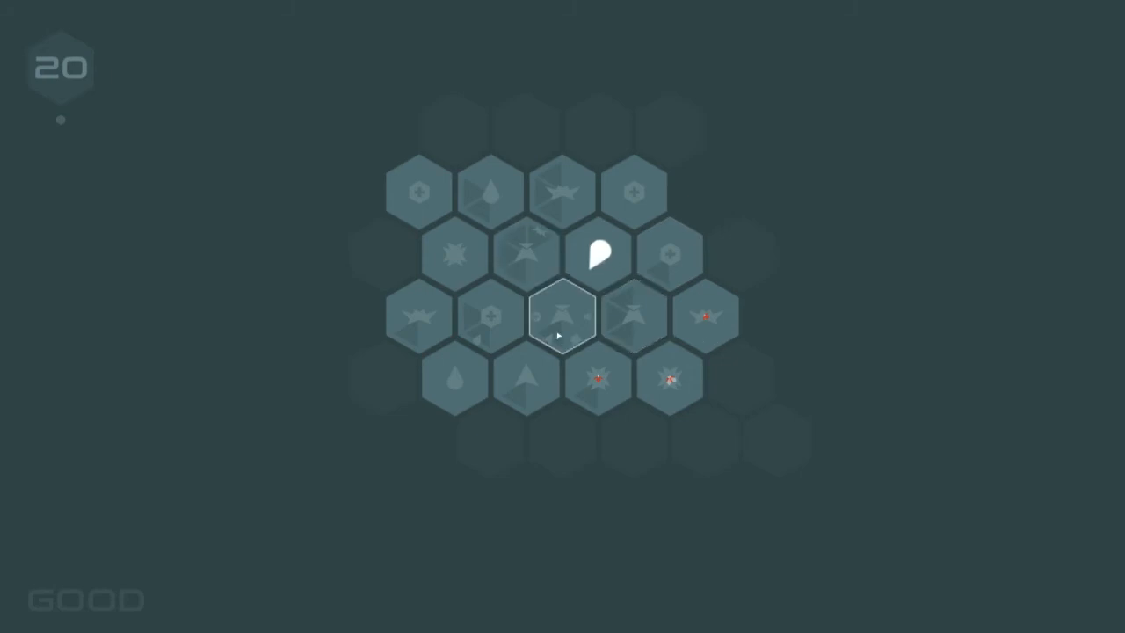
mouse_move(561, 333)
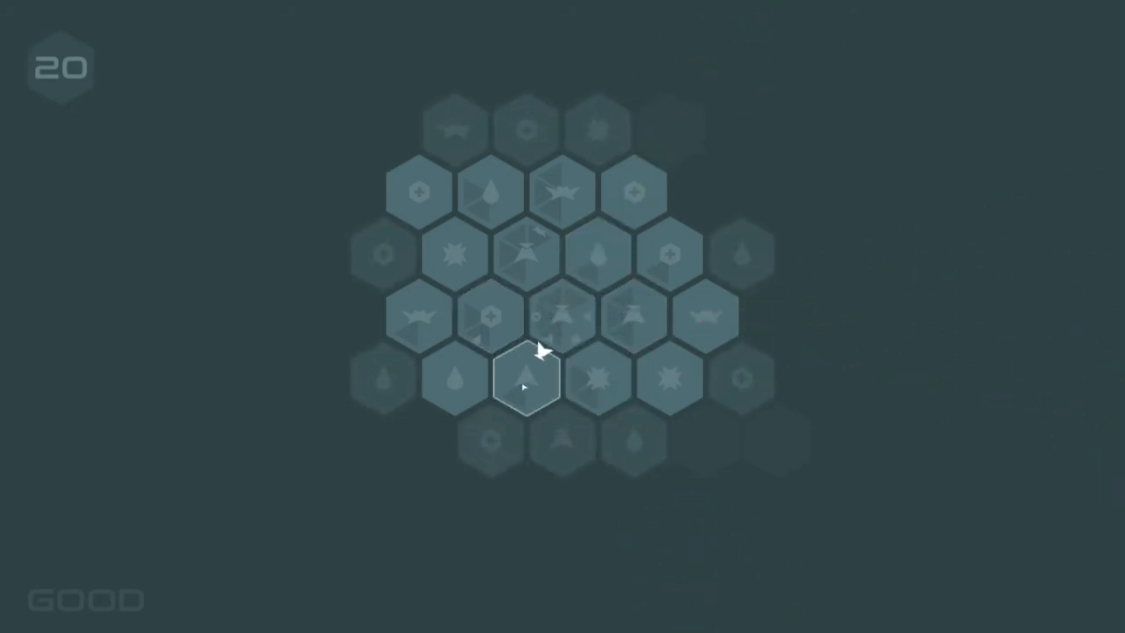
click(526, 378)
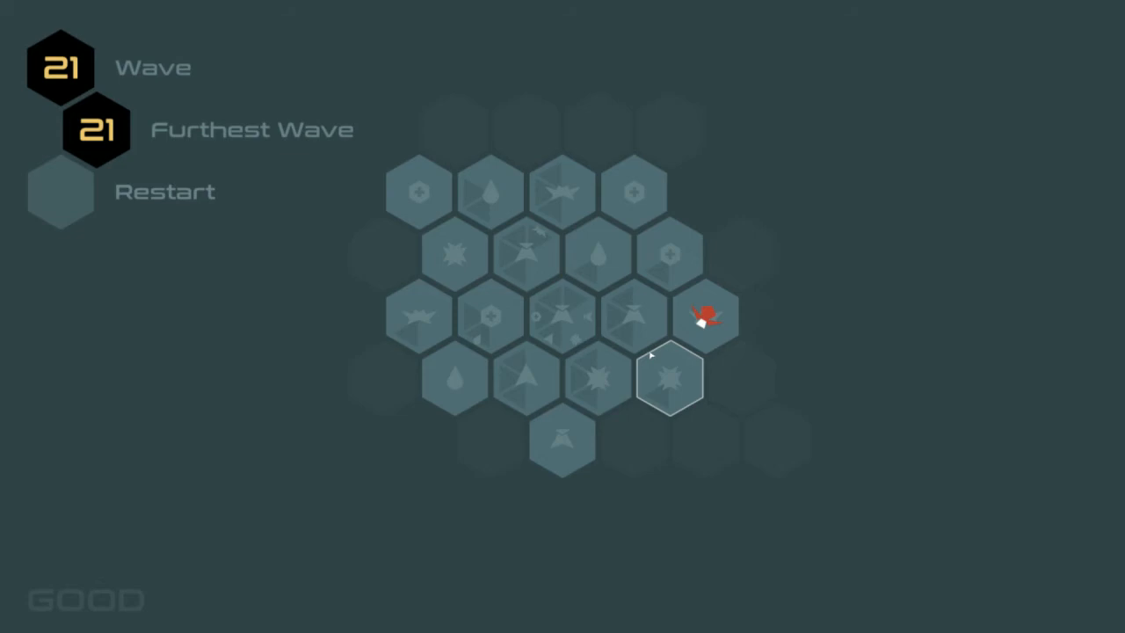
mouse_move(494, 378)
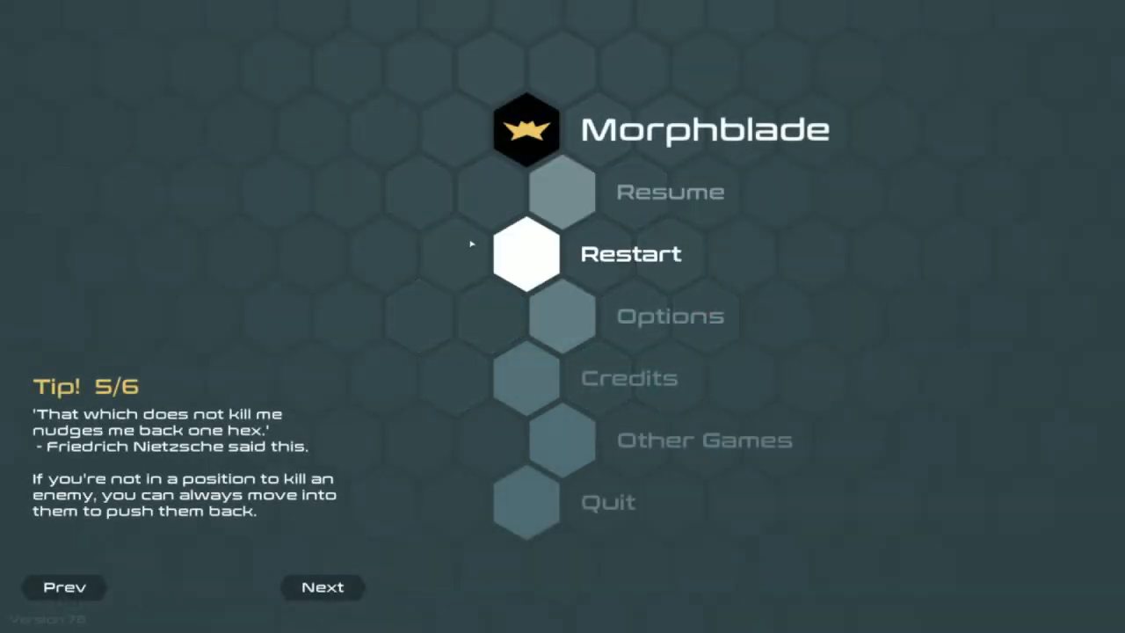
- Open Other Games, listing Gunpoint, Floating Point and Heat Signature
click(670, 317)
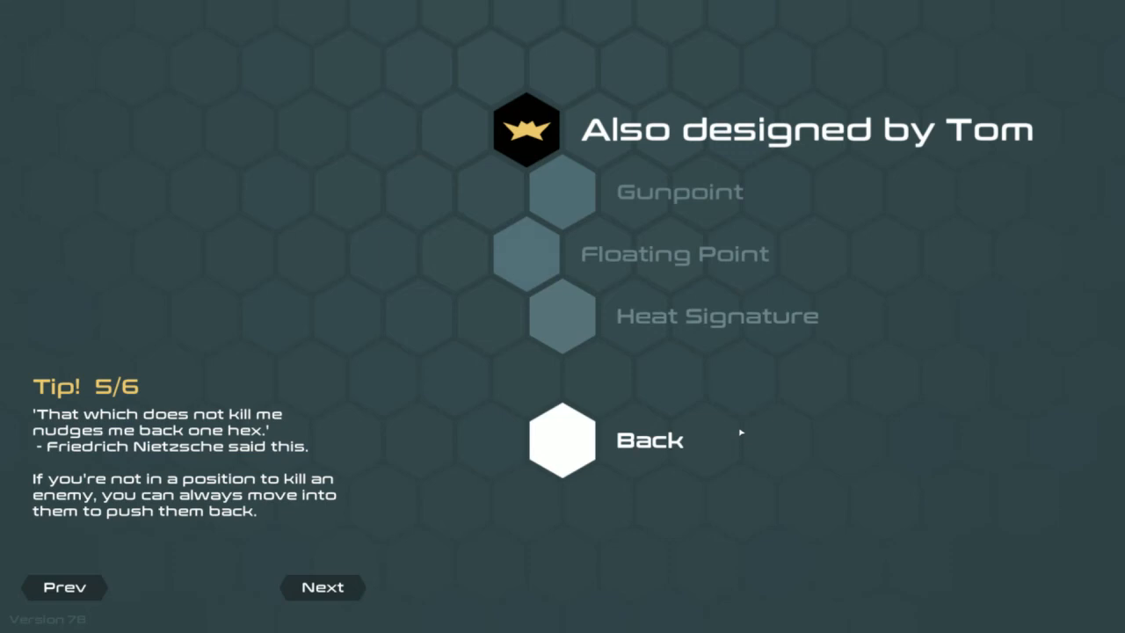
mouse_move(562, 189)
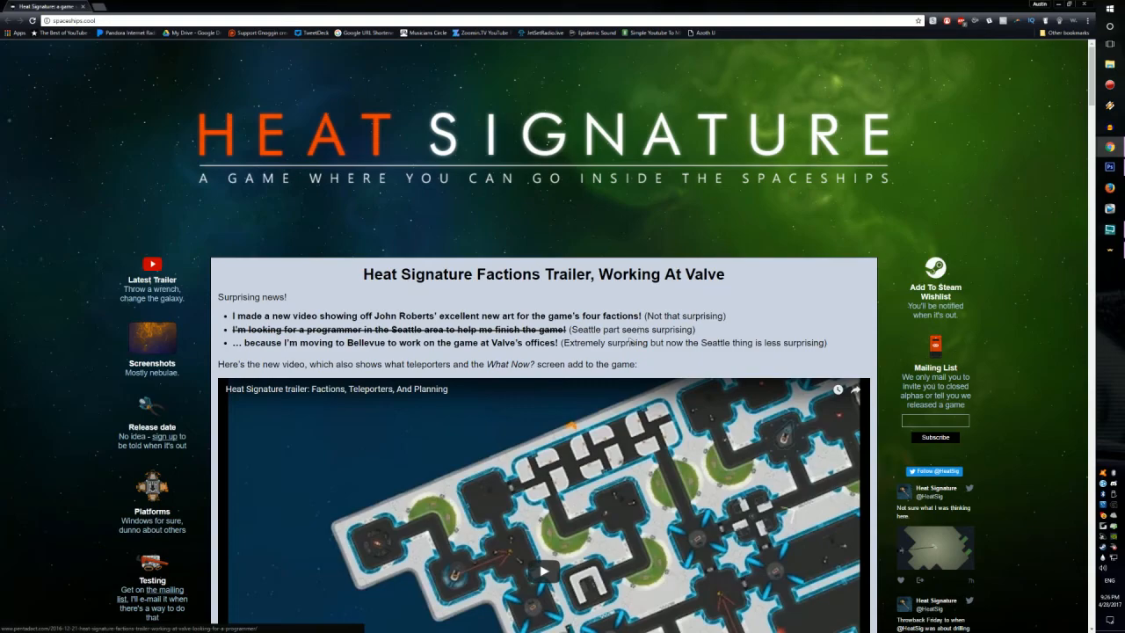
- Scroll down through the Heat Signature website in Chrome
scroll(down, 3)
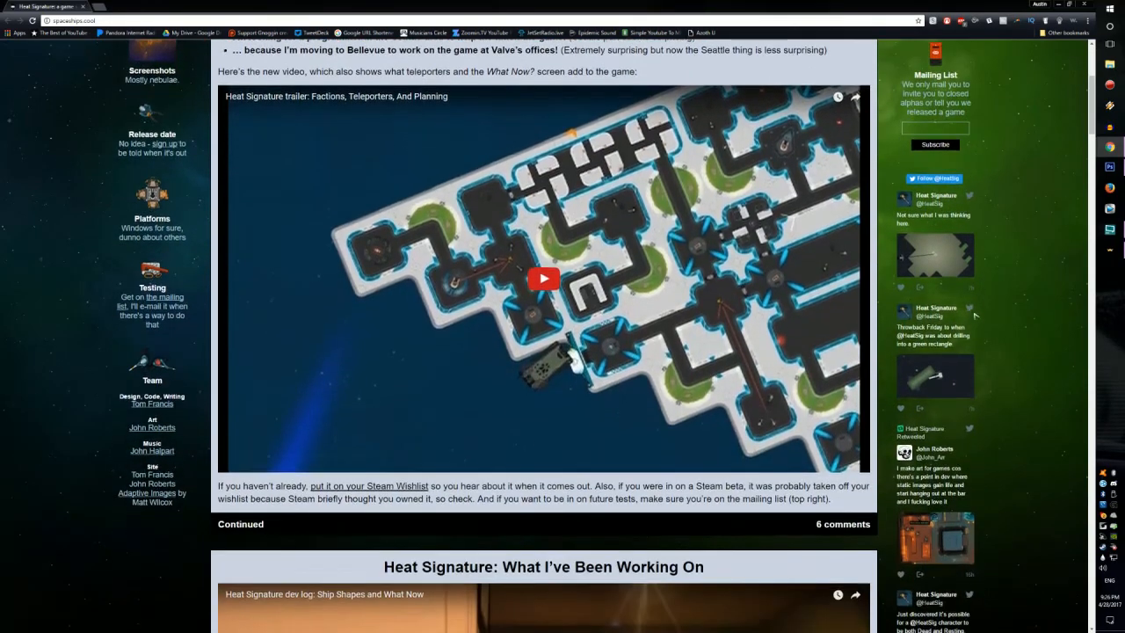
scroll(down, 3)
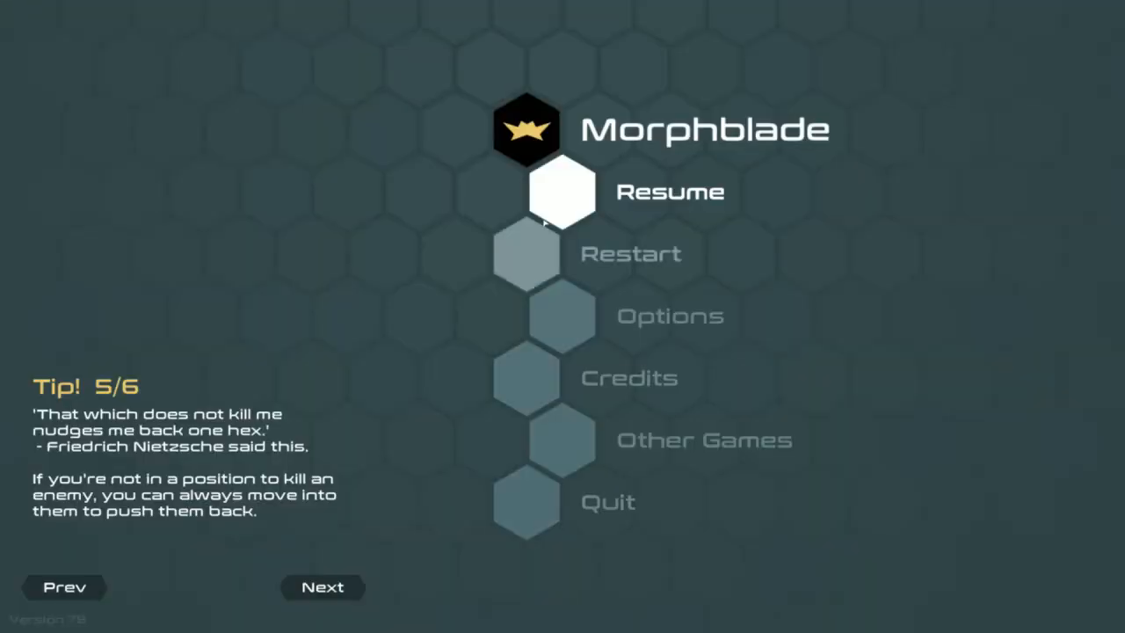
- Resume the old board, then start a brand-new run at wave 1
click(545, 191)
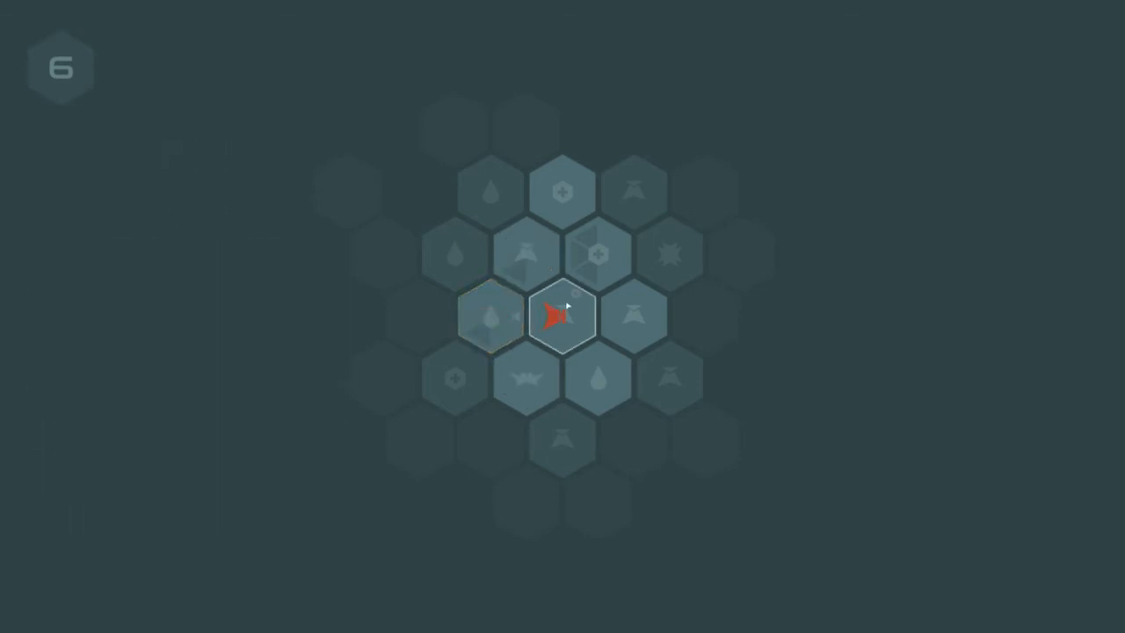
click(560, 314)
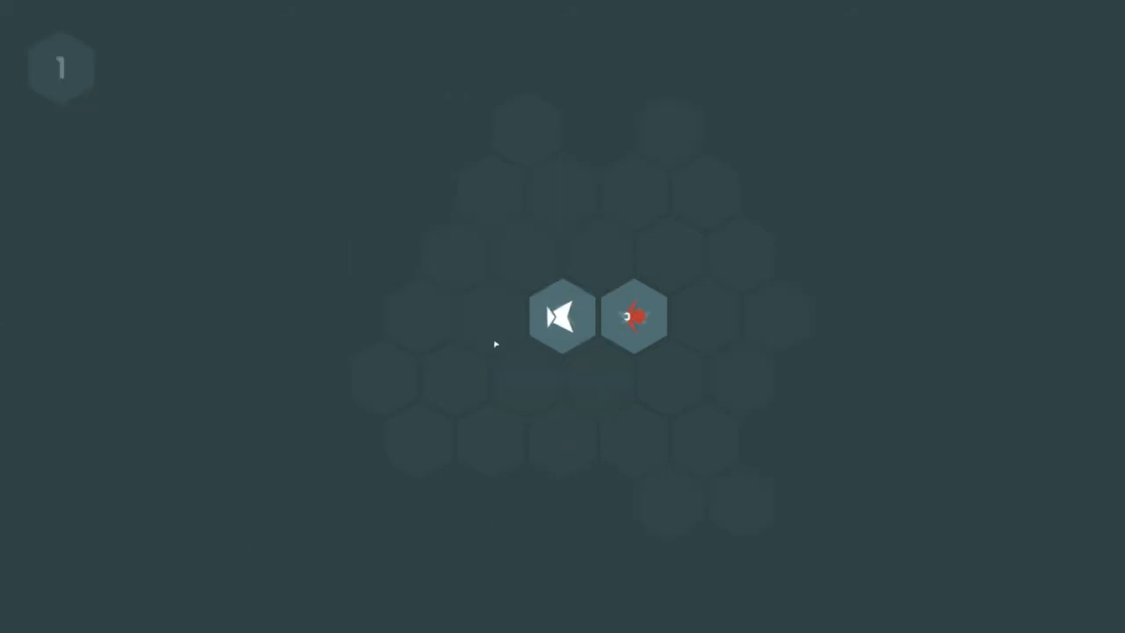
- Kill the lone enemy, place the new Teleport tile, and return to the centre hex
click(560, 316)
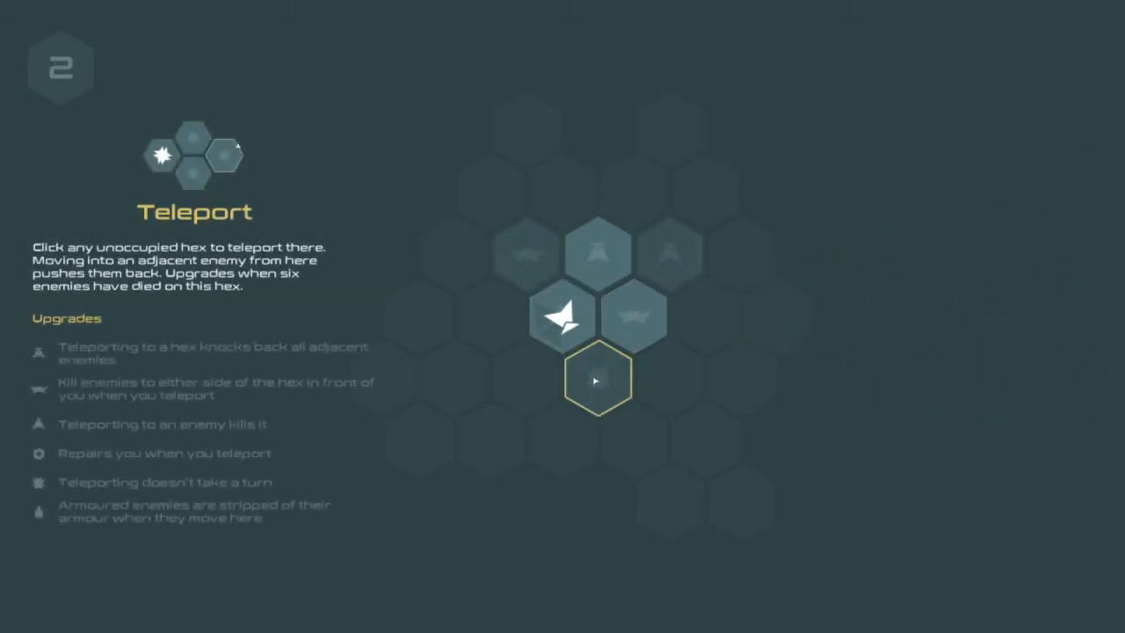
click(597, 377)
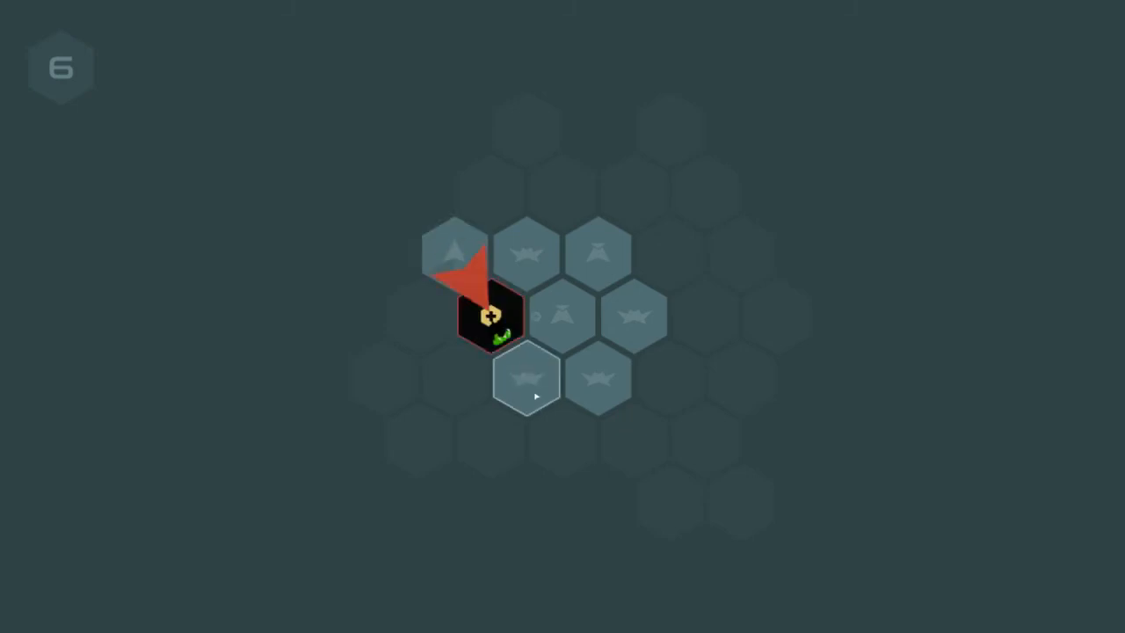
click(489, 318)
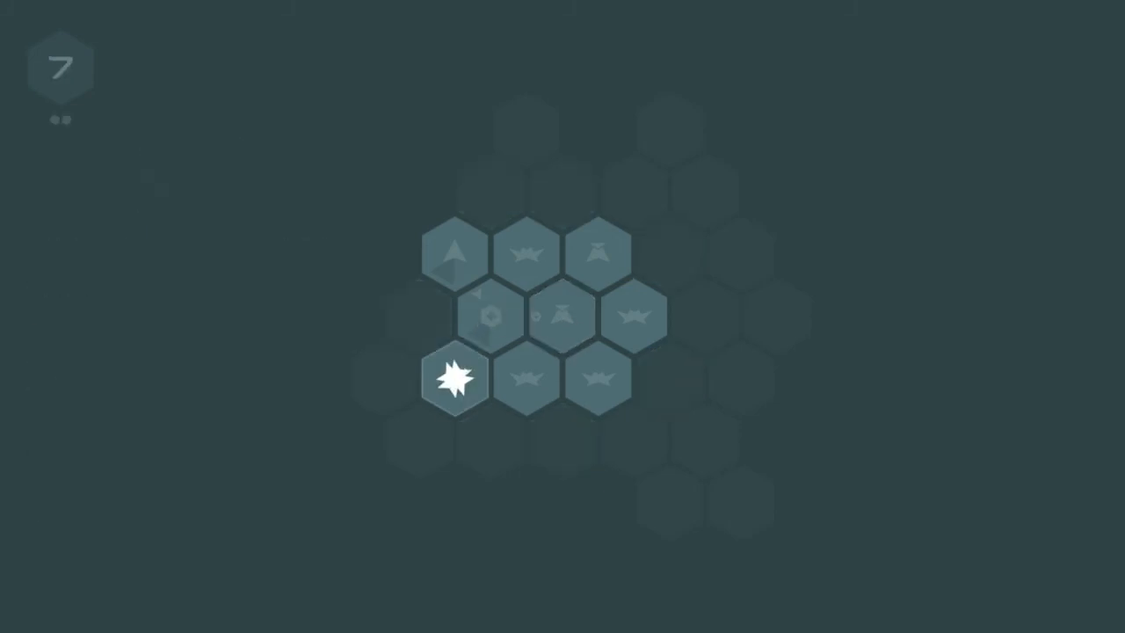
click(562, 317)
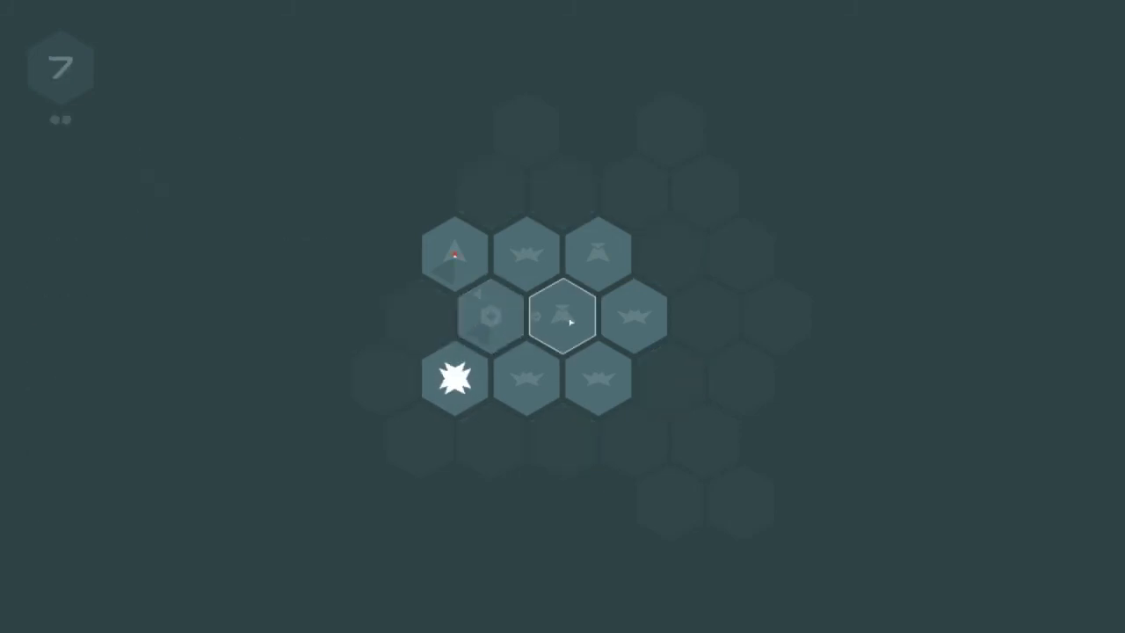
click(560, 314)
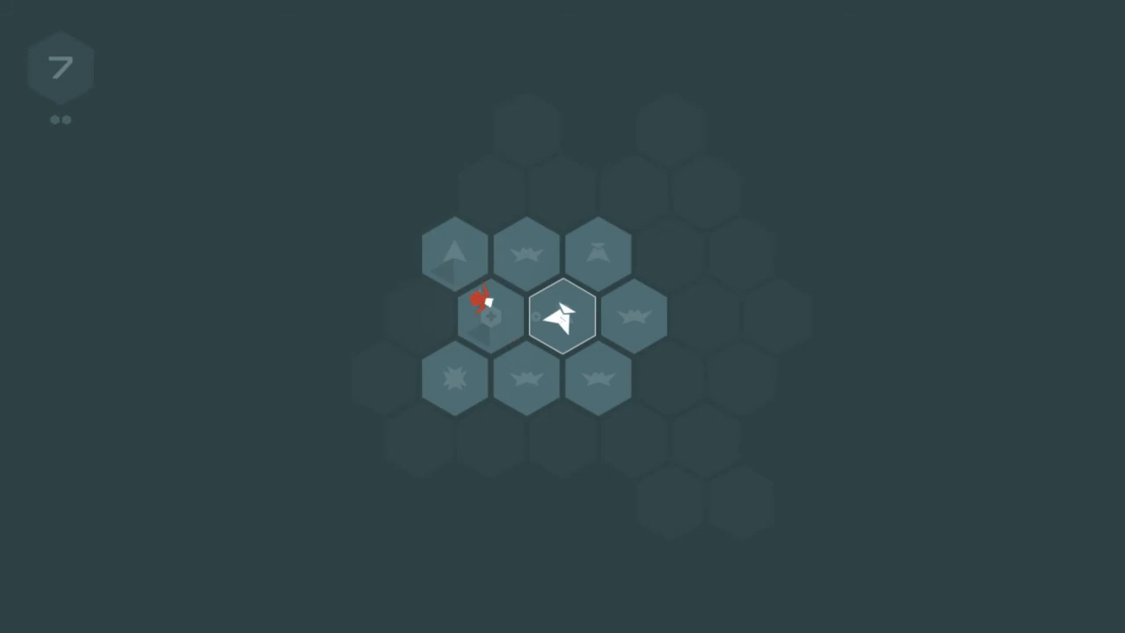
- Attack the left enemy, pass over the repair hex, and trigger the next wave
click(524, 252)
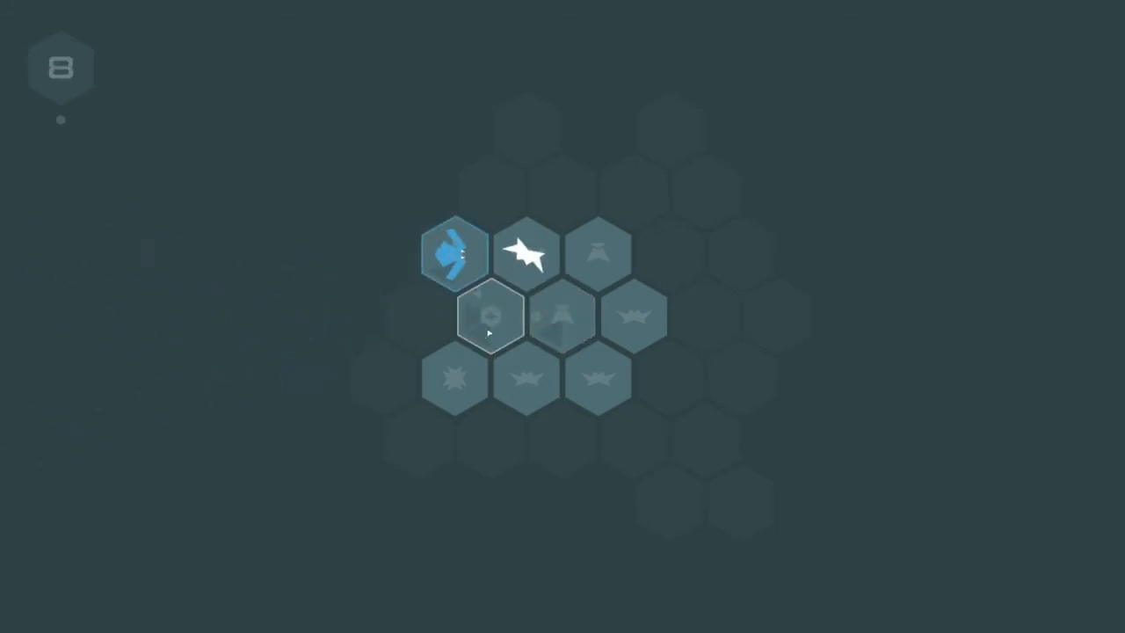
click(490, 316)
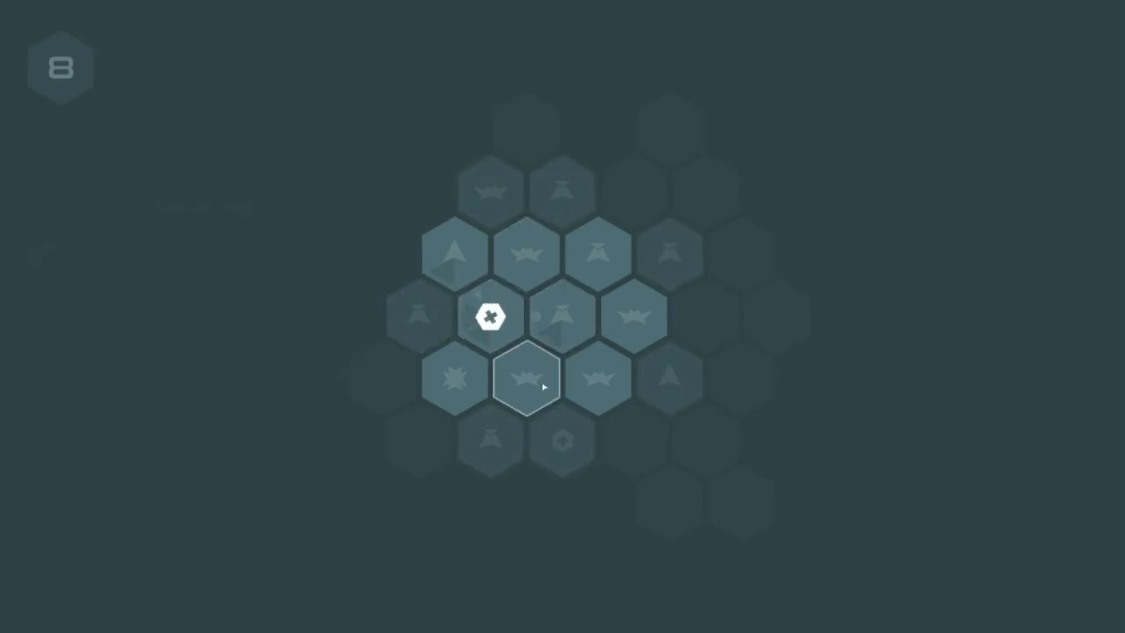
click(526, 382)
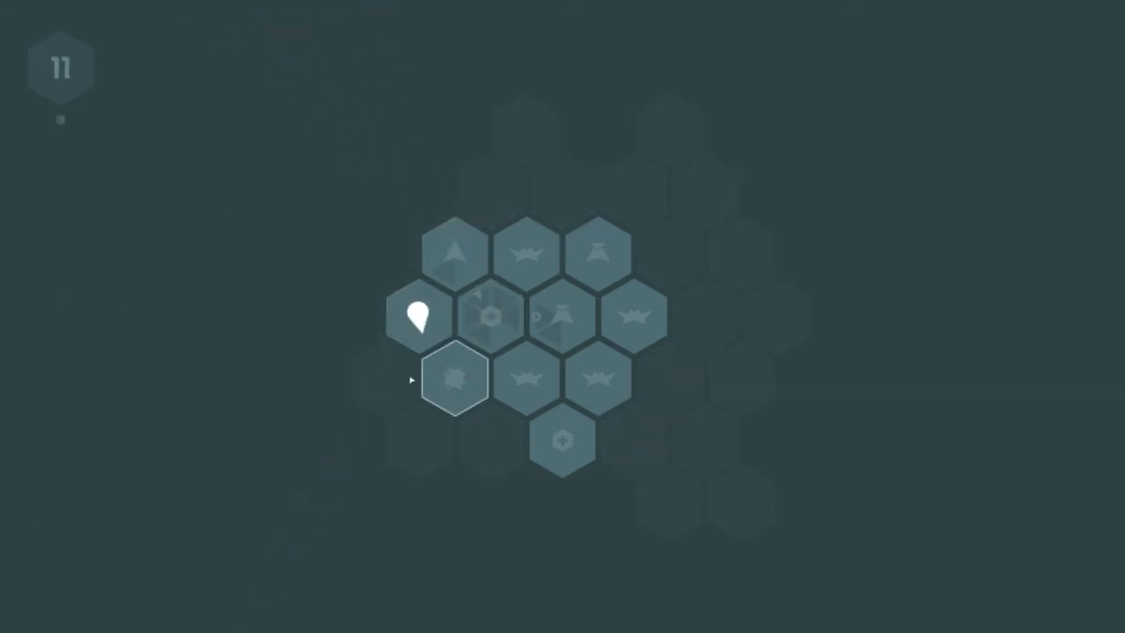
click(455, 377)
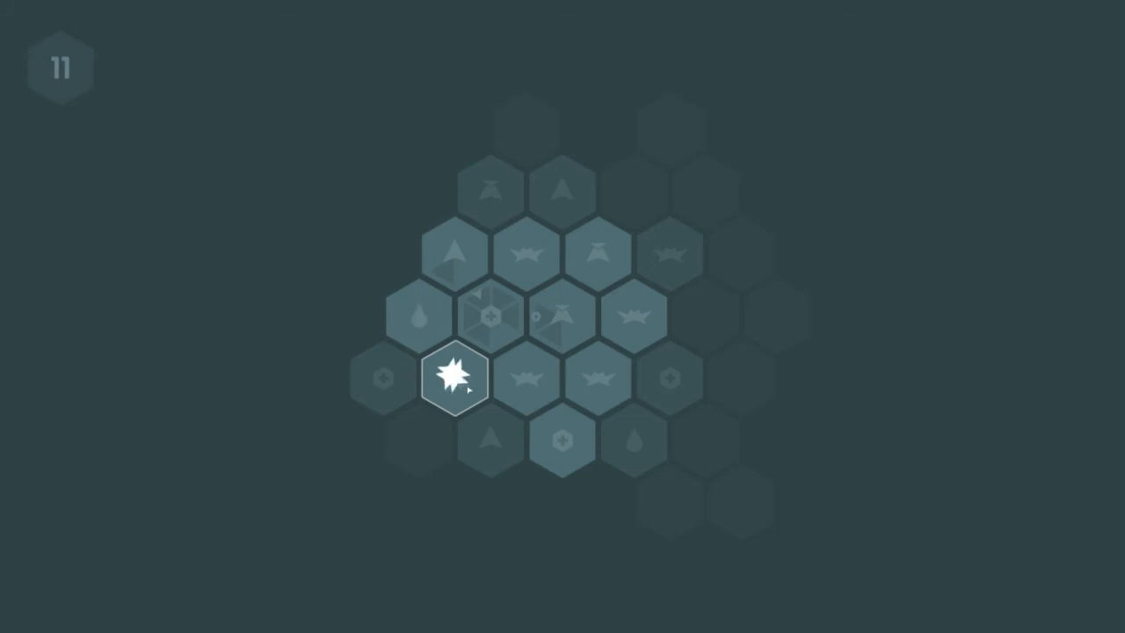
click(455, 378)
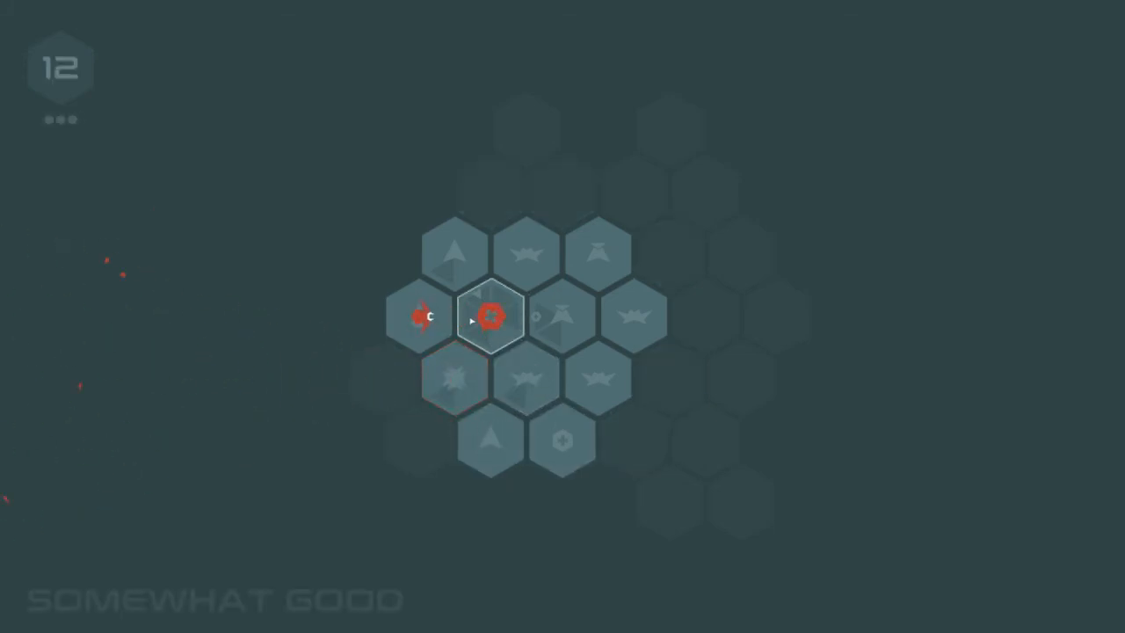
- Attack the left enemy, defer the repair upgrade, and move across the top hexes
click(490, 316)
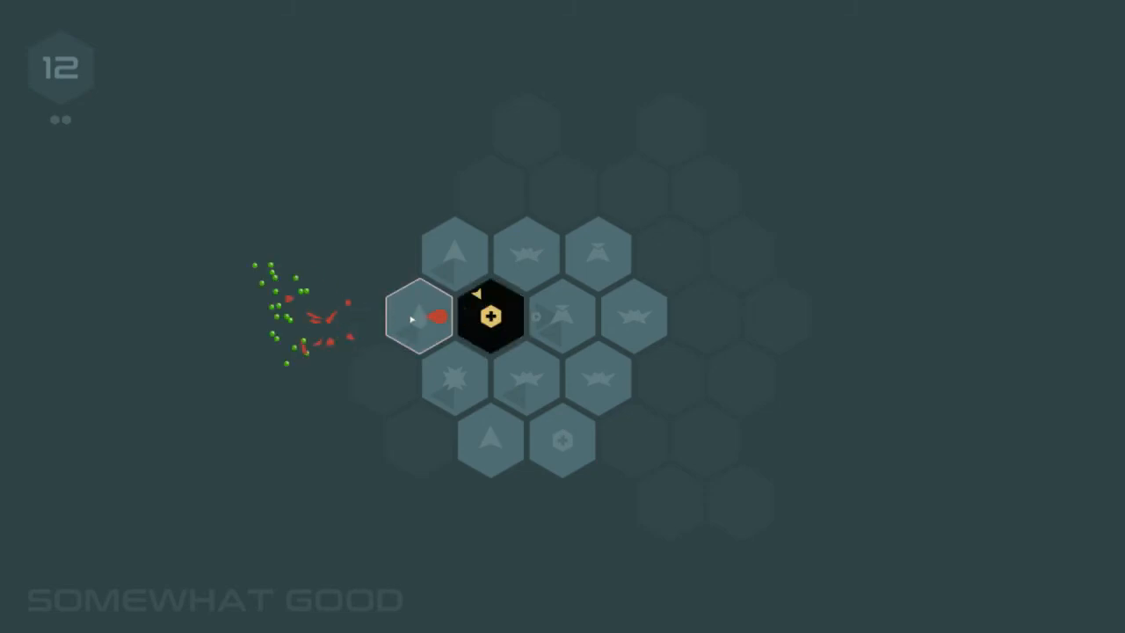
click(489, 316)
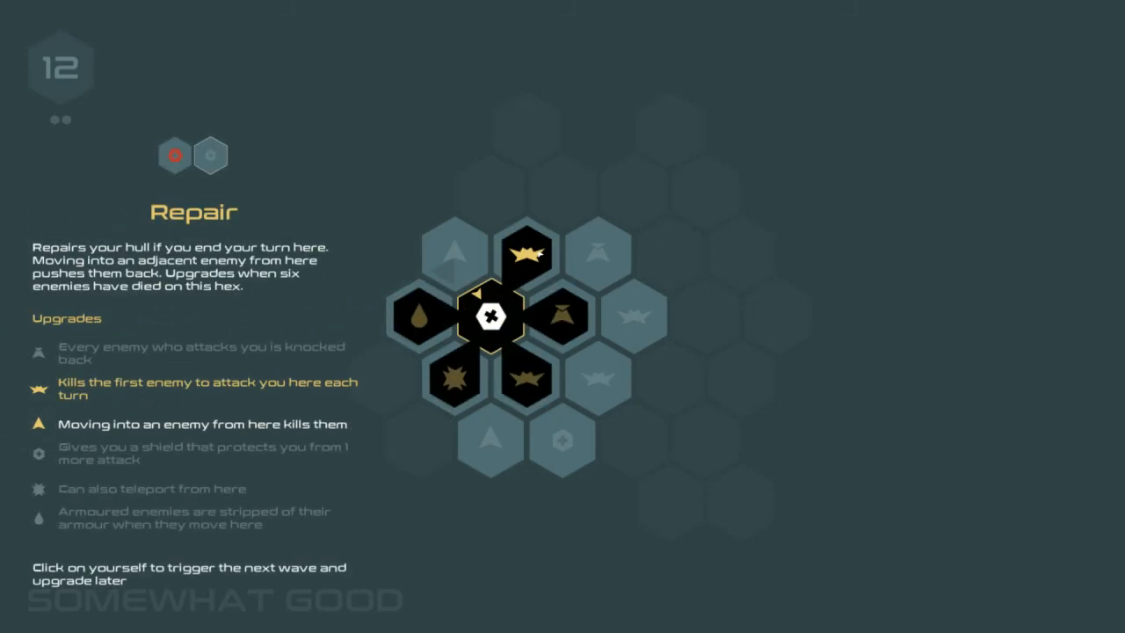
click(489, 317)
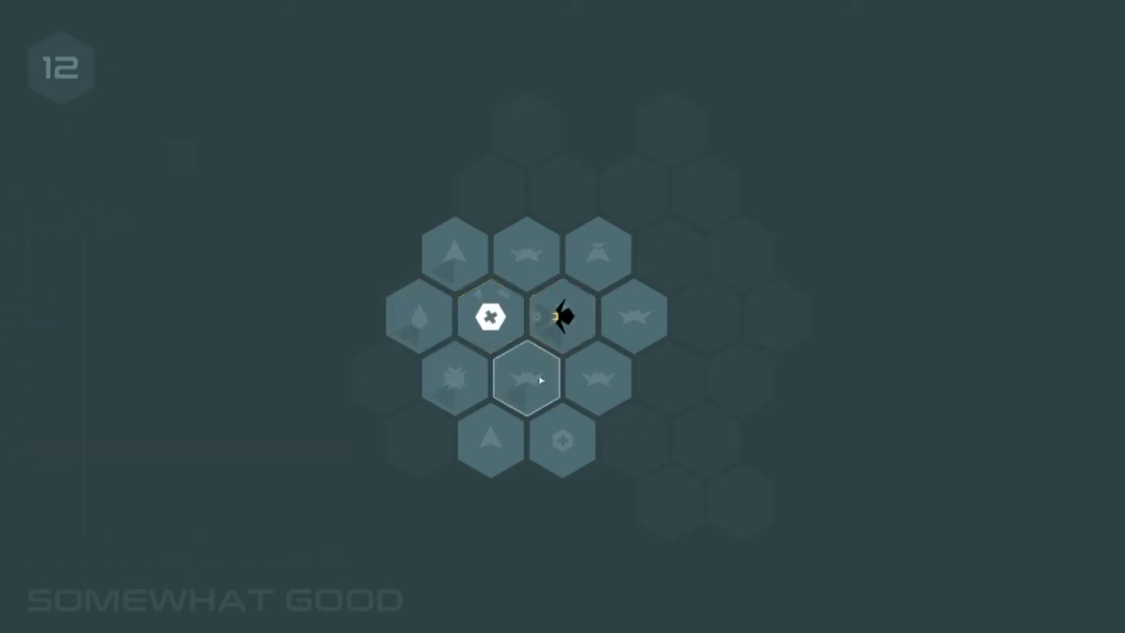
click(562, 313)
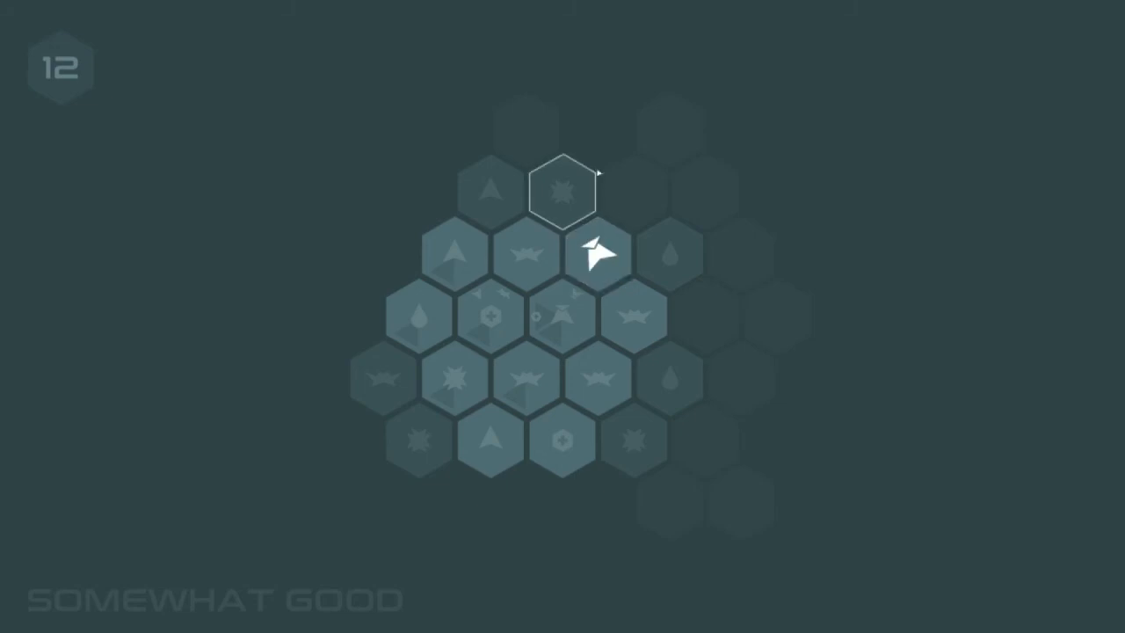
click(565, 190)
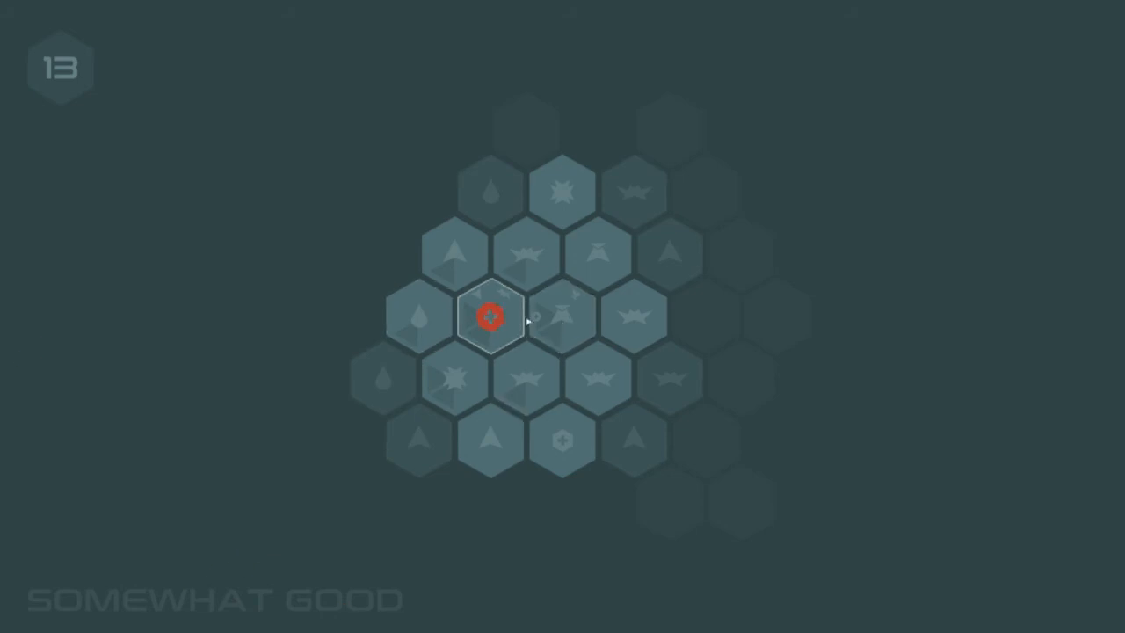
click(489, 318)
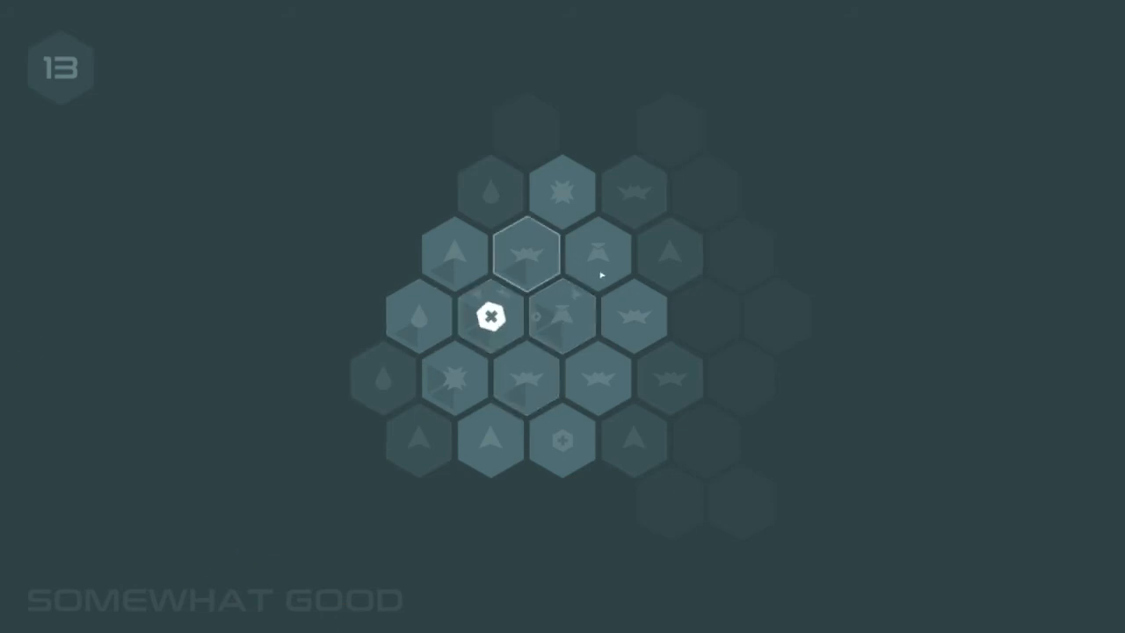
click(635, 316)
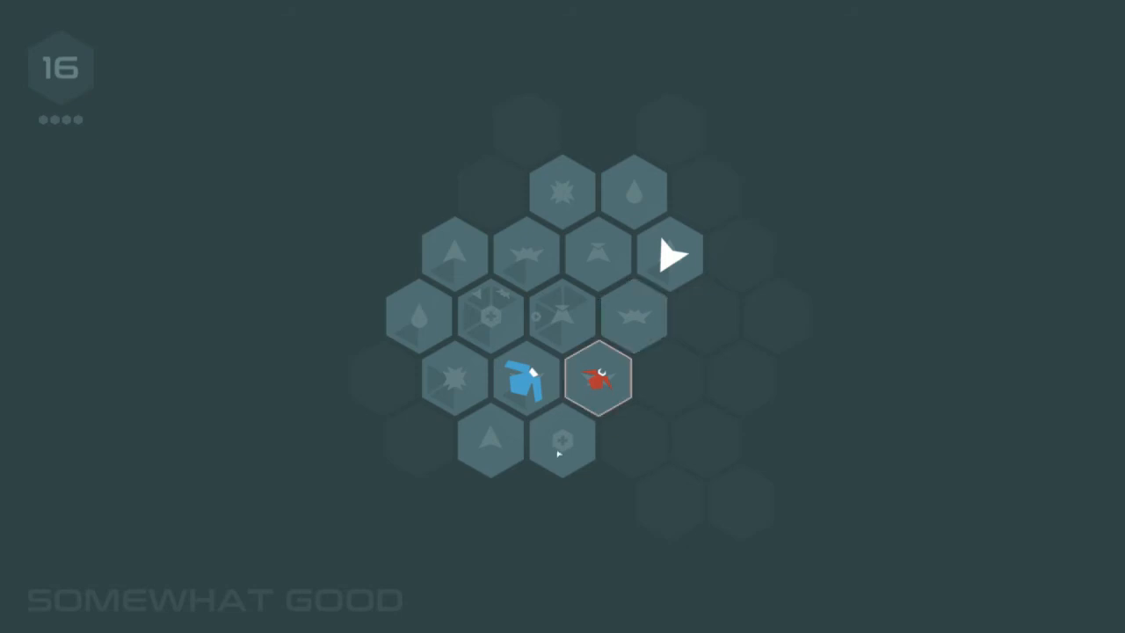
- Attack the red enemies around the ship through waves 16 and 17
click(524, 252)
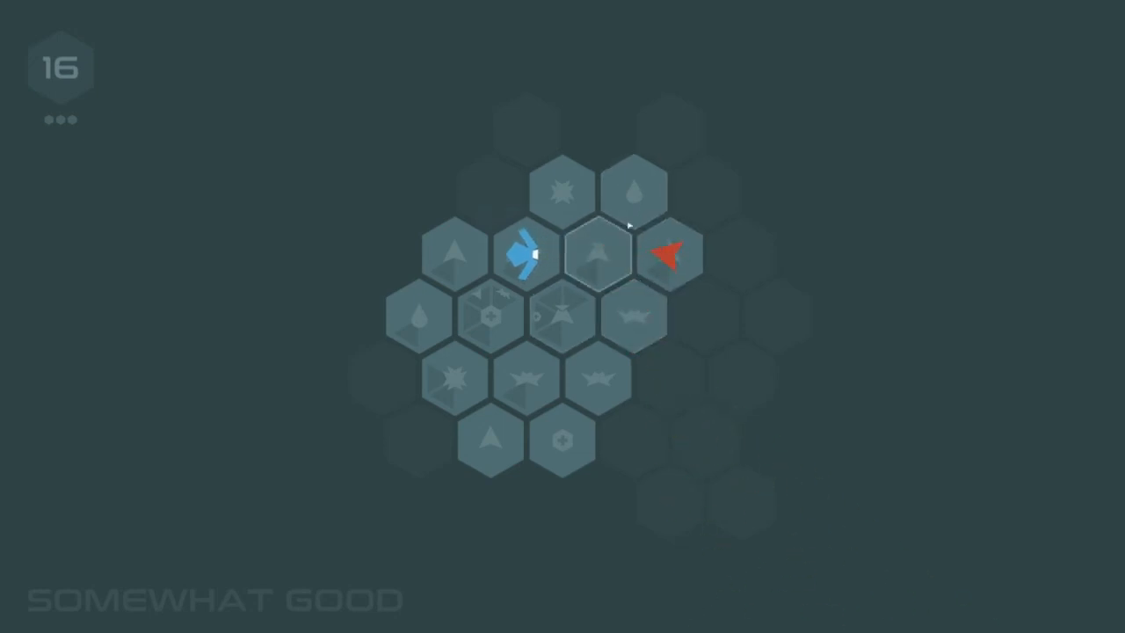
click(599, 253)
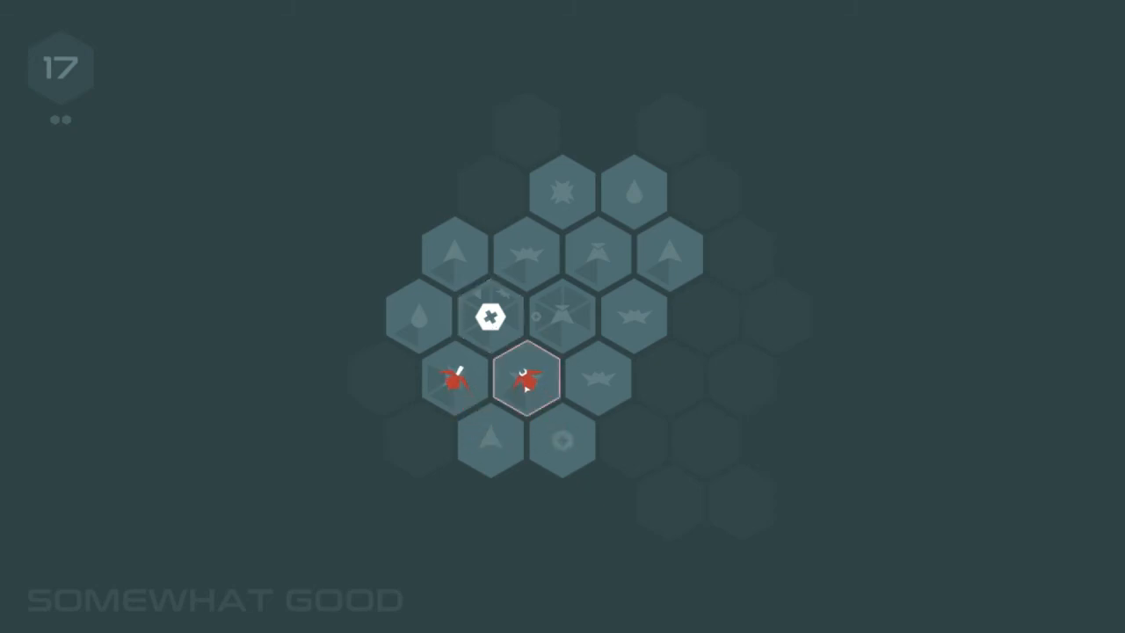
click(491, 317)
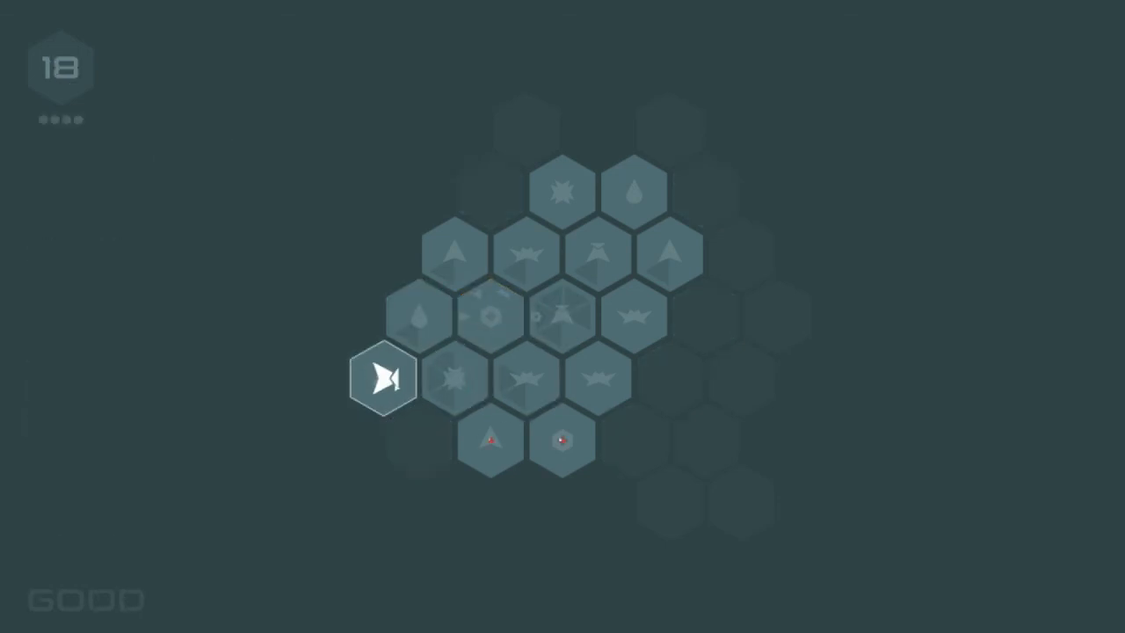
- Teleport to the central hex and give Hammer the repair-when-it-kills upgrade
click(454, 378)
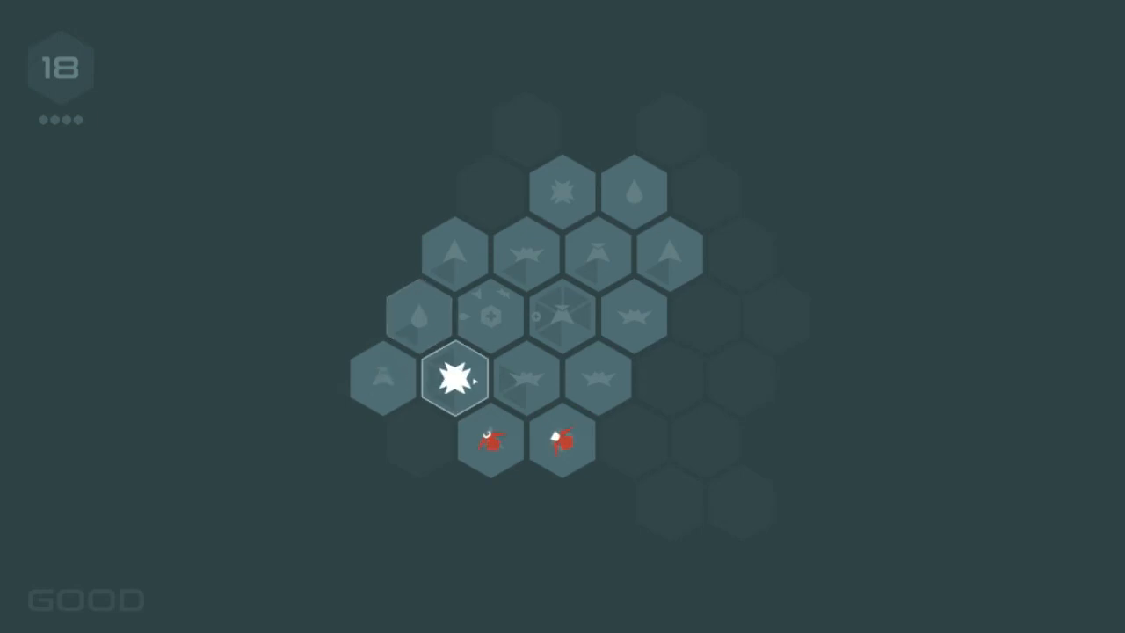
click(489, 439)
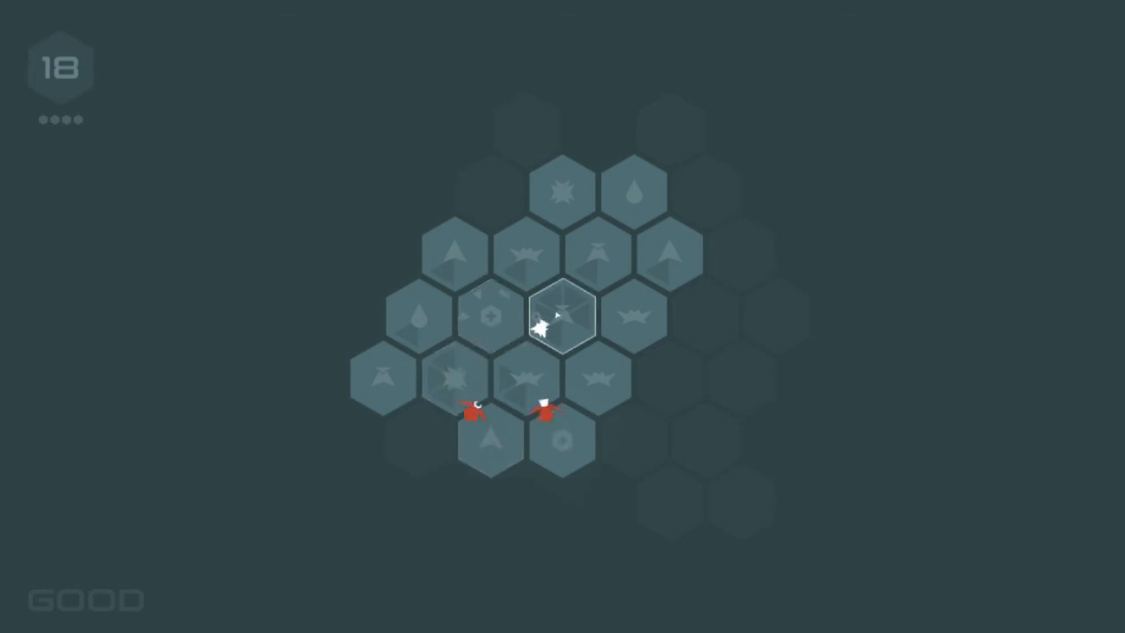
click(560, 319)
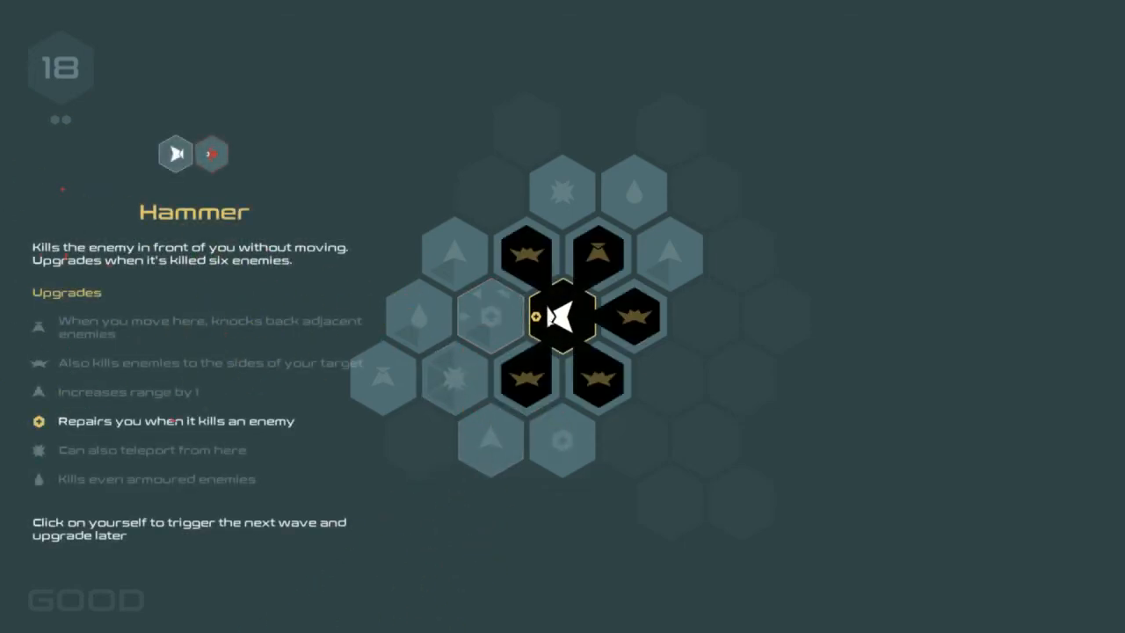
click(561, 316)
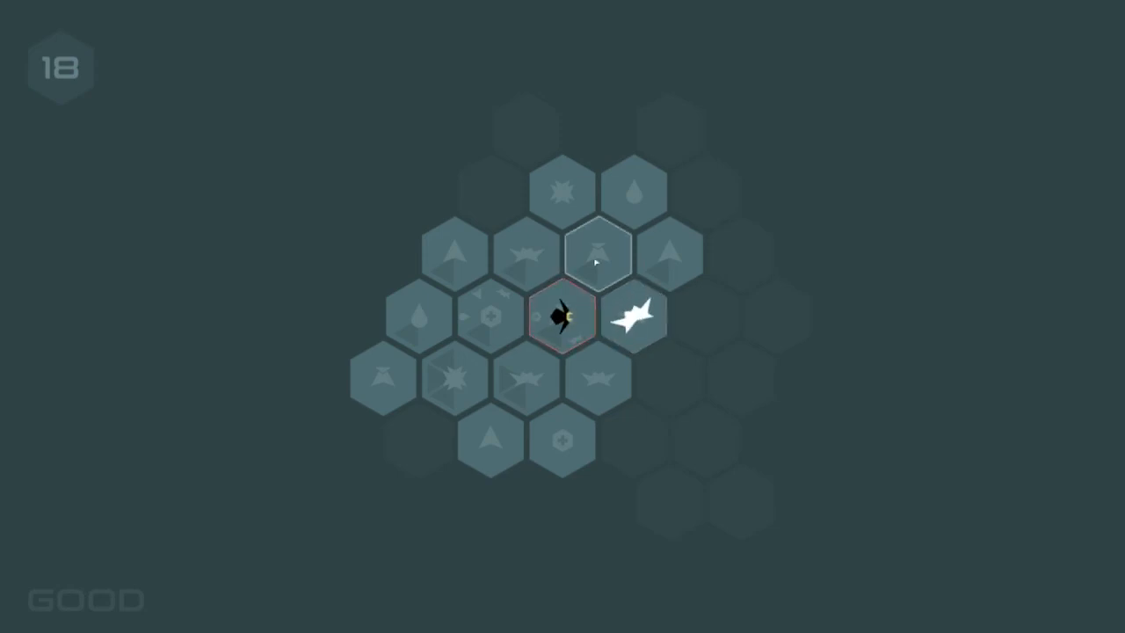
click(562, 317)
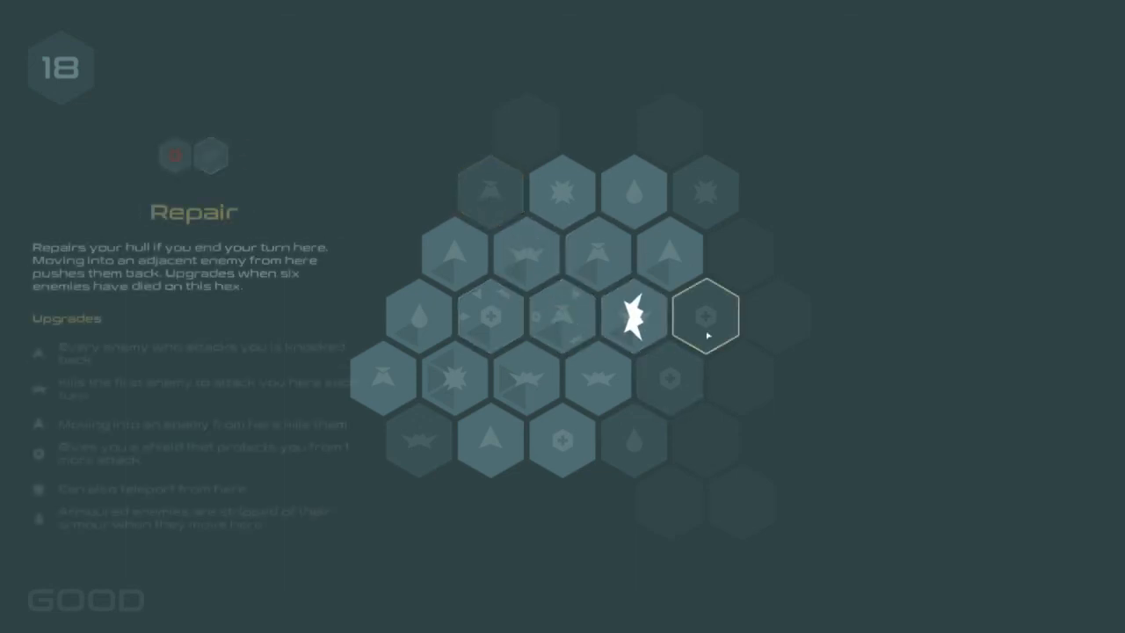
- Visit the repair tile, return to central Hammer, and strike adjacent red enemies
click(708, 317)
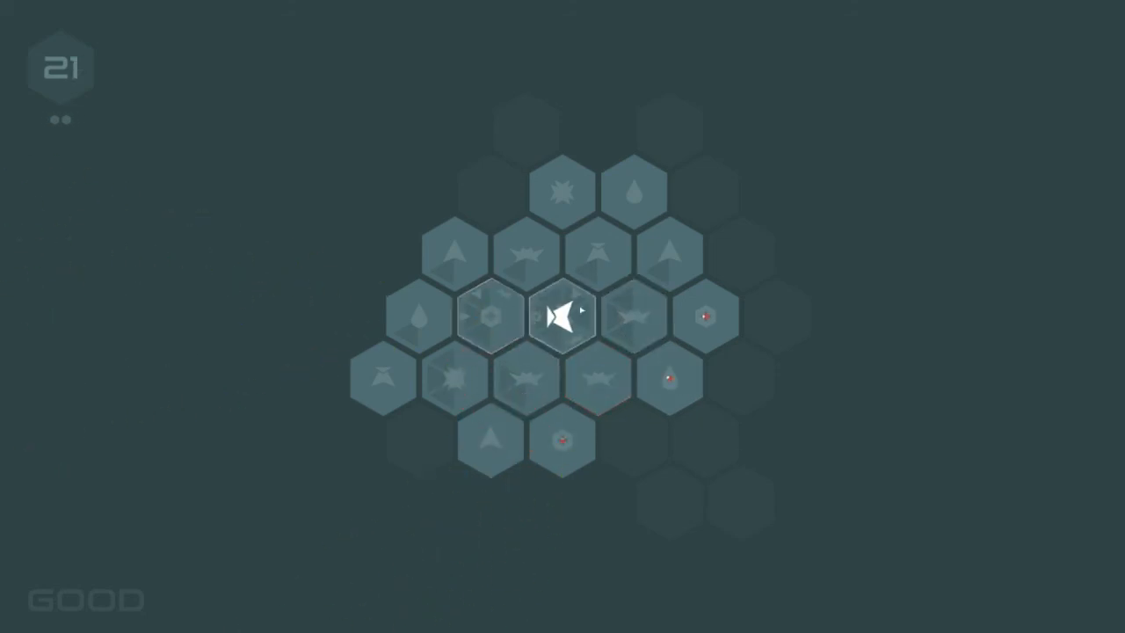
click(564, 314)
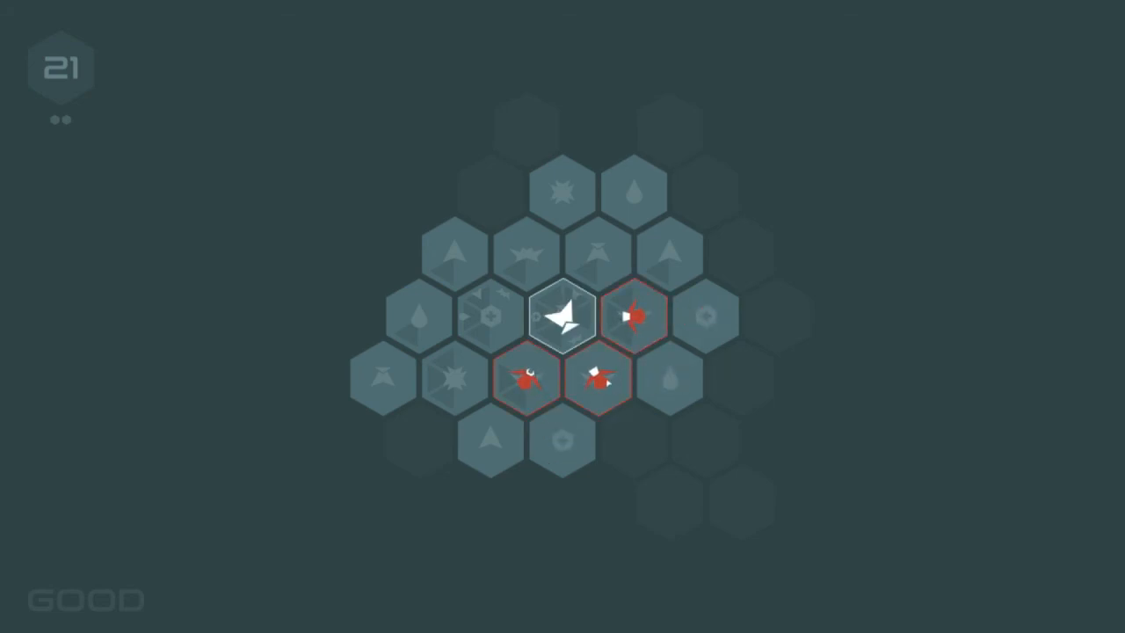
click(560, 315)
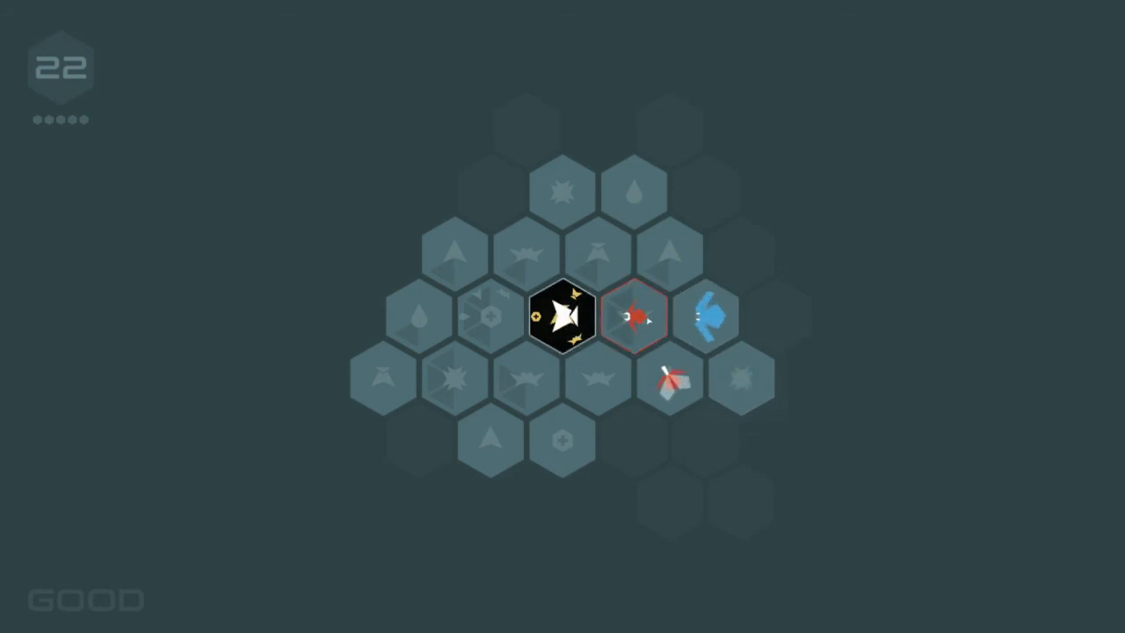
click(635, 319)
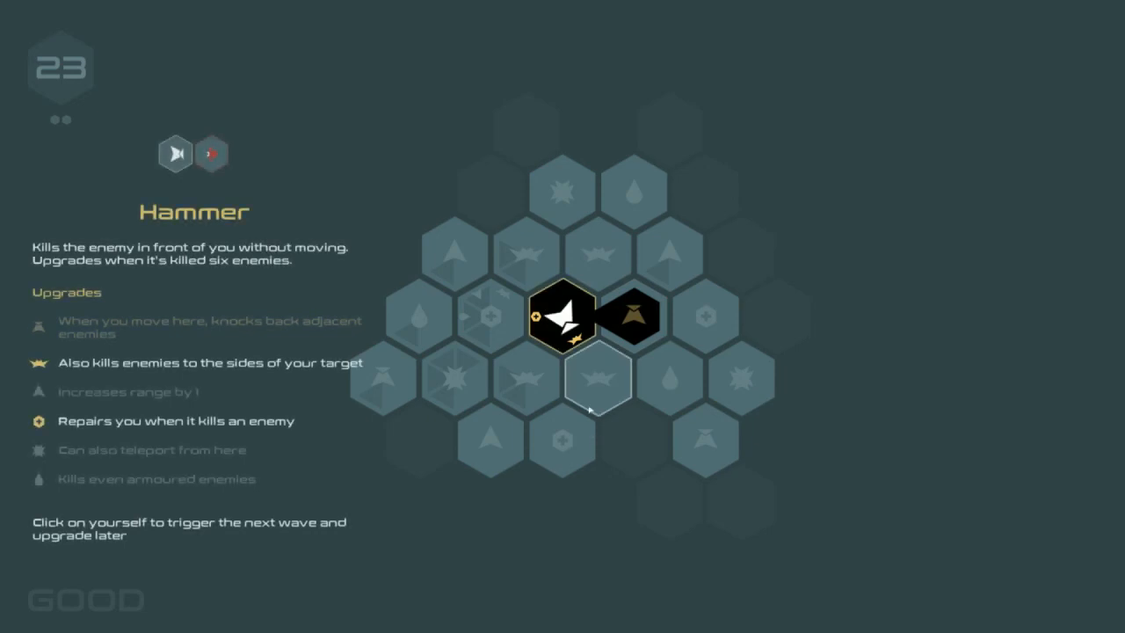
- Choose Hammer's 'Also kills enemies to the sides of your target' upgrade
click(560, 317)
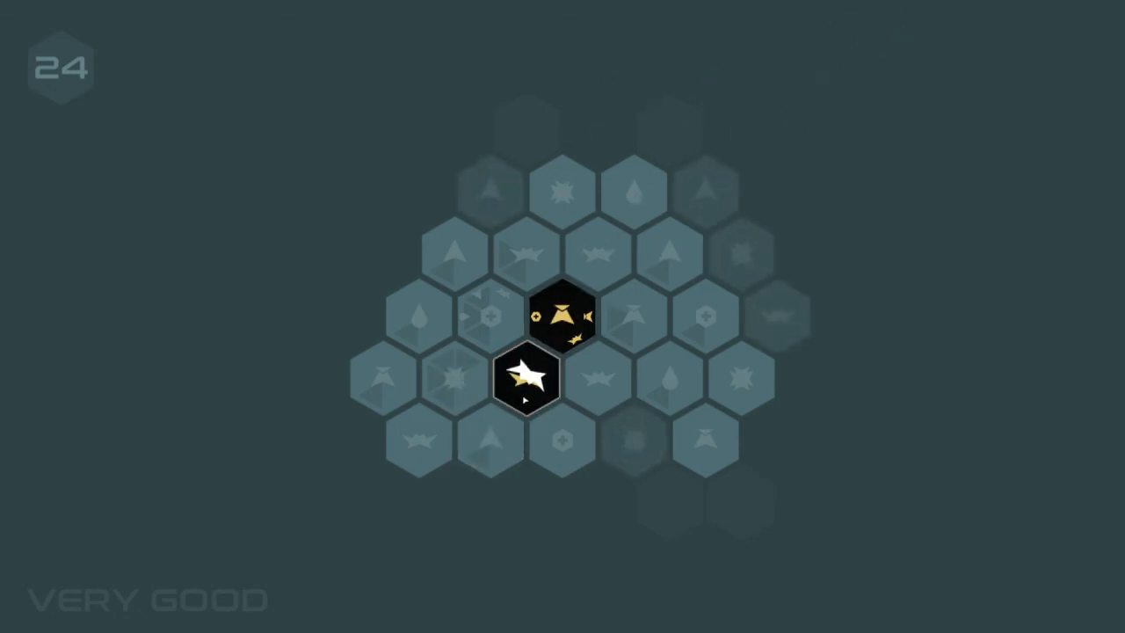
- Teleport to the empty top-right hex and move lower-right until dying at wave 26
click(525, 380)
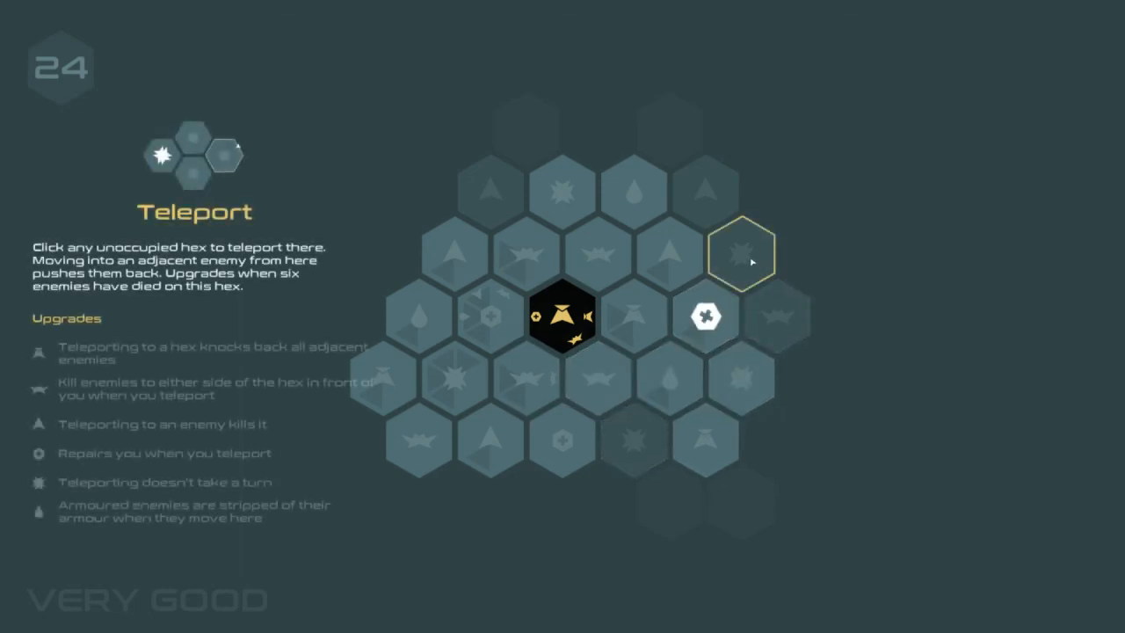
click(741, 254)
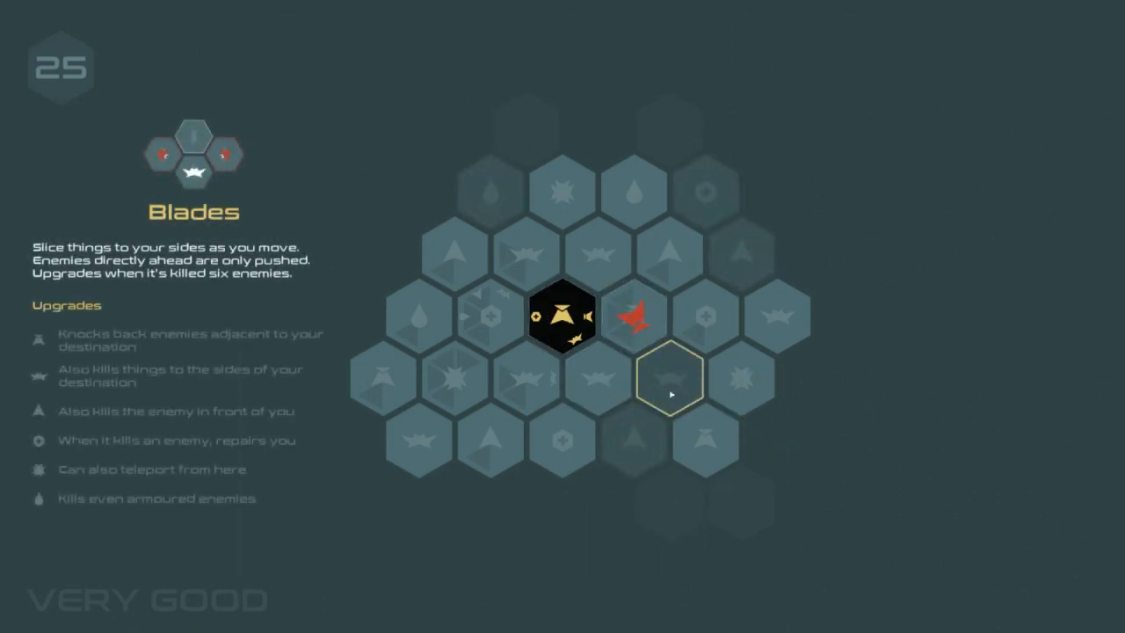
click(669, 377)
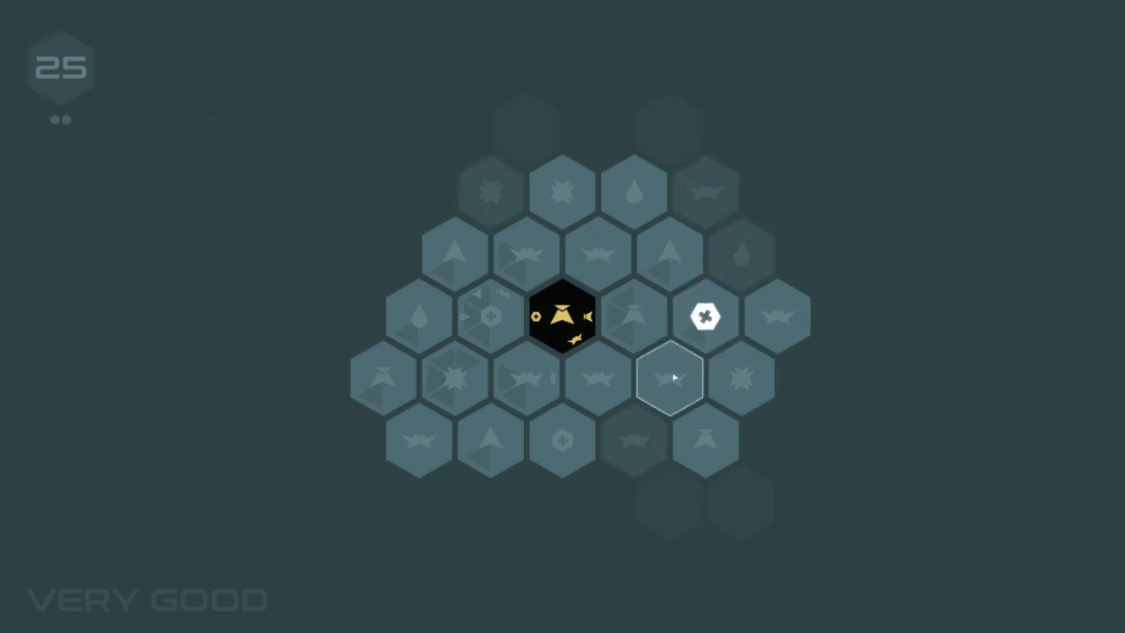
click(670, 376)
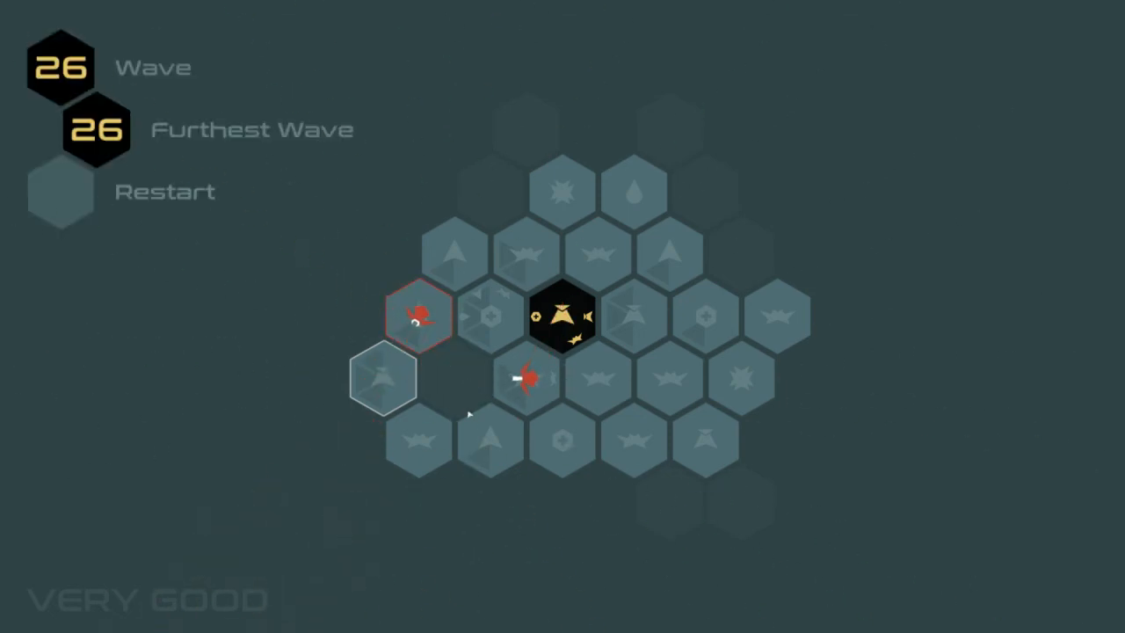
mouse_move(325, 424)
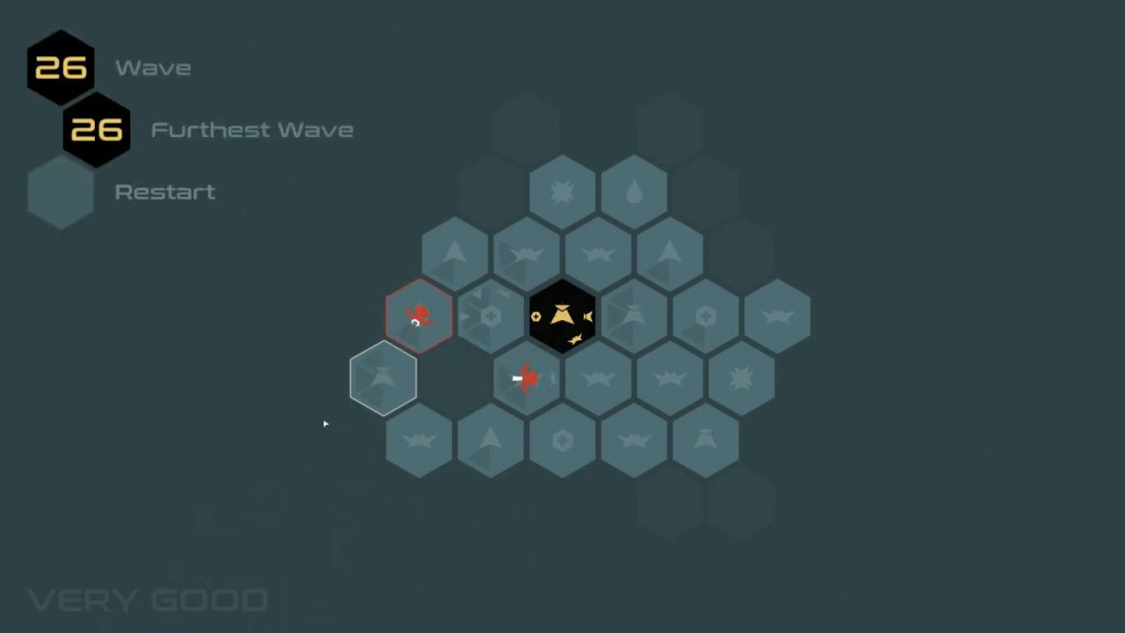
mouse_move(204, 422)
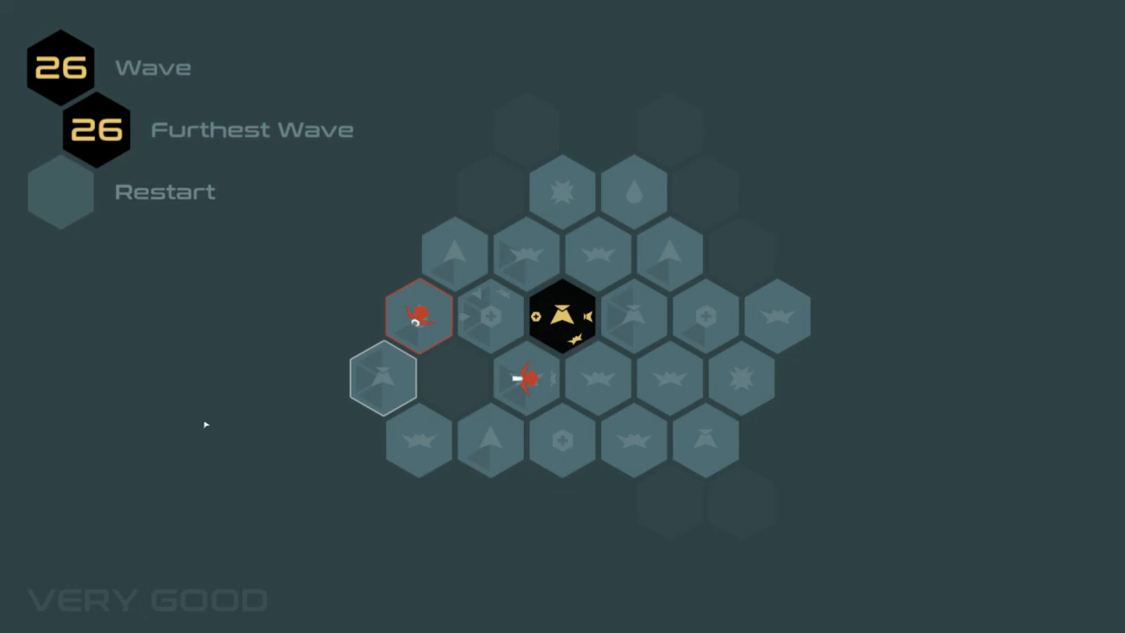
mouse_move(175, 596)
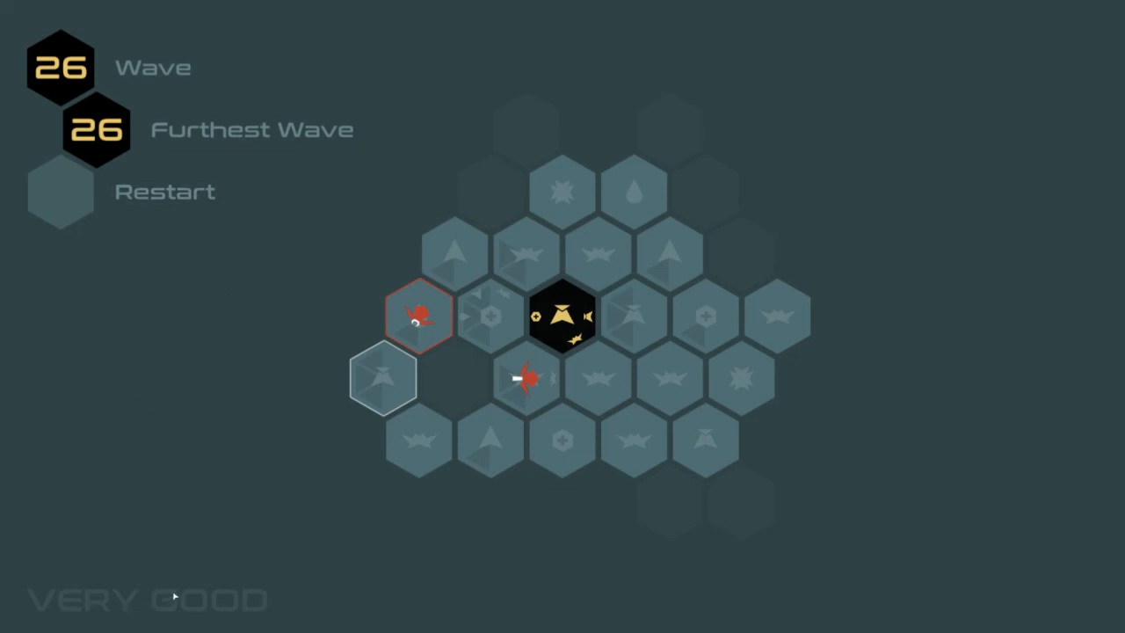
mouse_move(190, 577)
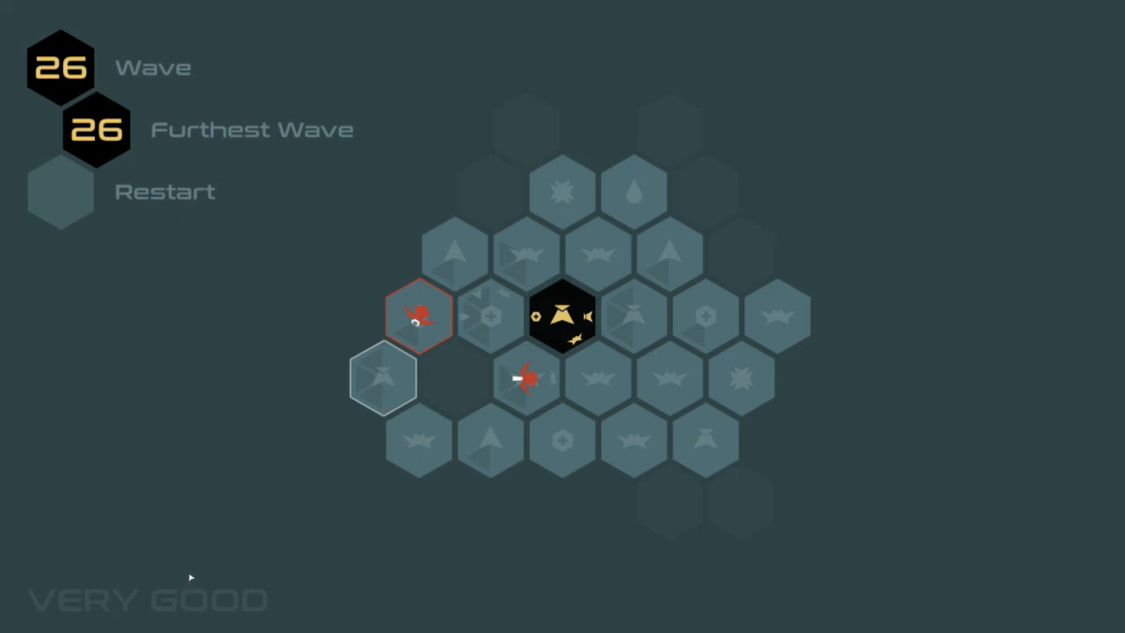
mouse_move(455, 531)
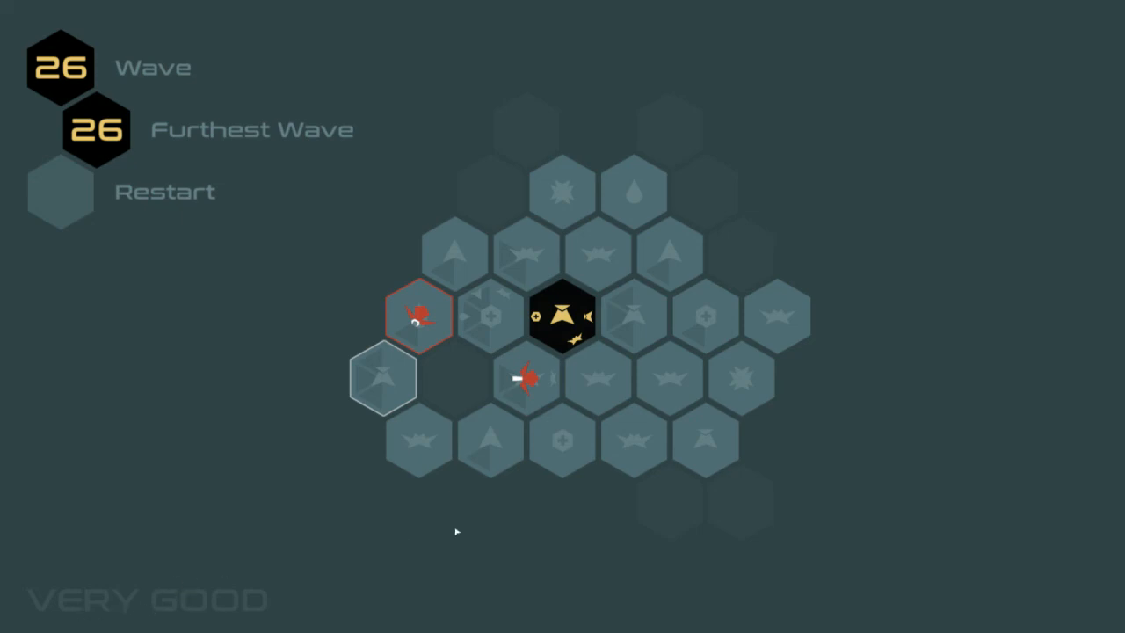